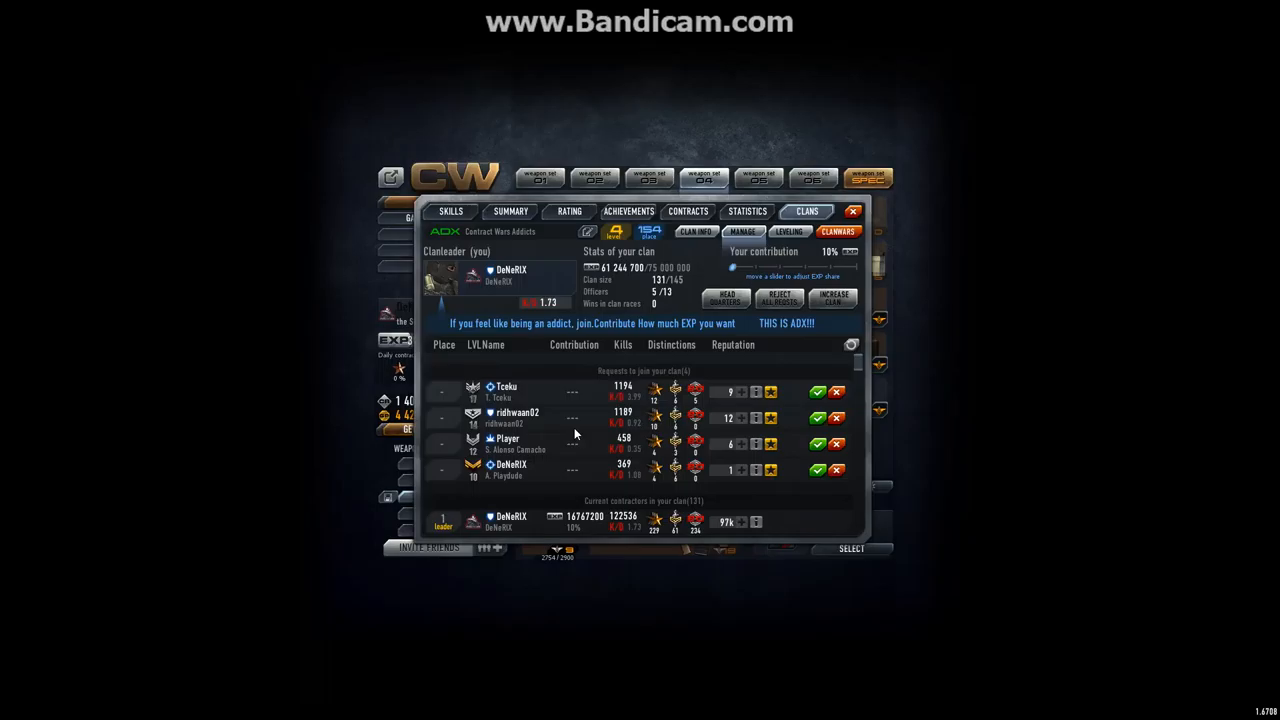
mouse_move(570, 360)
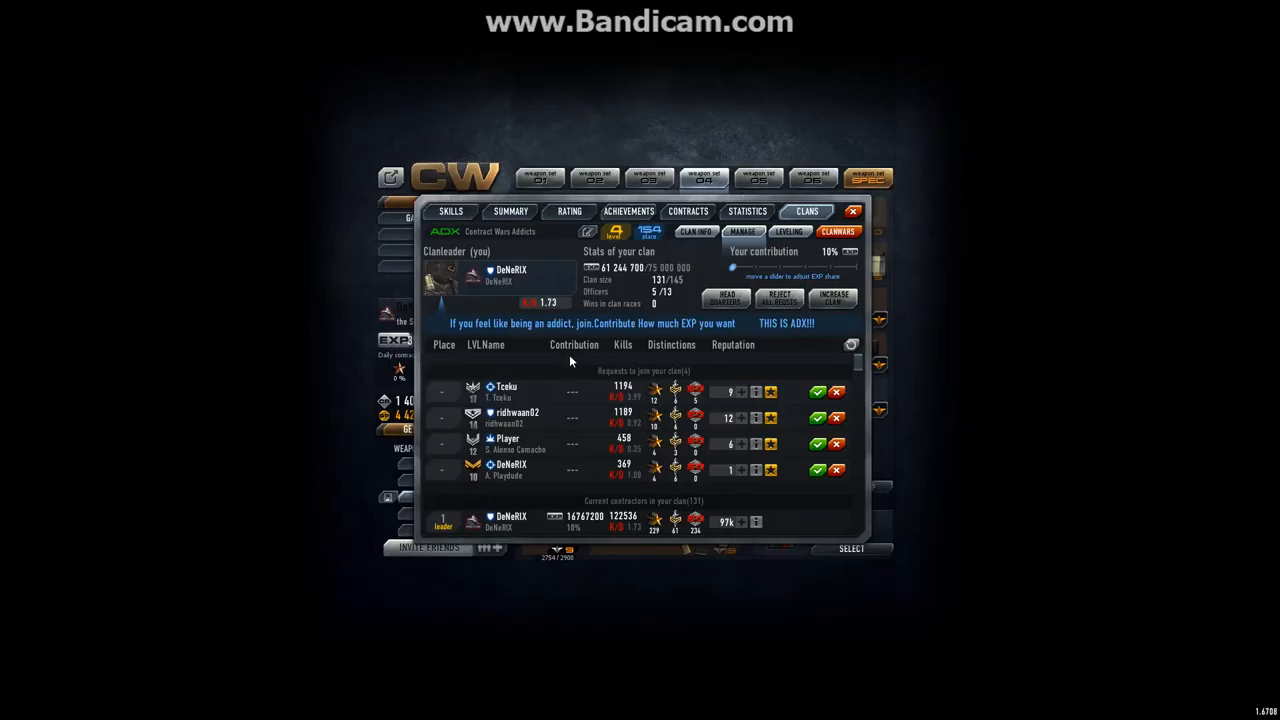
mouse_move(564, 368)
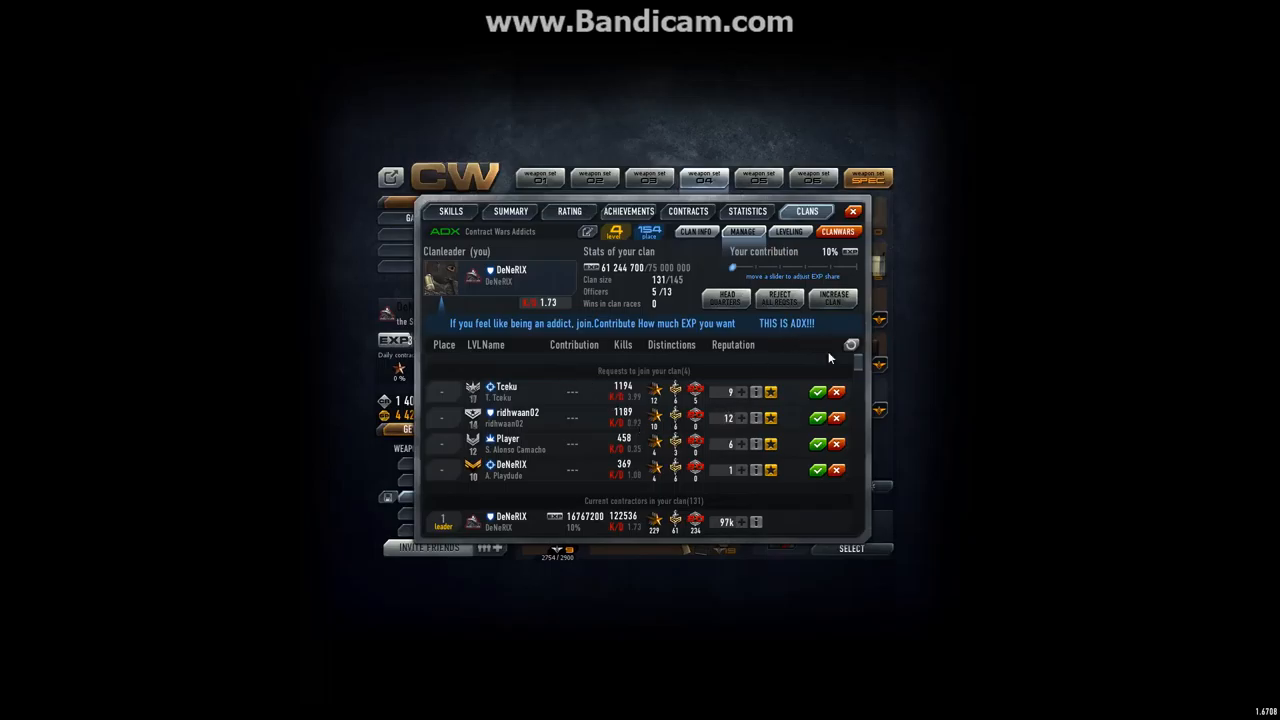
Dismiss two zero-contribution contractors from the roster bottom, ranked around 127.
scroll(down, 3)
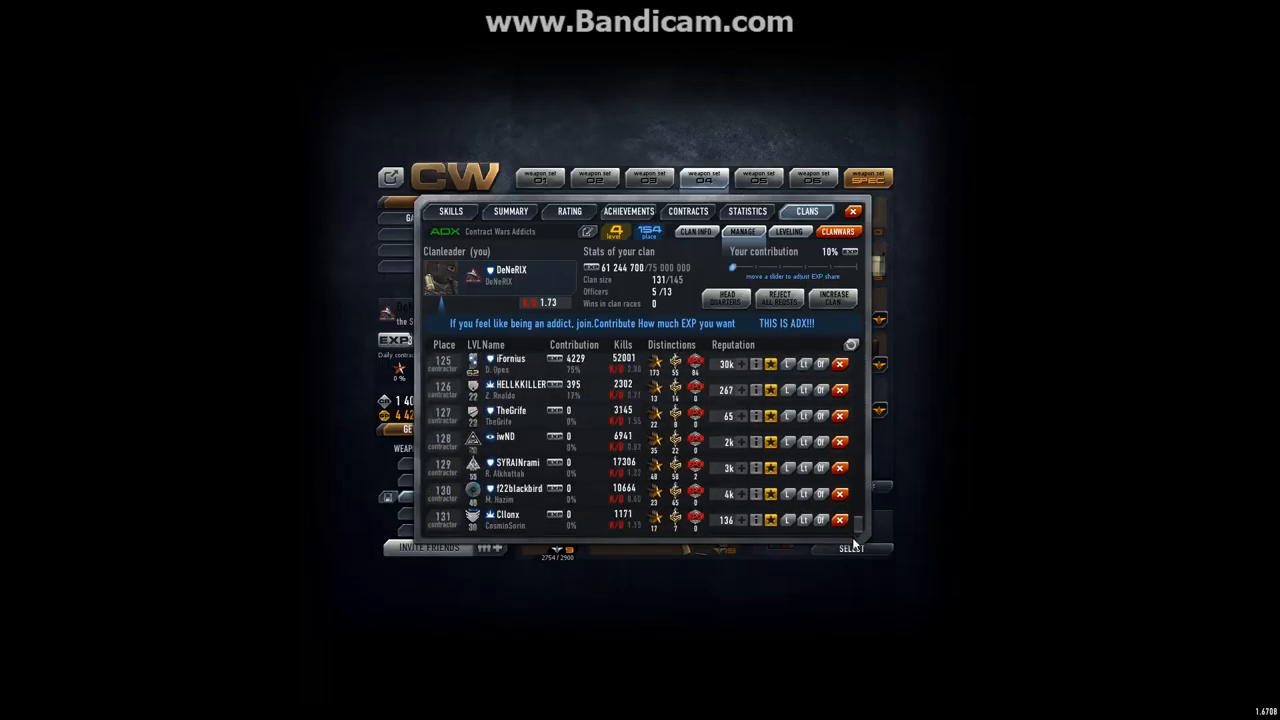
mouse_move(670, 462)
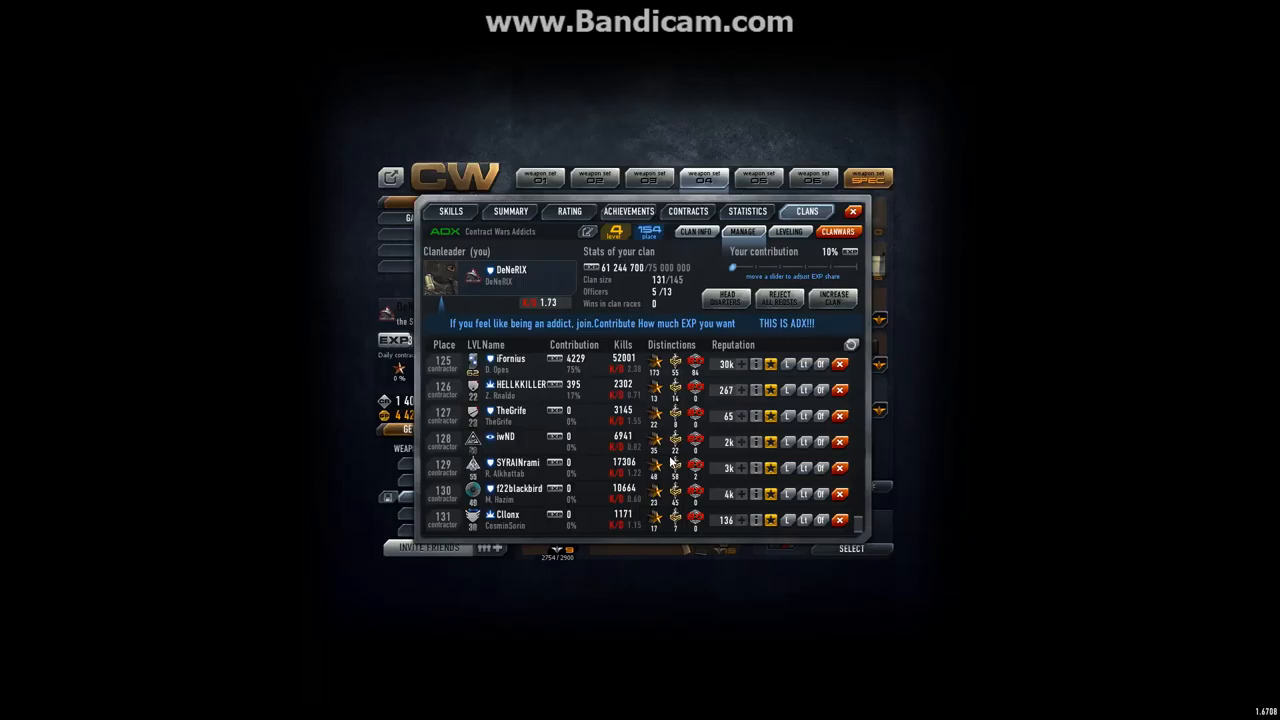
click(840, 416)
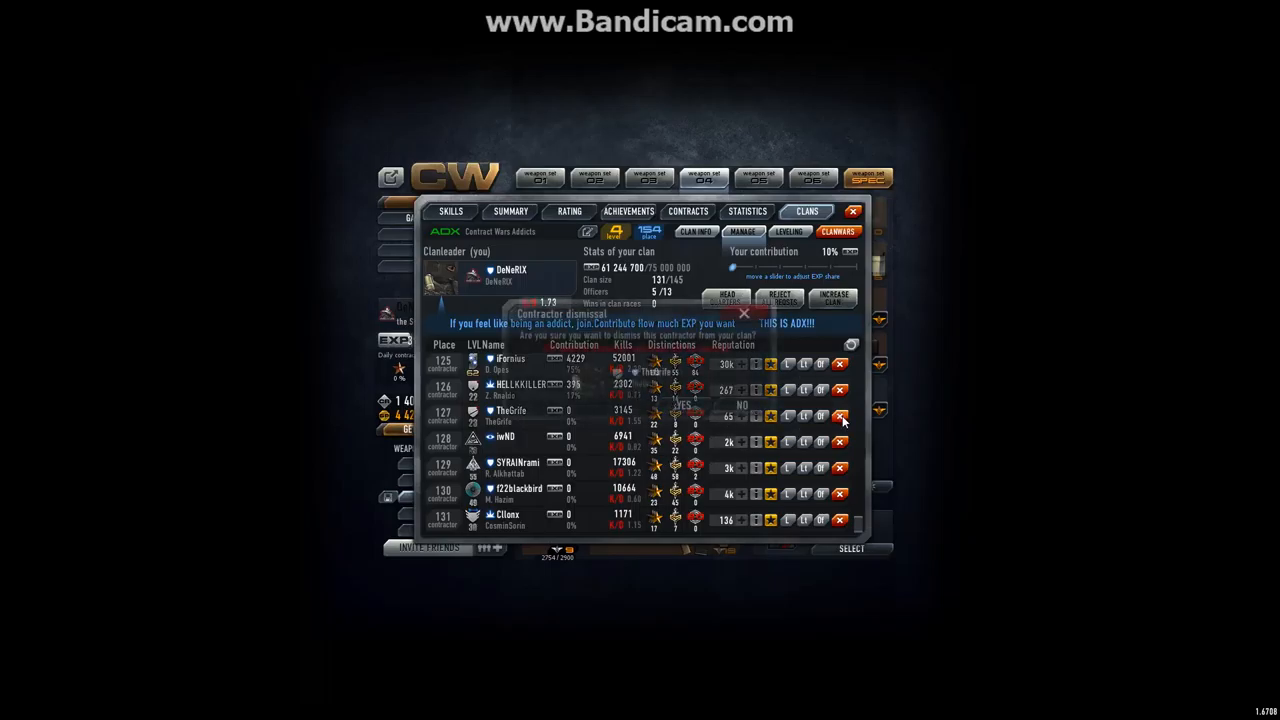
click(744, 313)
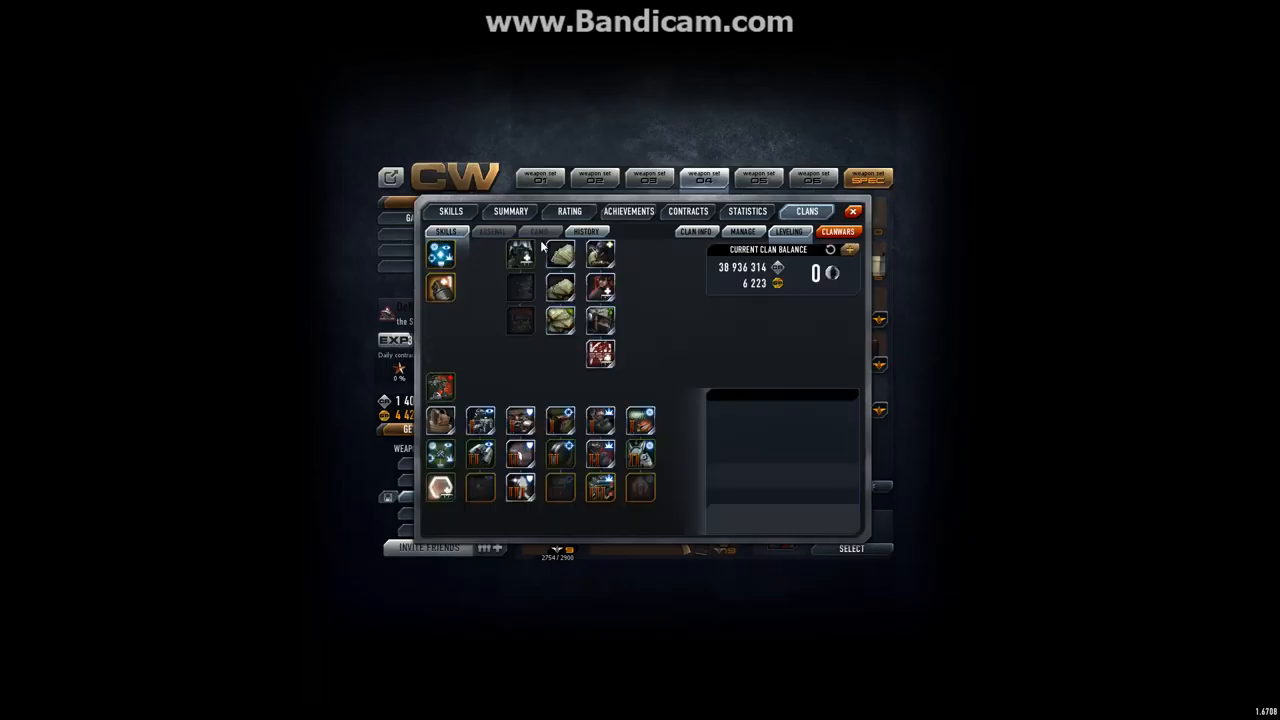
click(694, 231)
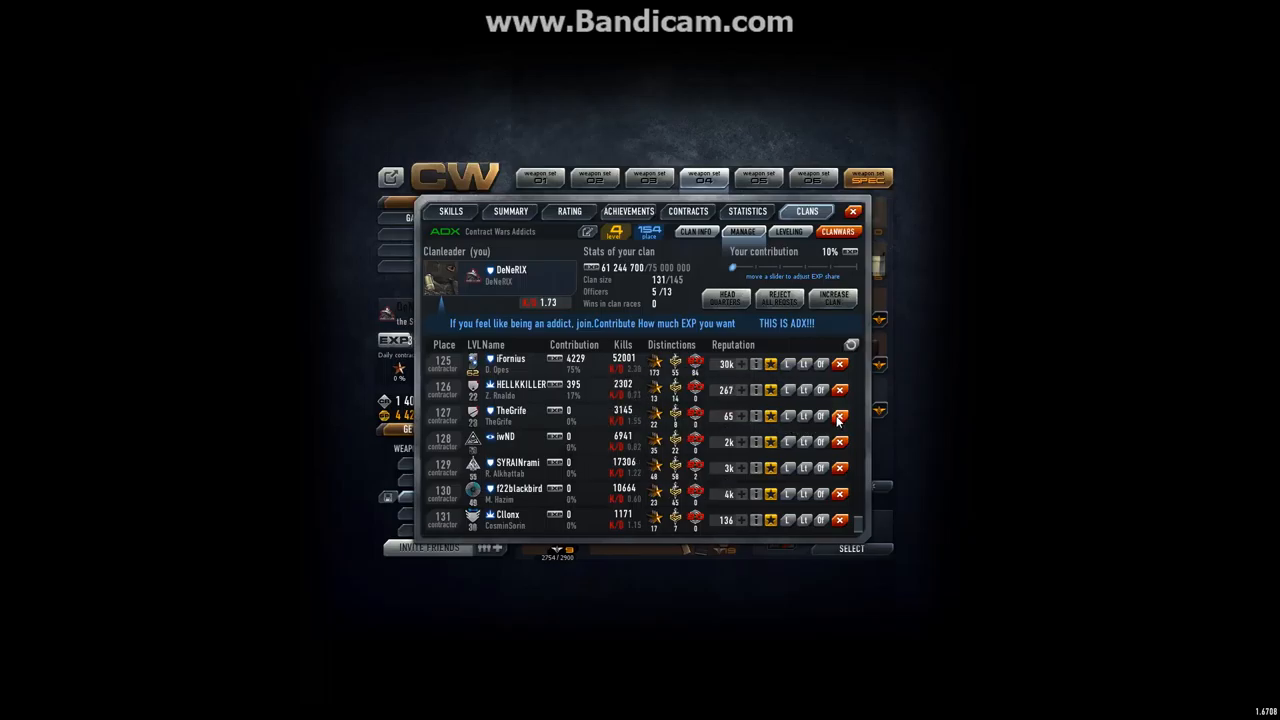
click(840, 417)
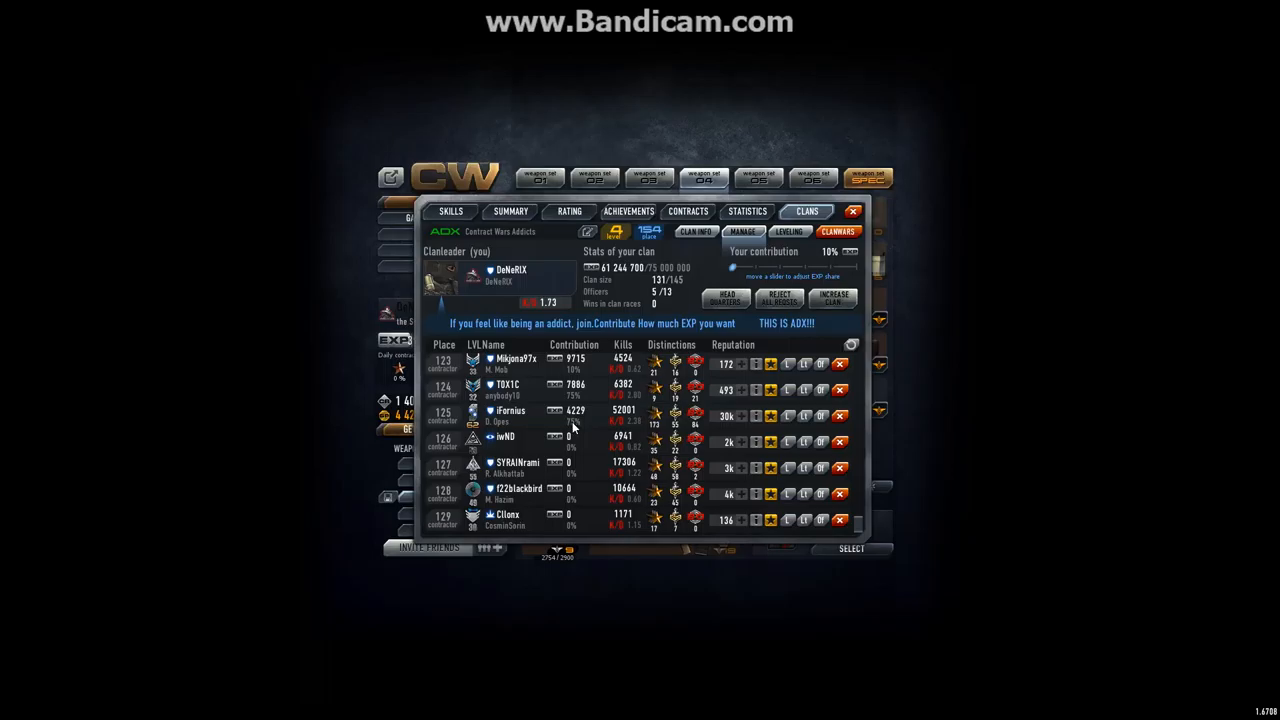
mouse_move(456, 418)
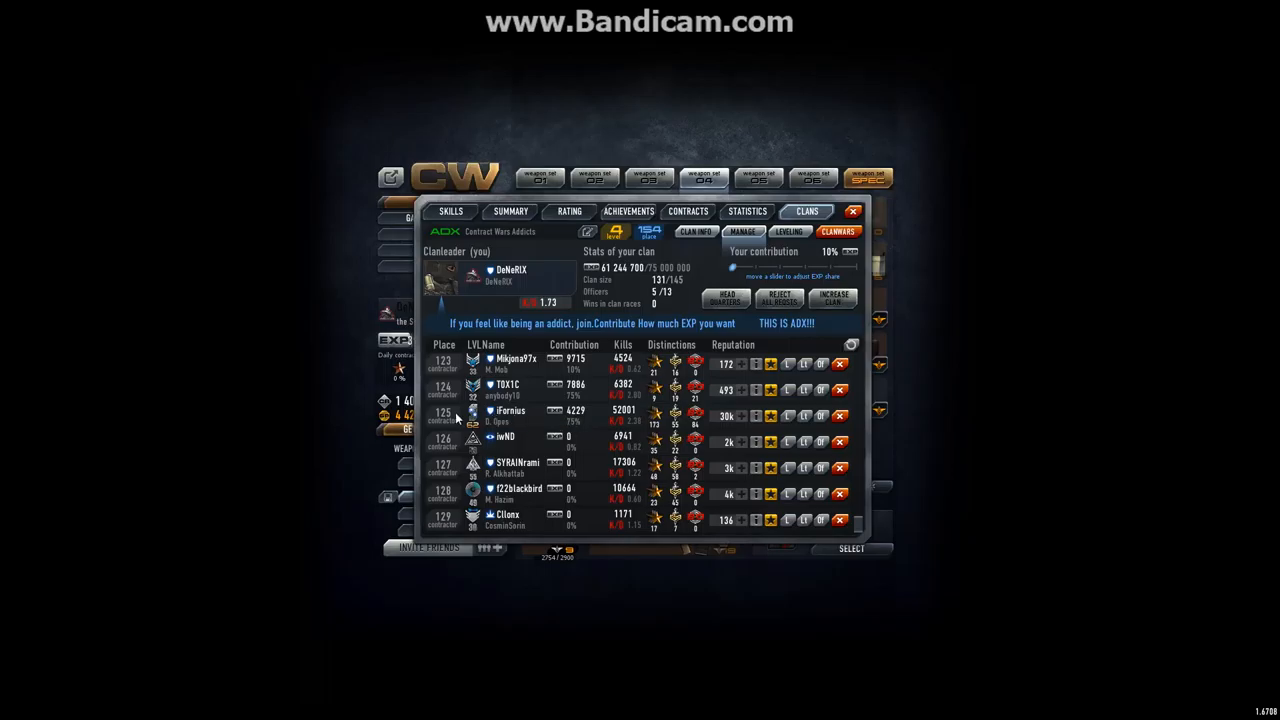
mouse_move(587, 409)
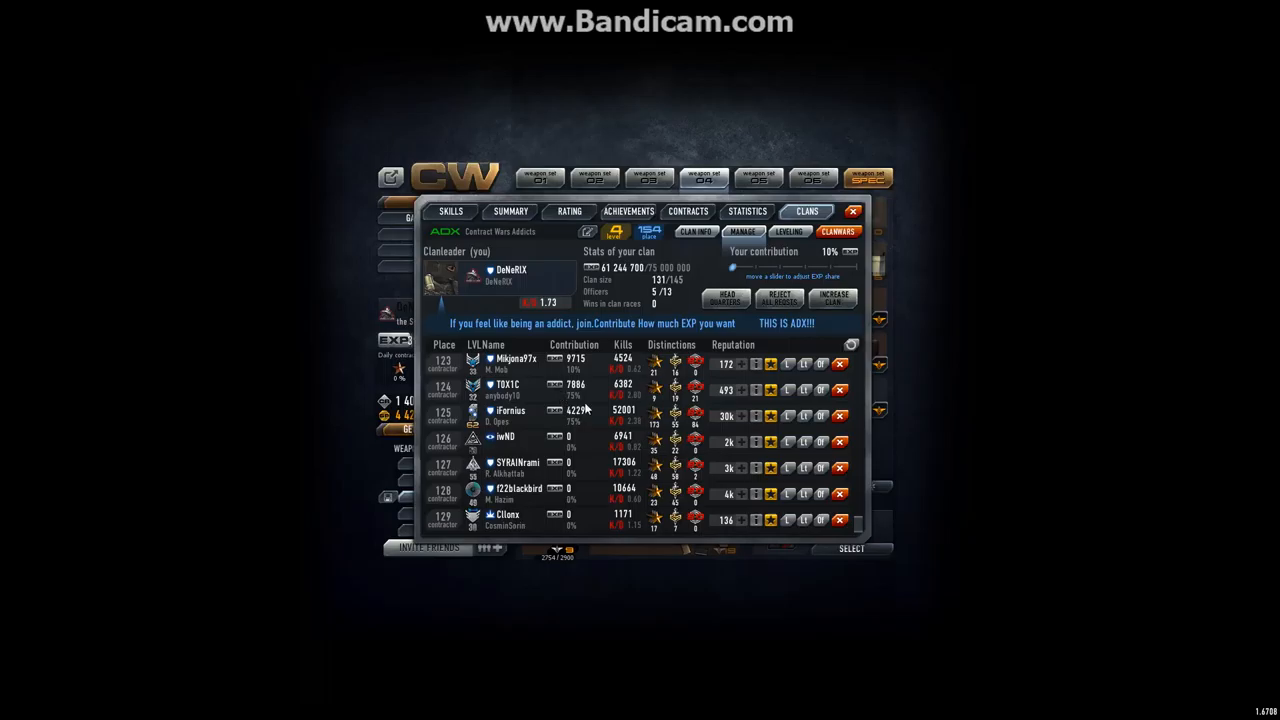
Dismiss four more zero-contribution contractors at the roster bottom, down to the last one.
click(840, 442)
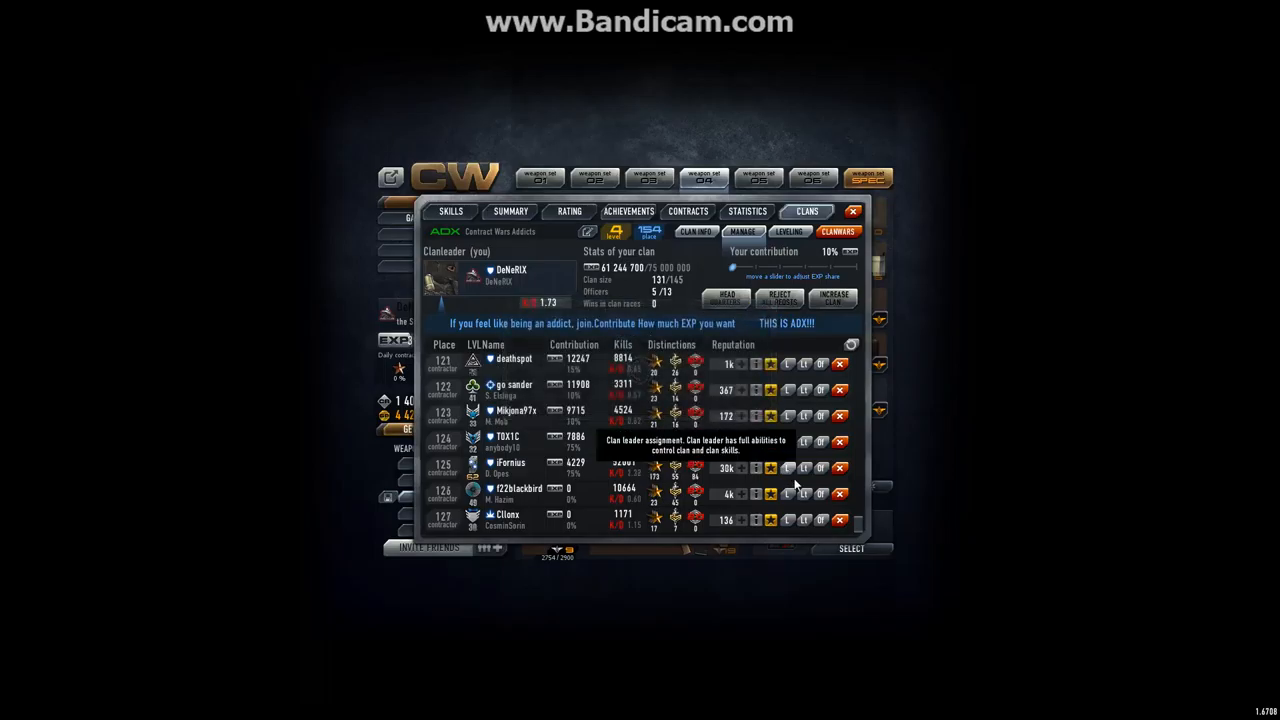
click(840, 493)
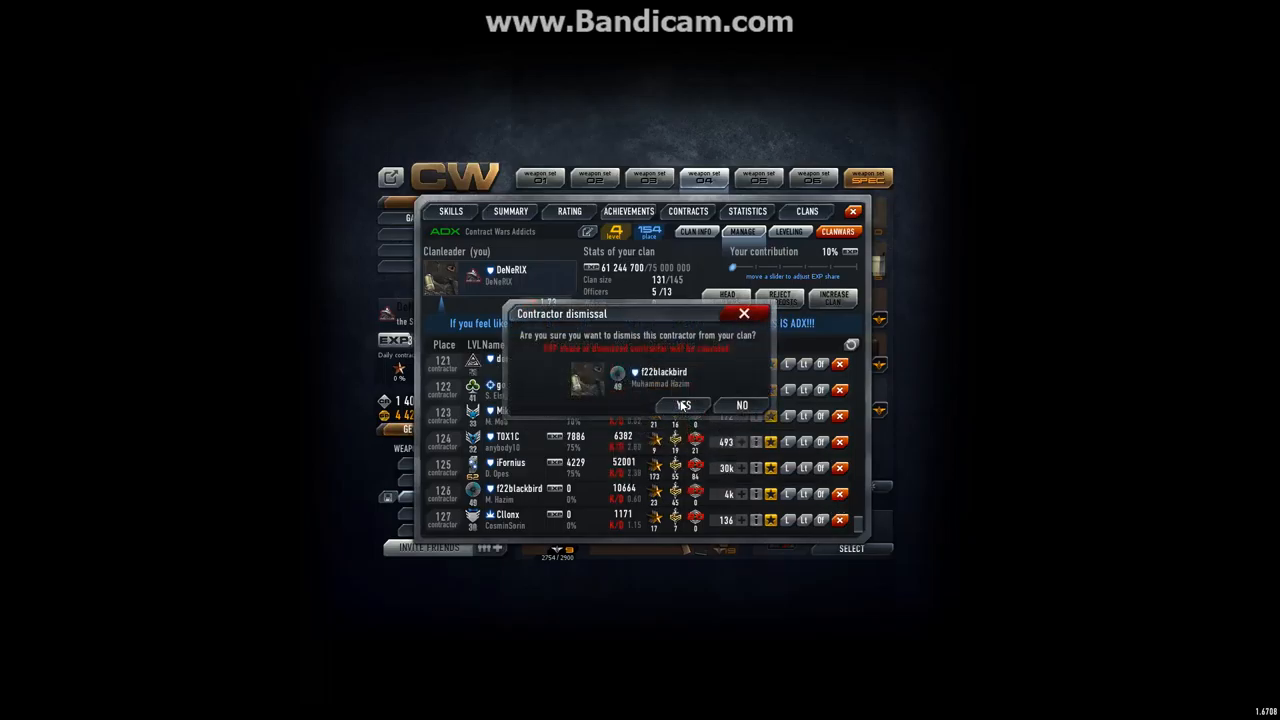
click(683, 404)
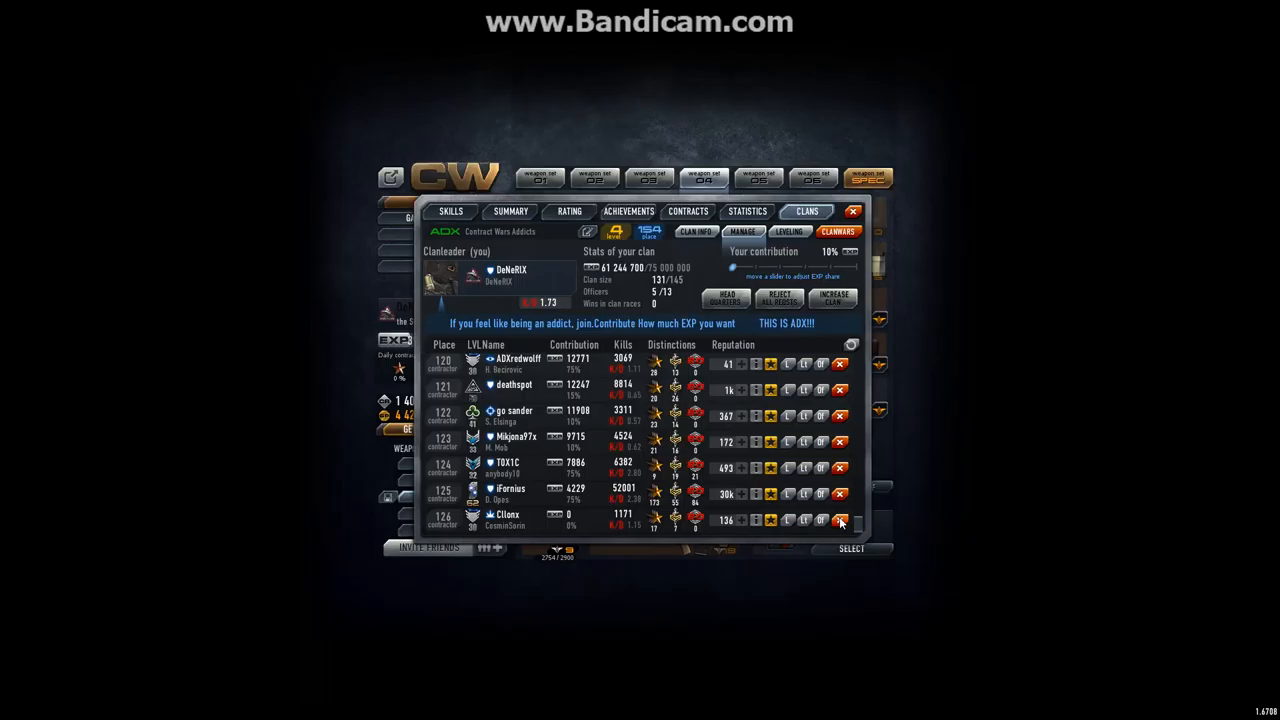
click(839, 519)
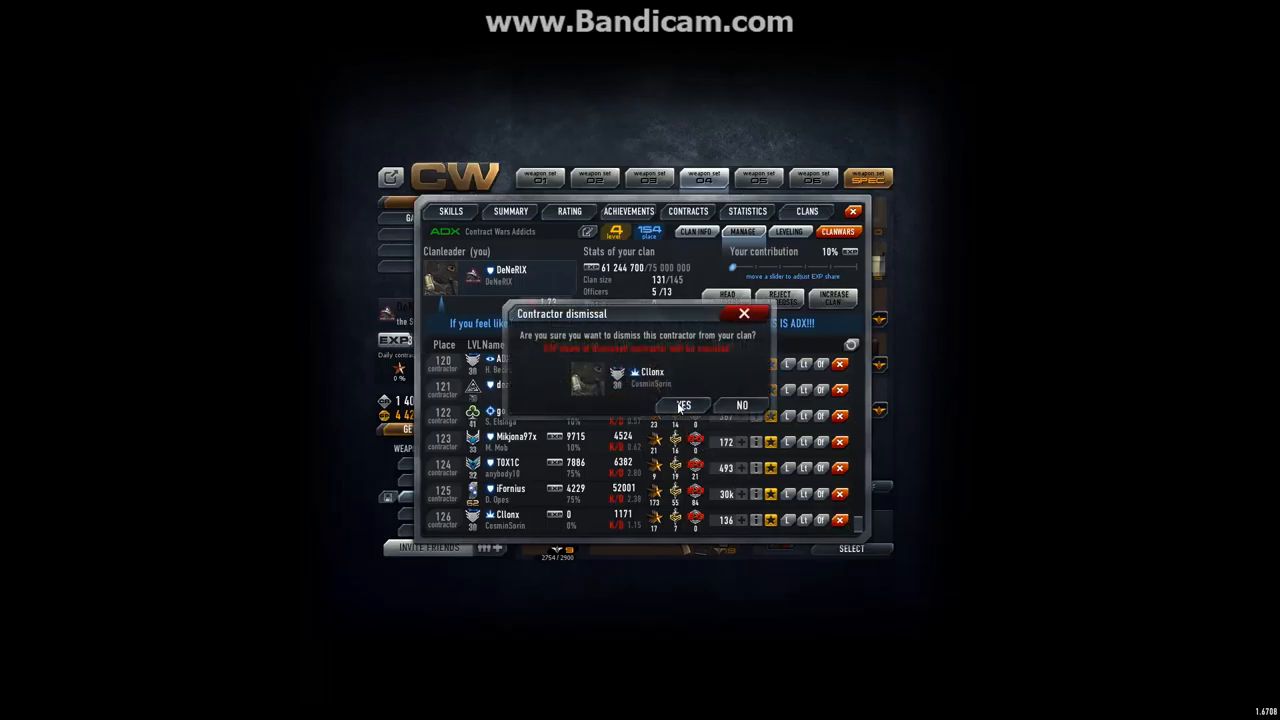
click(683, 404)
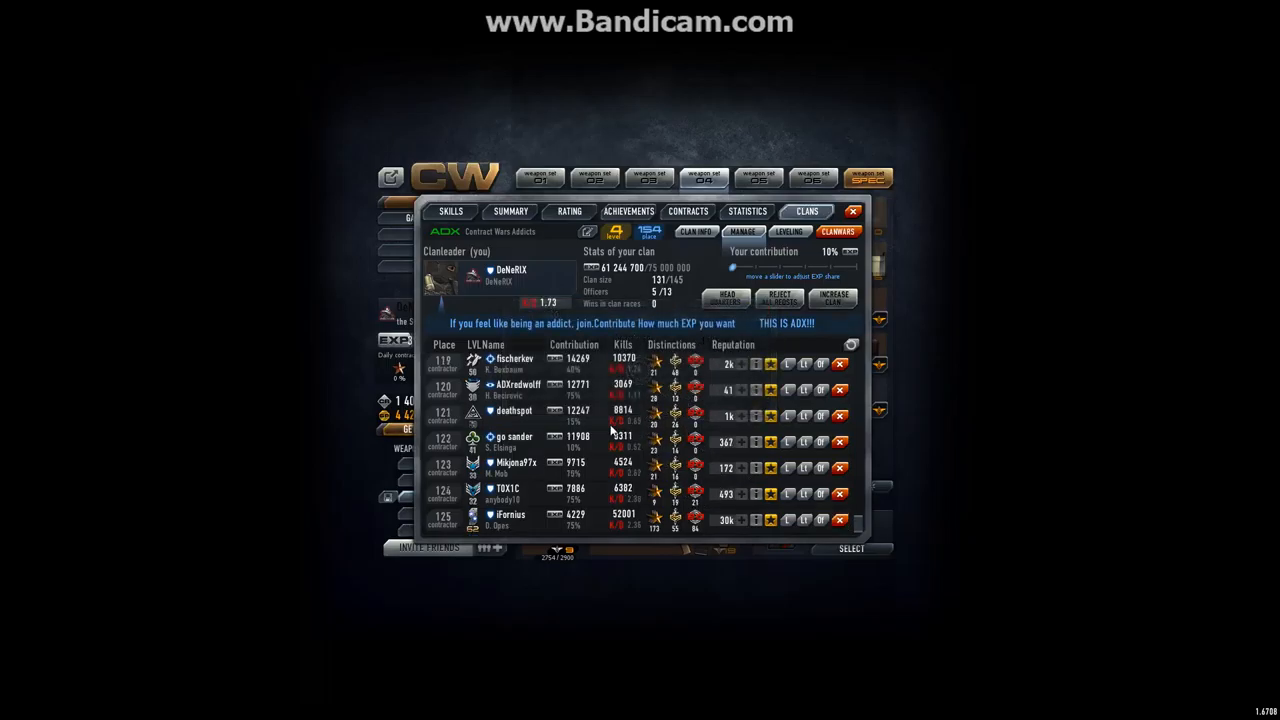
mouse_move(858, 525)
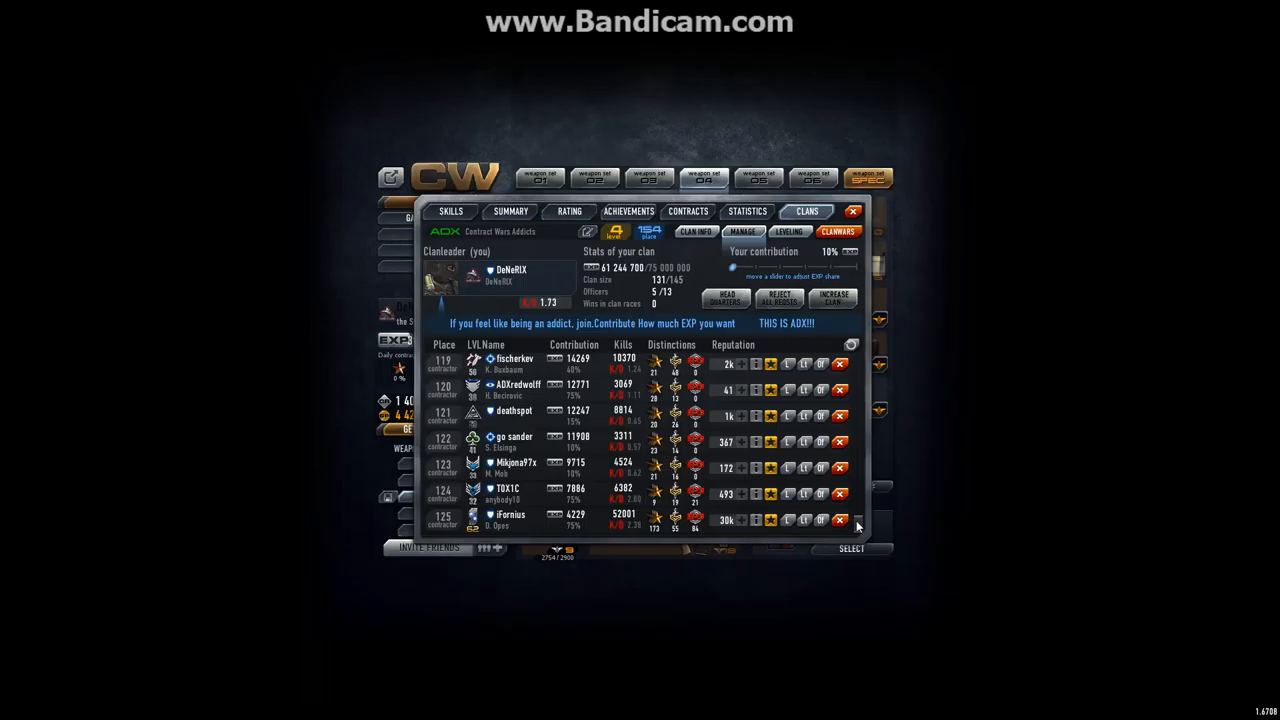
click(851, 344)
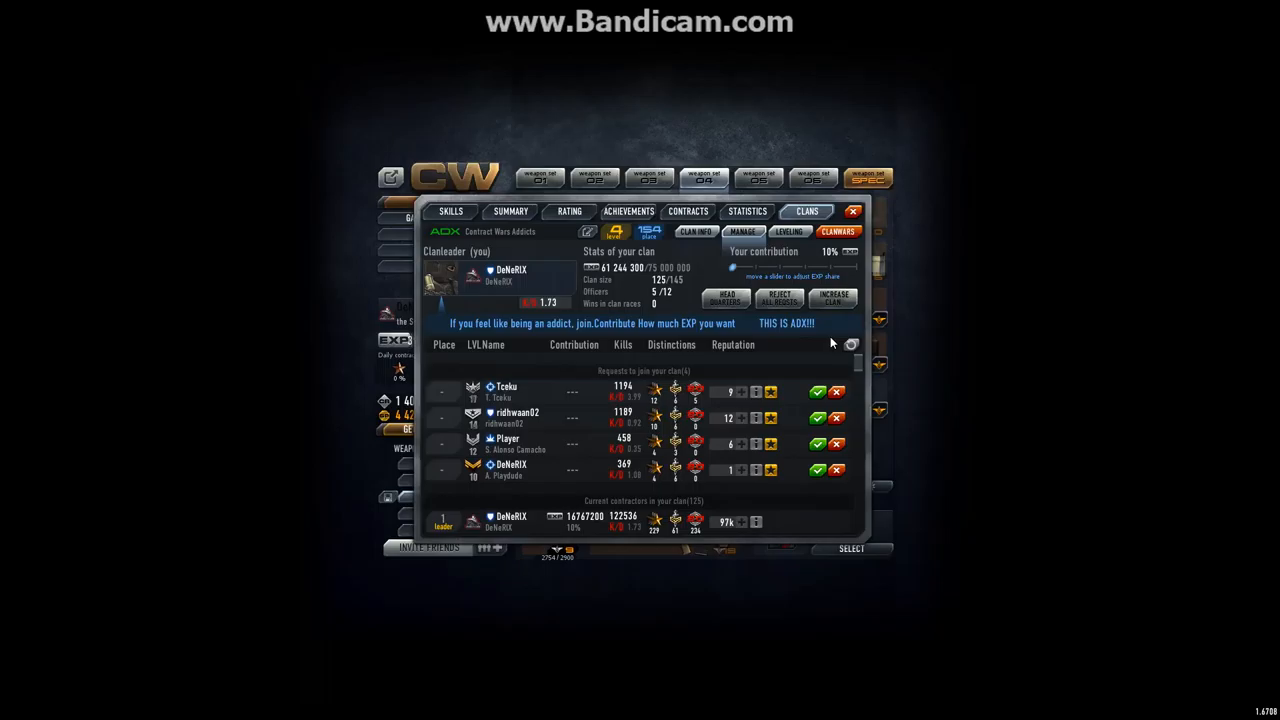
mouse_move(645, 370)
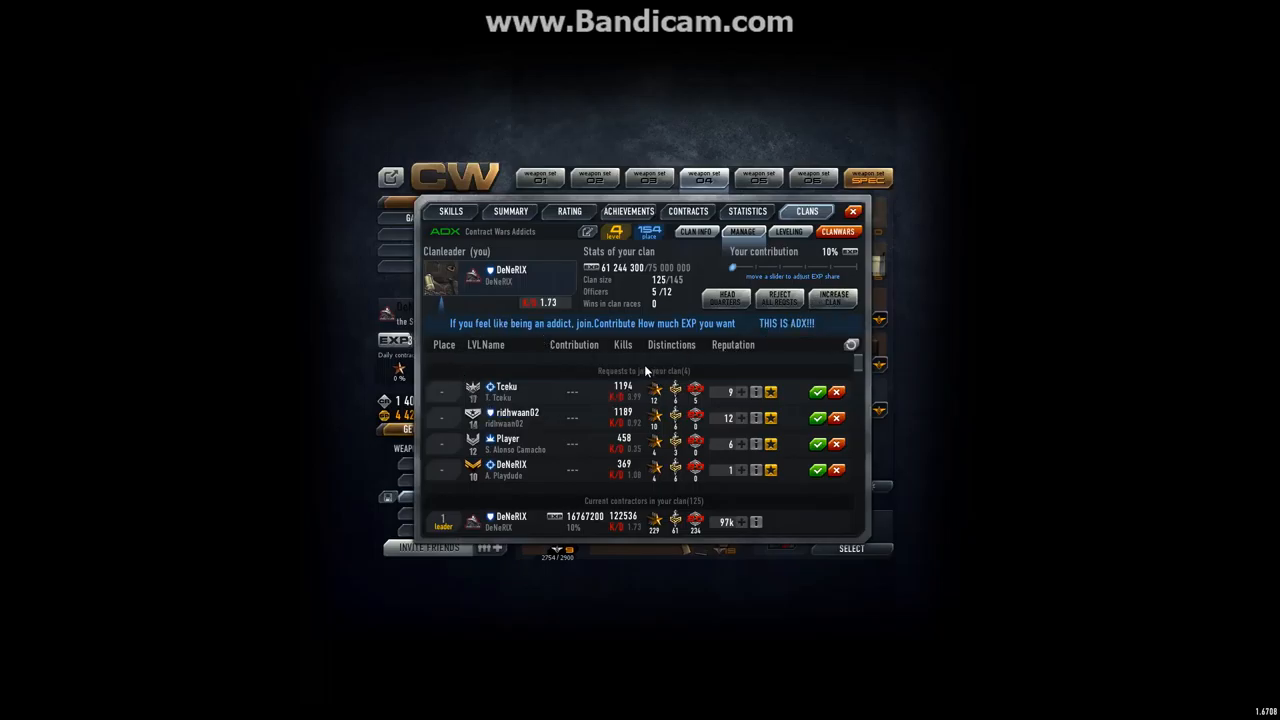
mouse_move(470, 392)
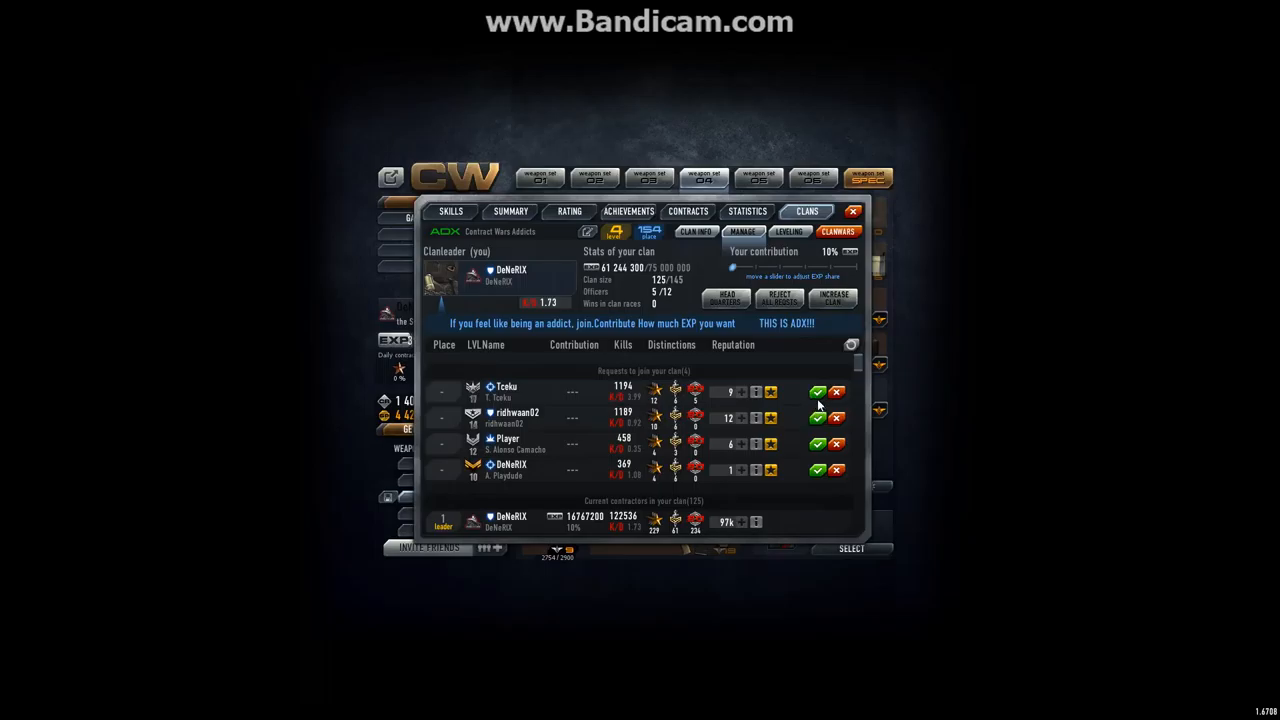
Accept two join requests to reach 127 of 145, then show the skills and balance page.
click(817, 391)
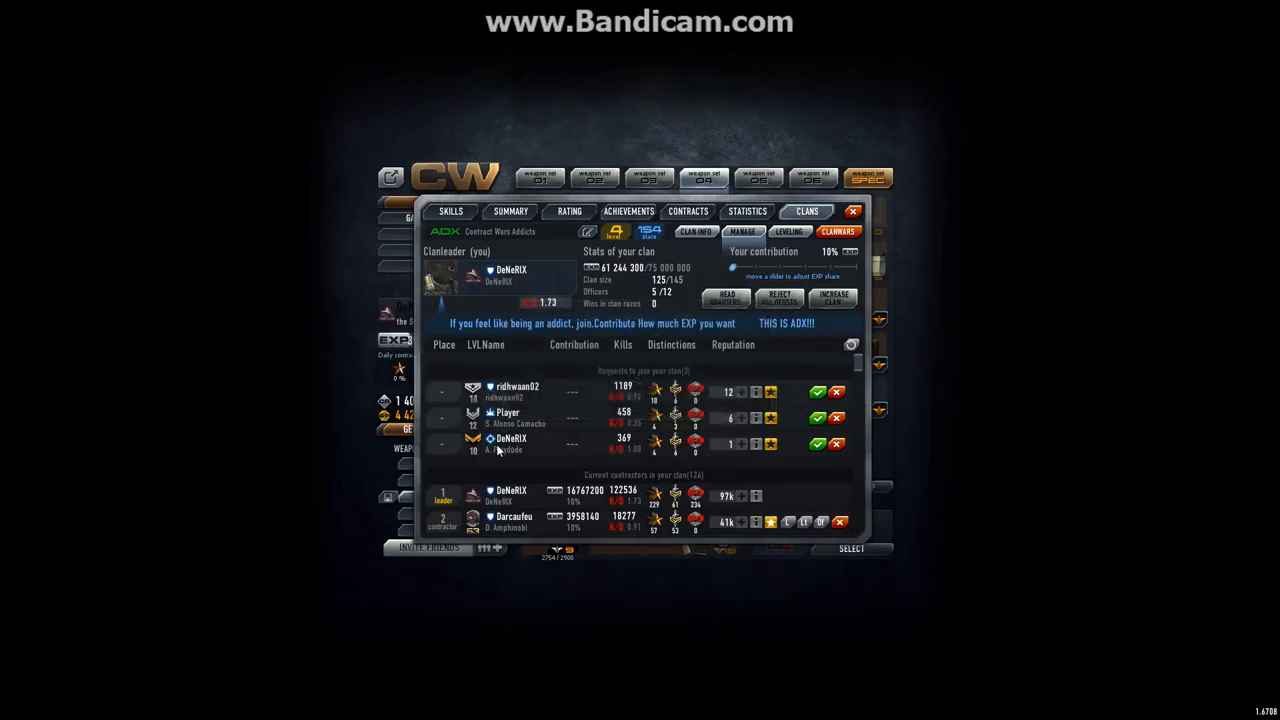
mouse_move(800, 461)
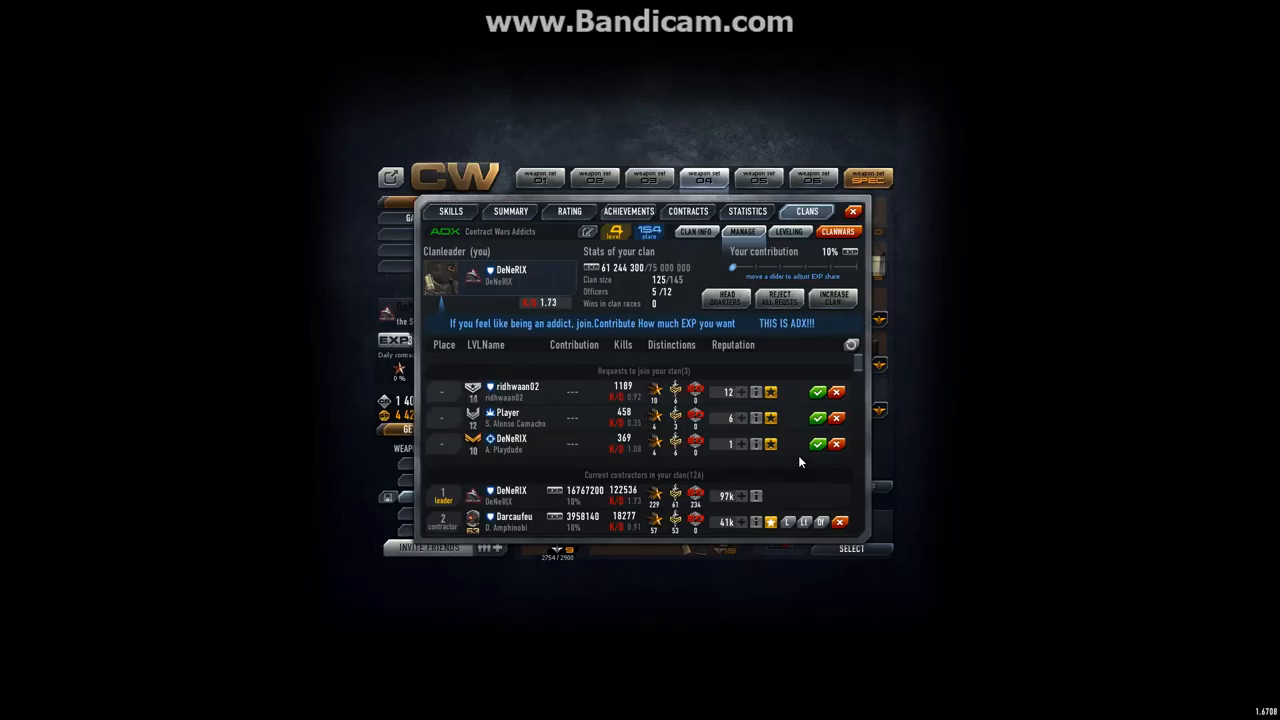
click(817, 391)
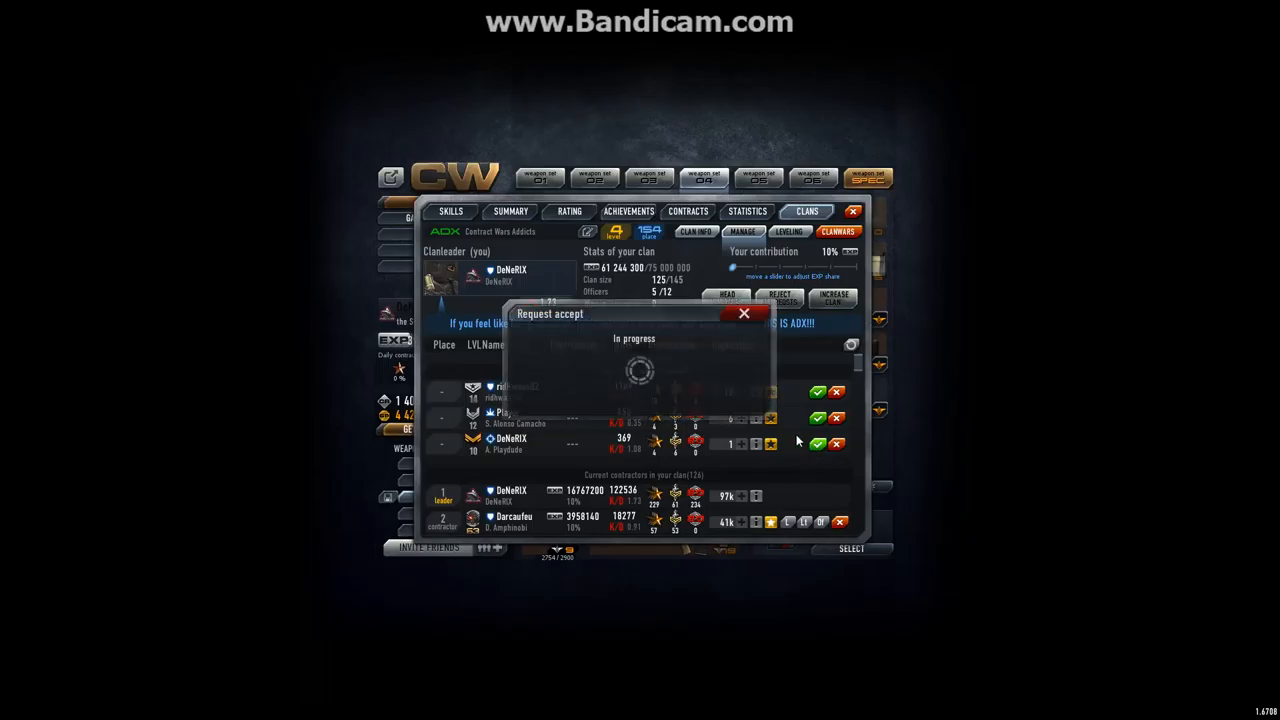
click(744, 313)
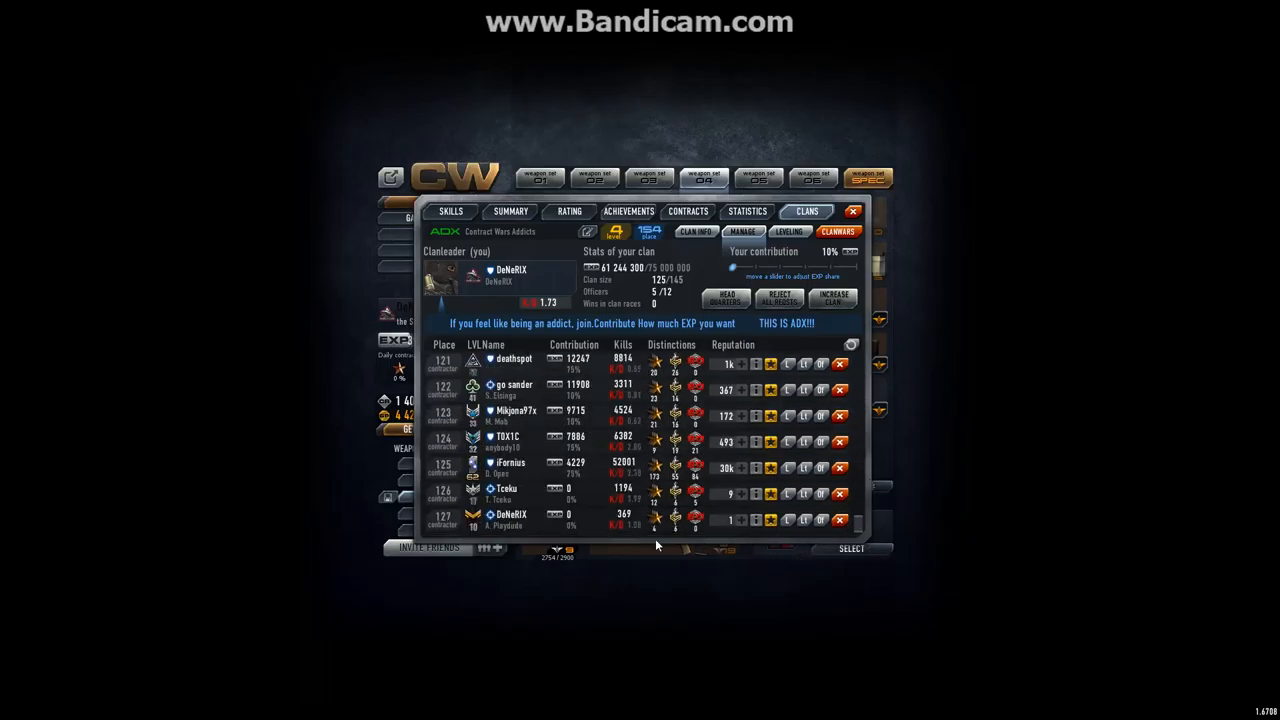
mouse_move(520, 525)
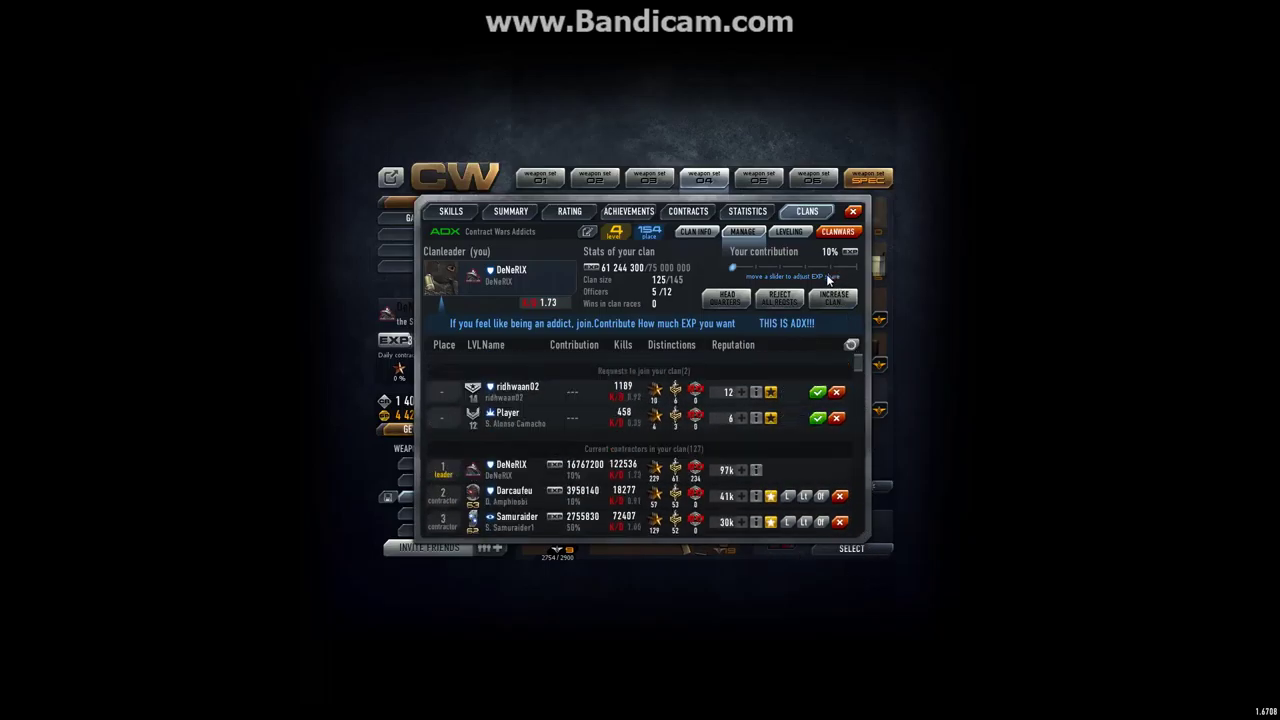
mouse_move(522, 407)
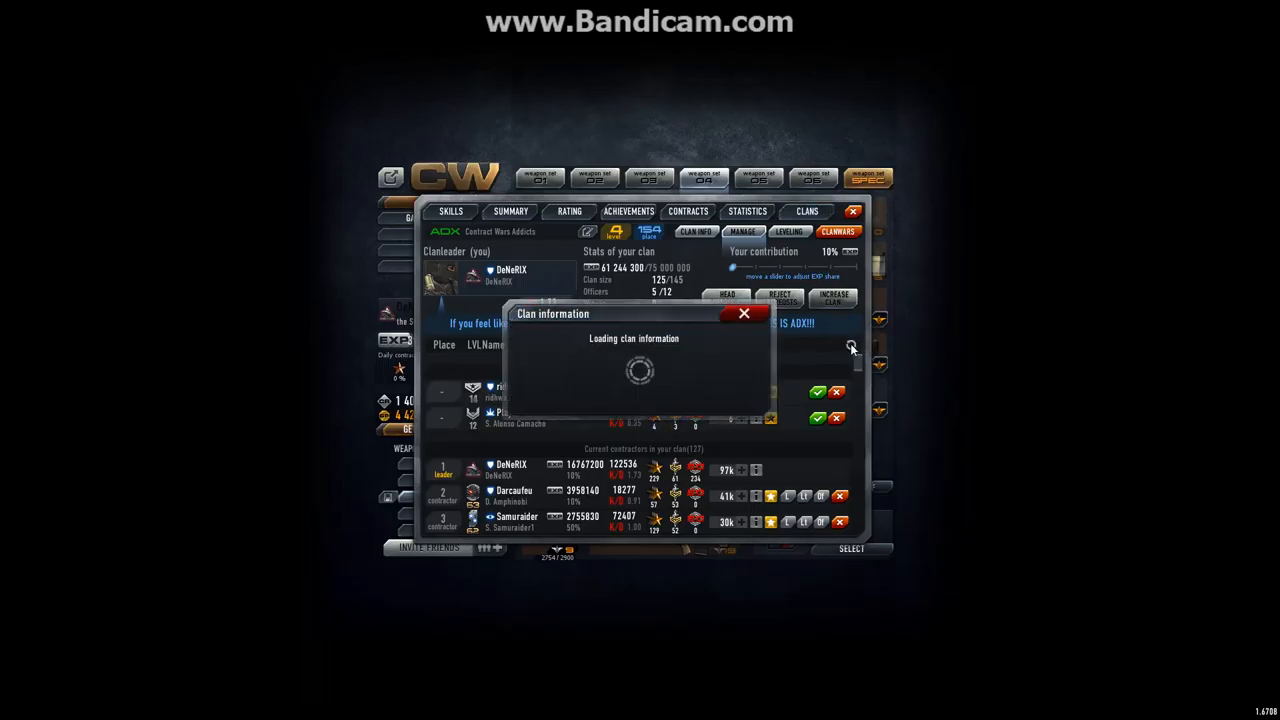
click(744, 313)
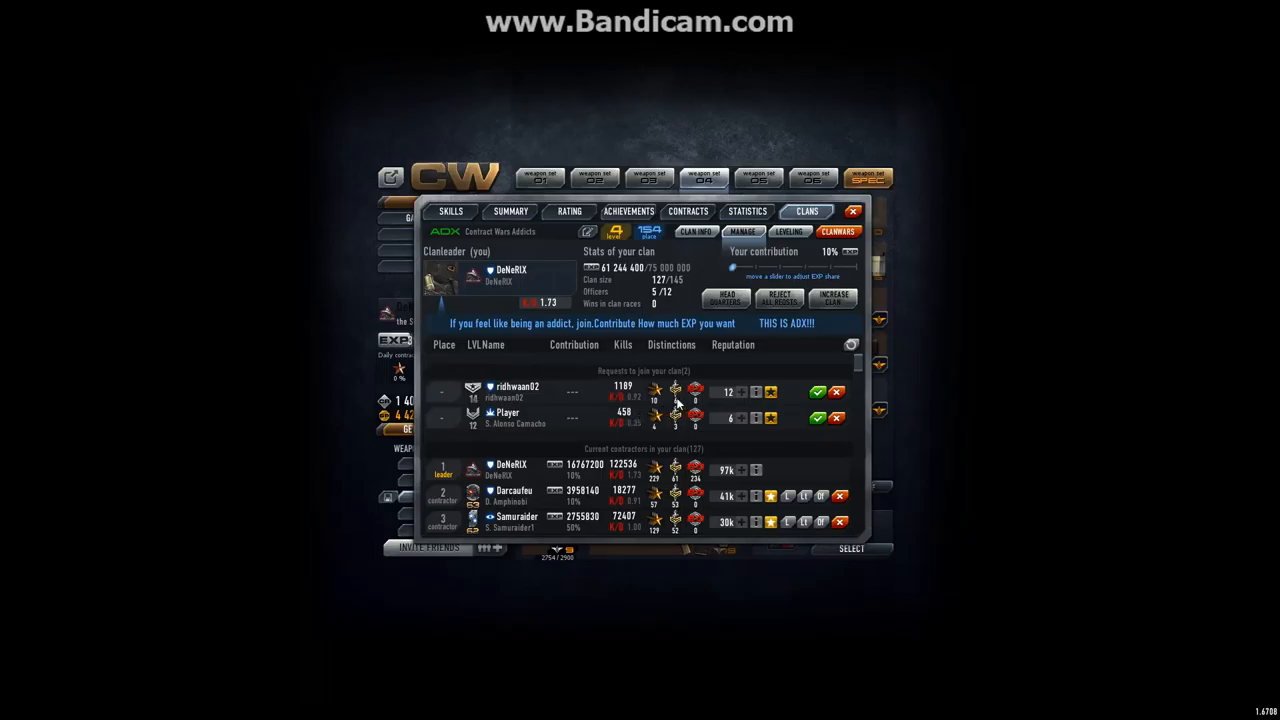
mouse_move(386, 343)
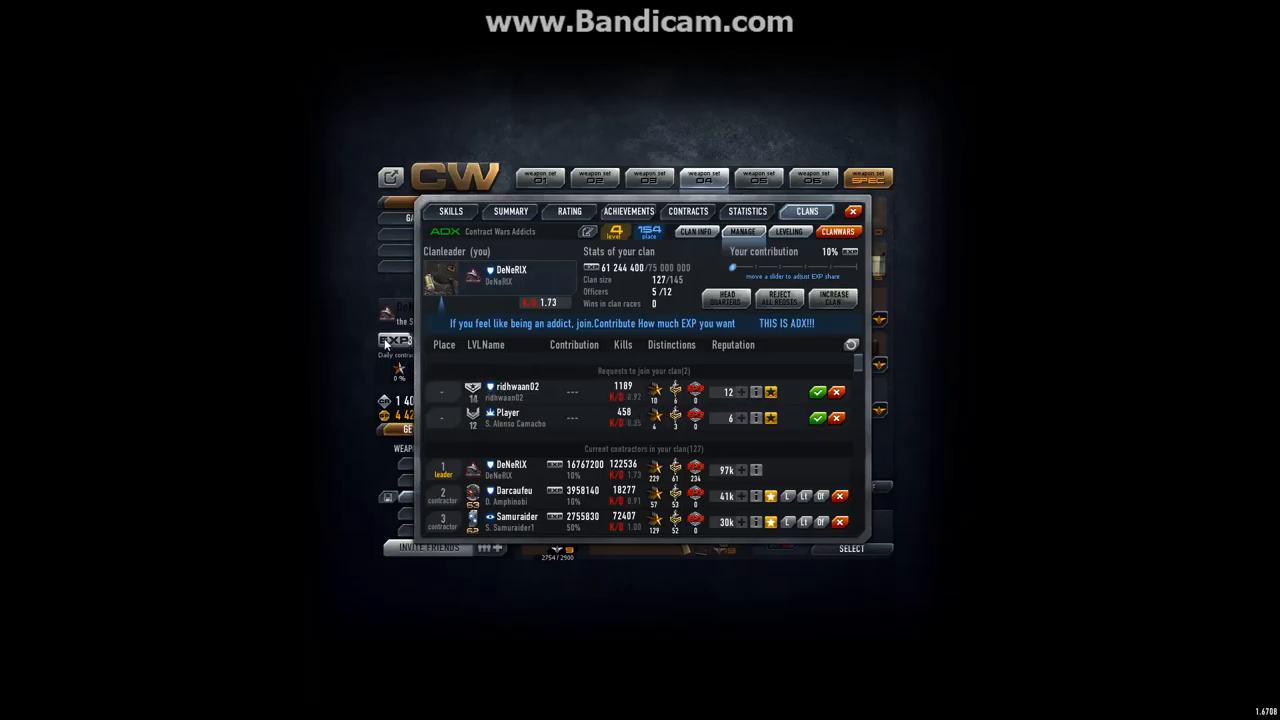
mouse_move(505, 413)
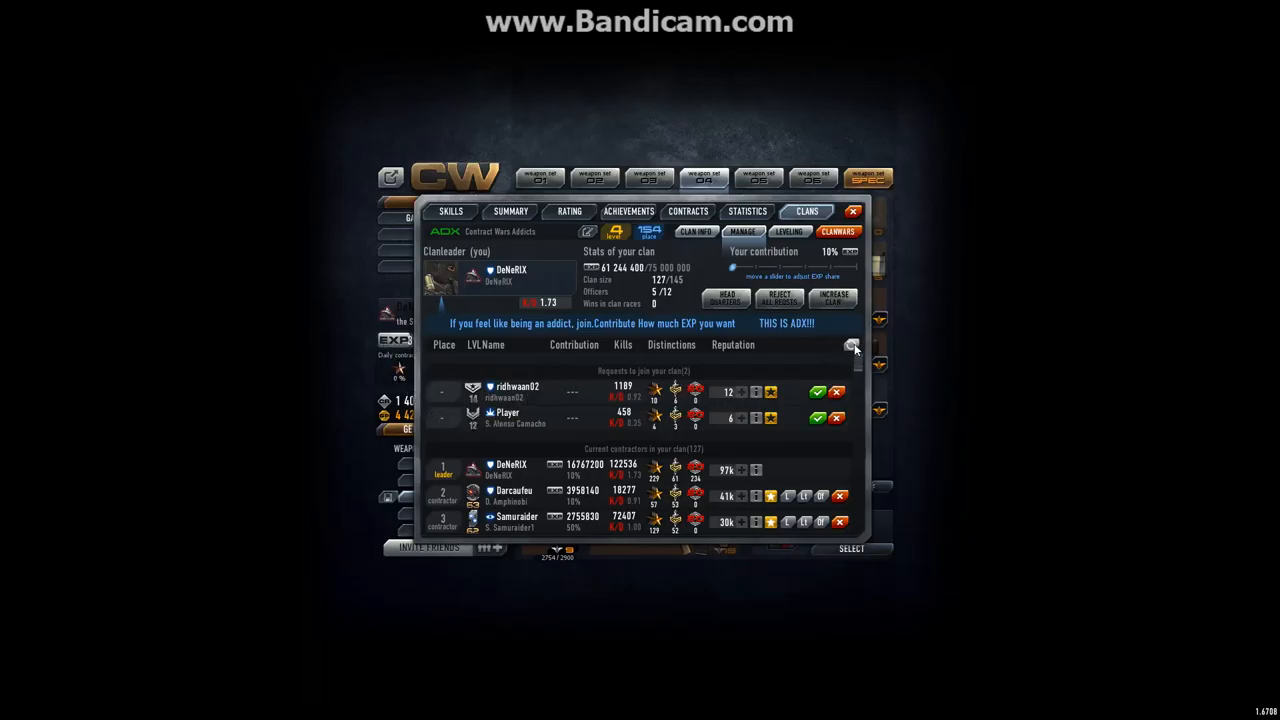
click(789, 231)
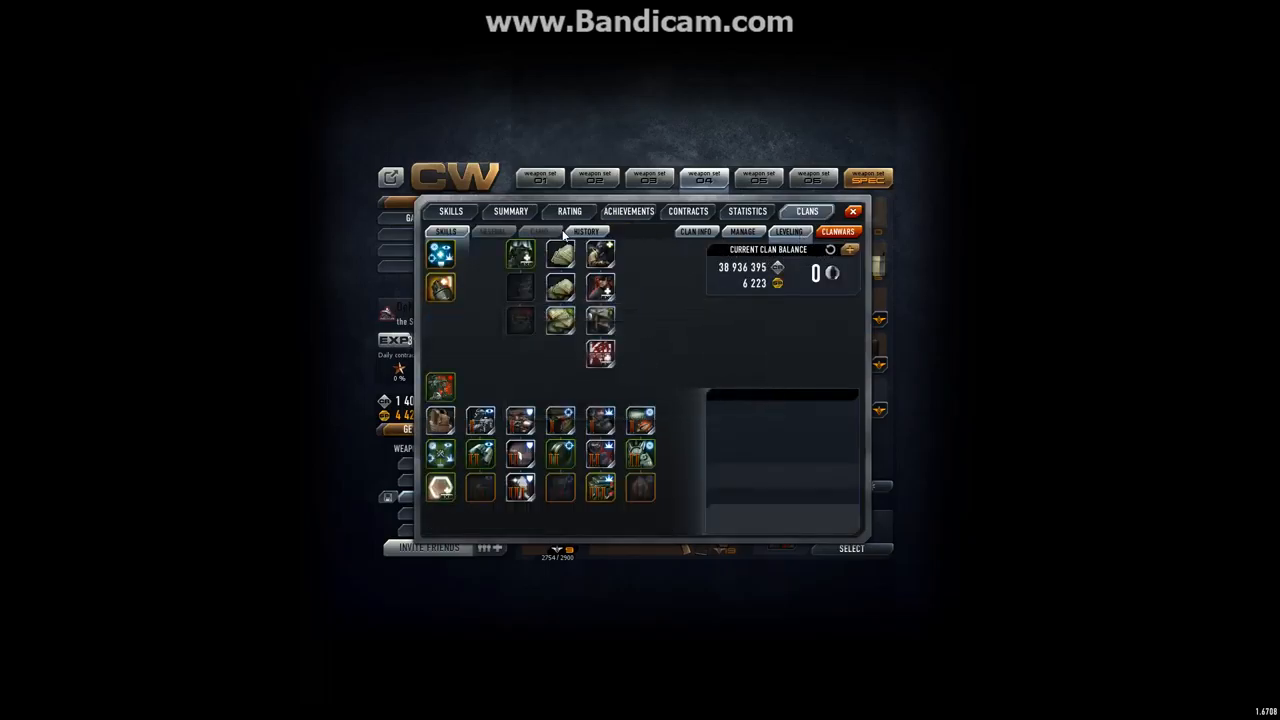
Browse the clan donation history, then scroll back up to the most recent deposits.
click(585, 231)
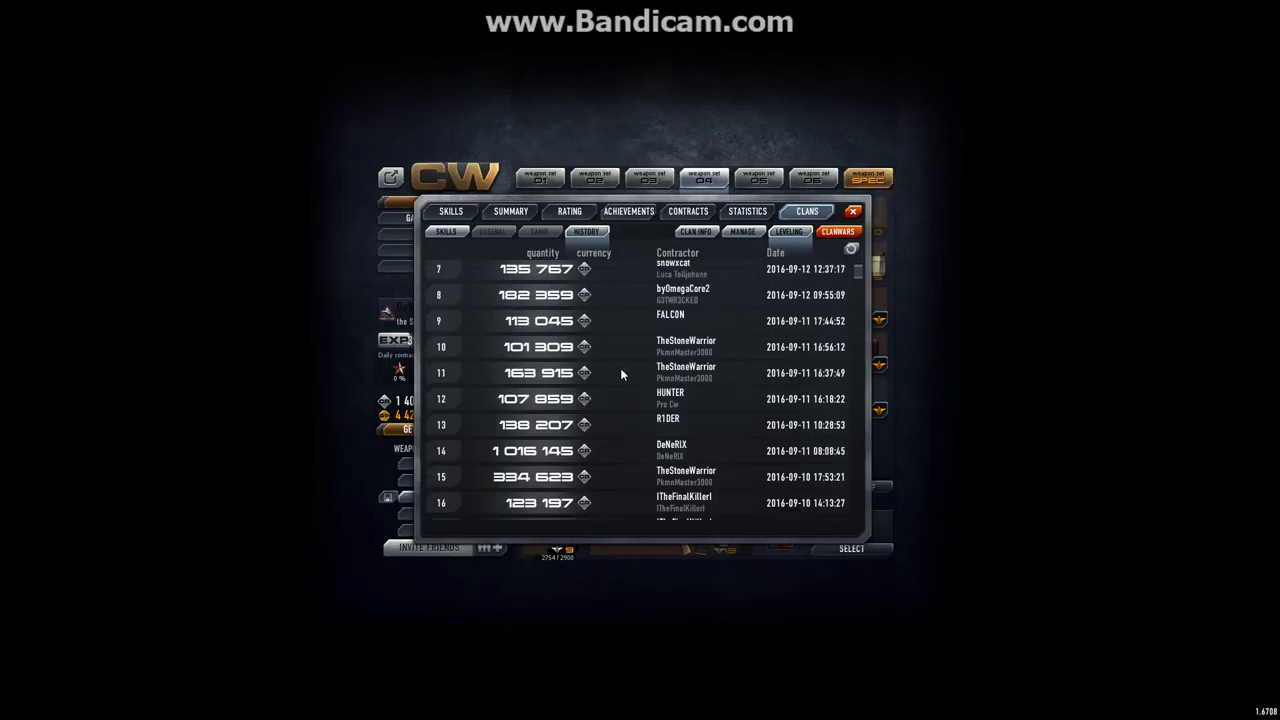
mouse_move(640, 450)
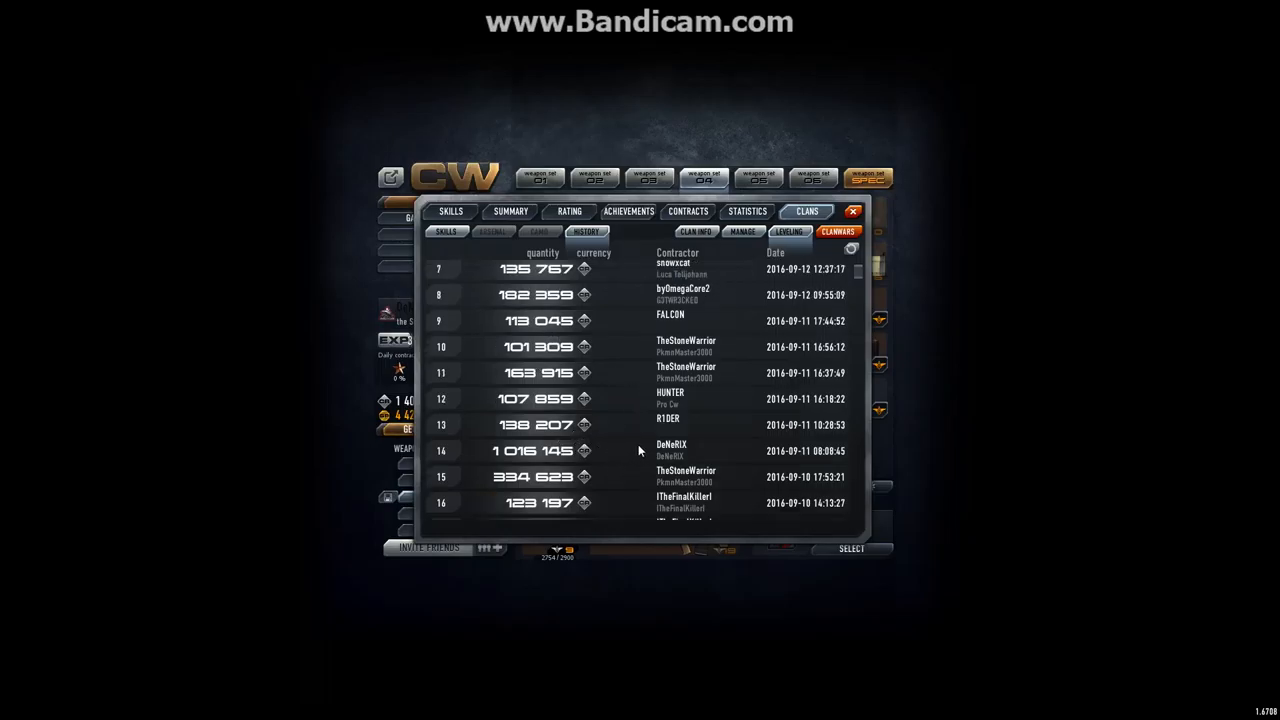
scroll(up, 3)
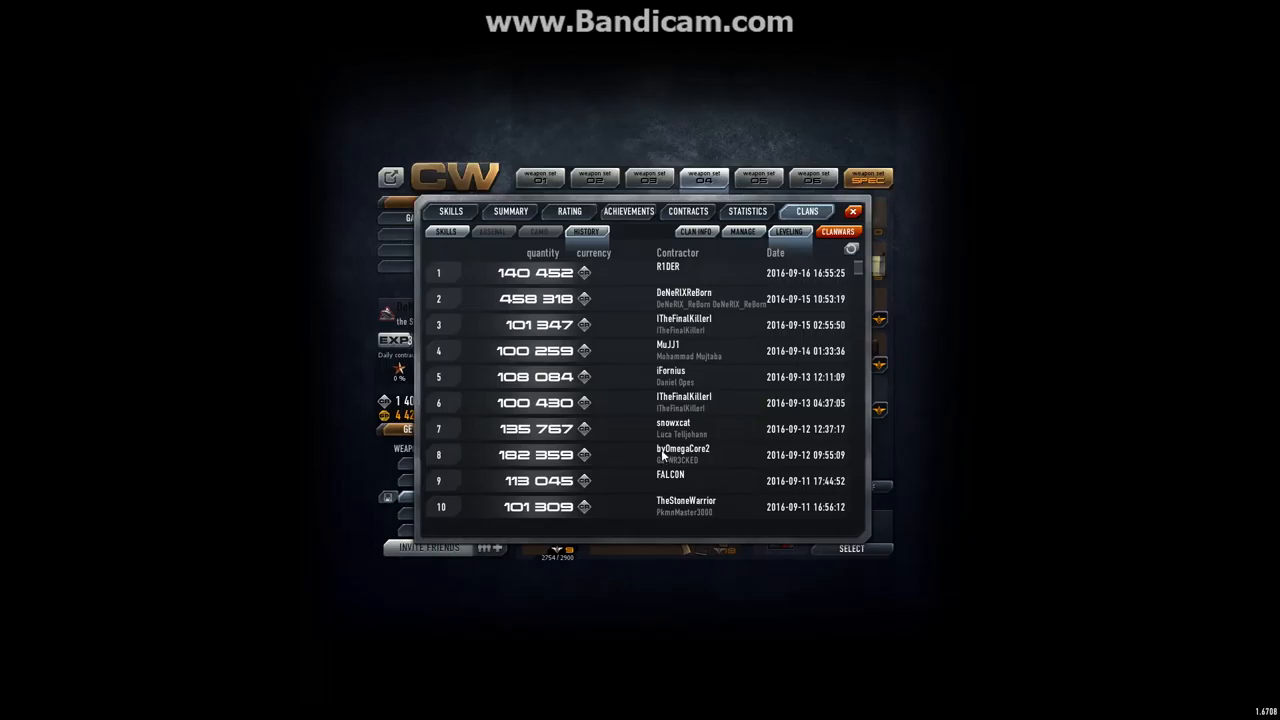
scroll(down, 3)
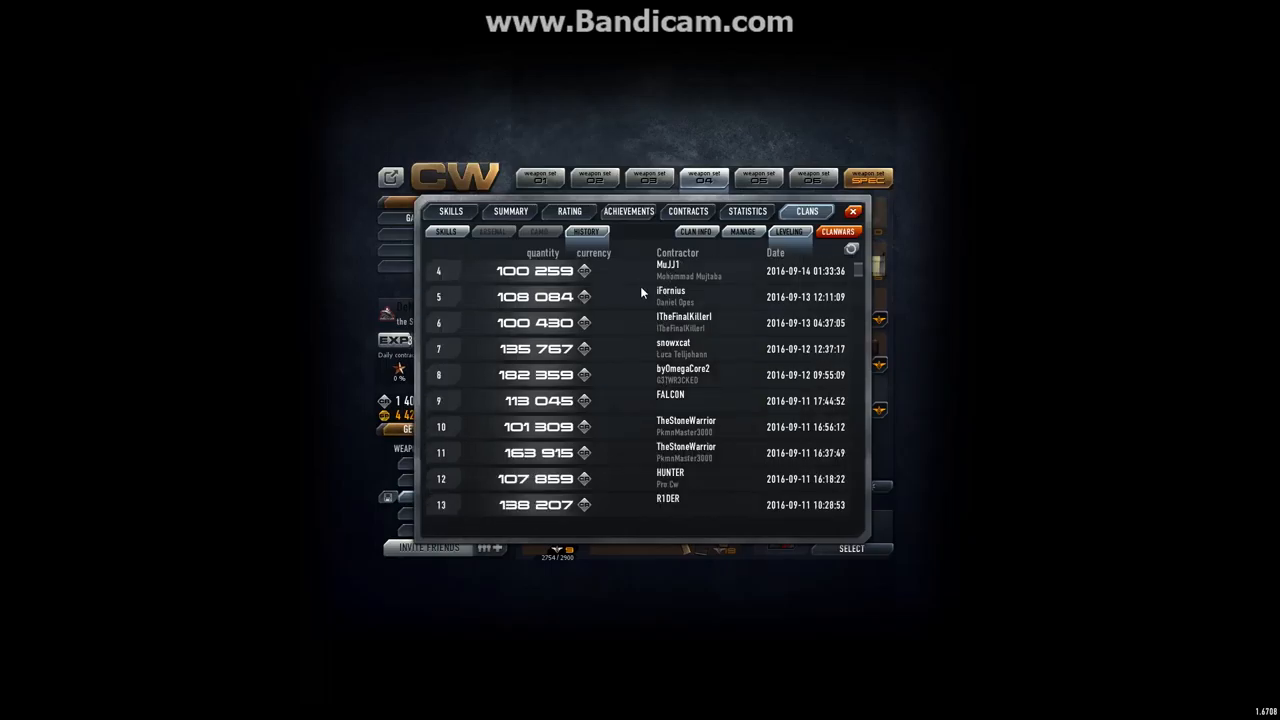
scroll(down, 3)
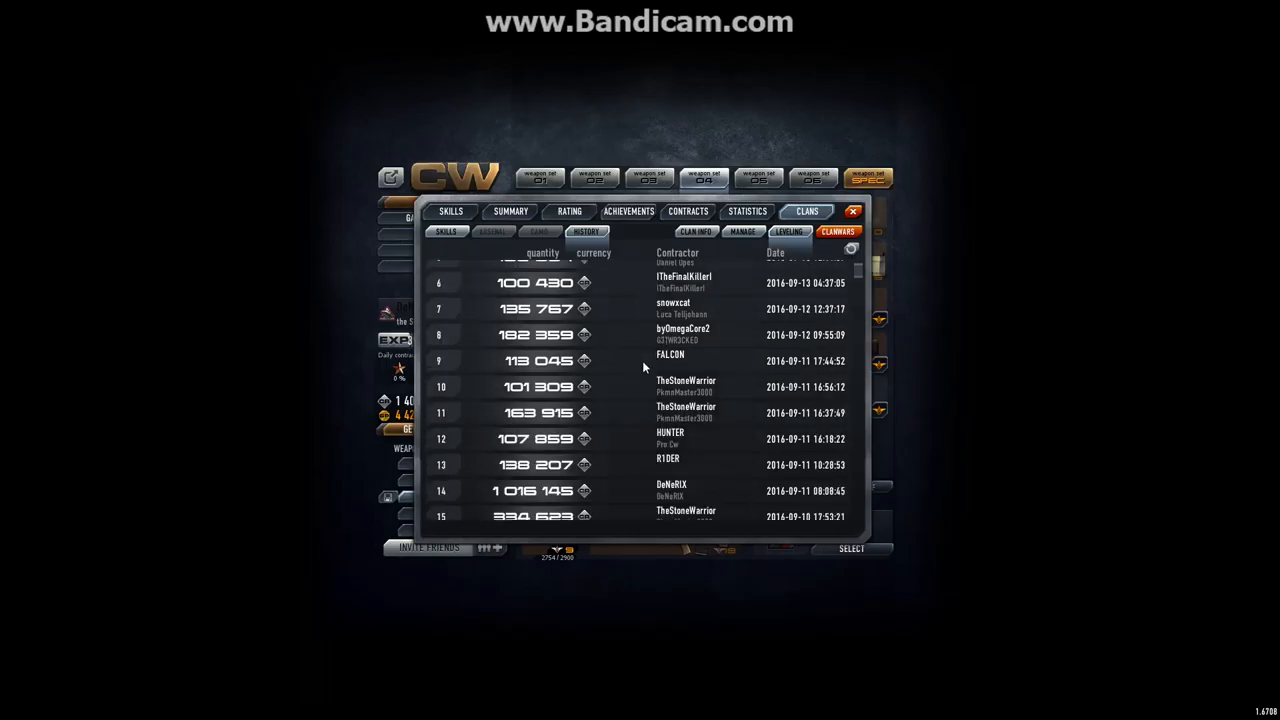
mouse_move(685, 421)
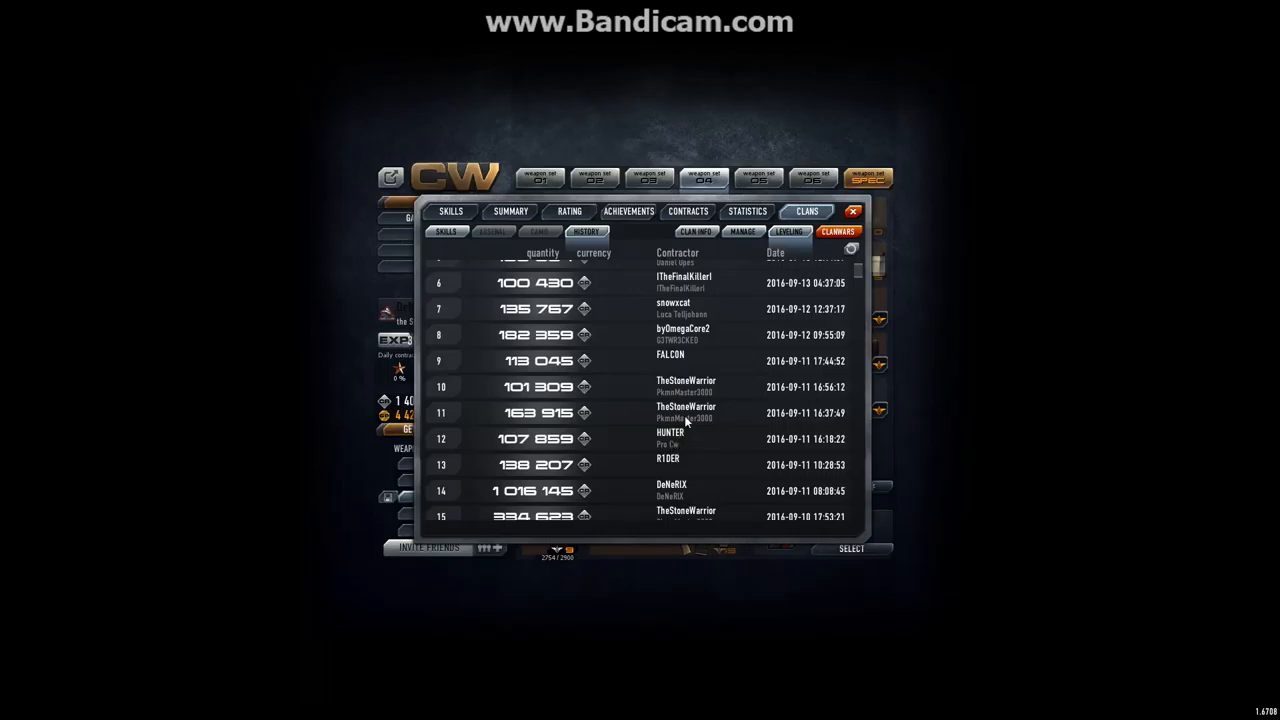
mouse_move(662, 420)
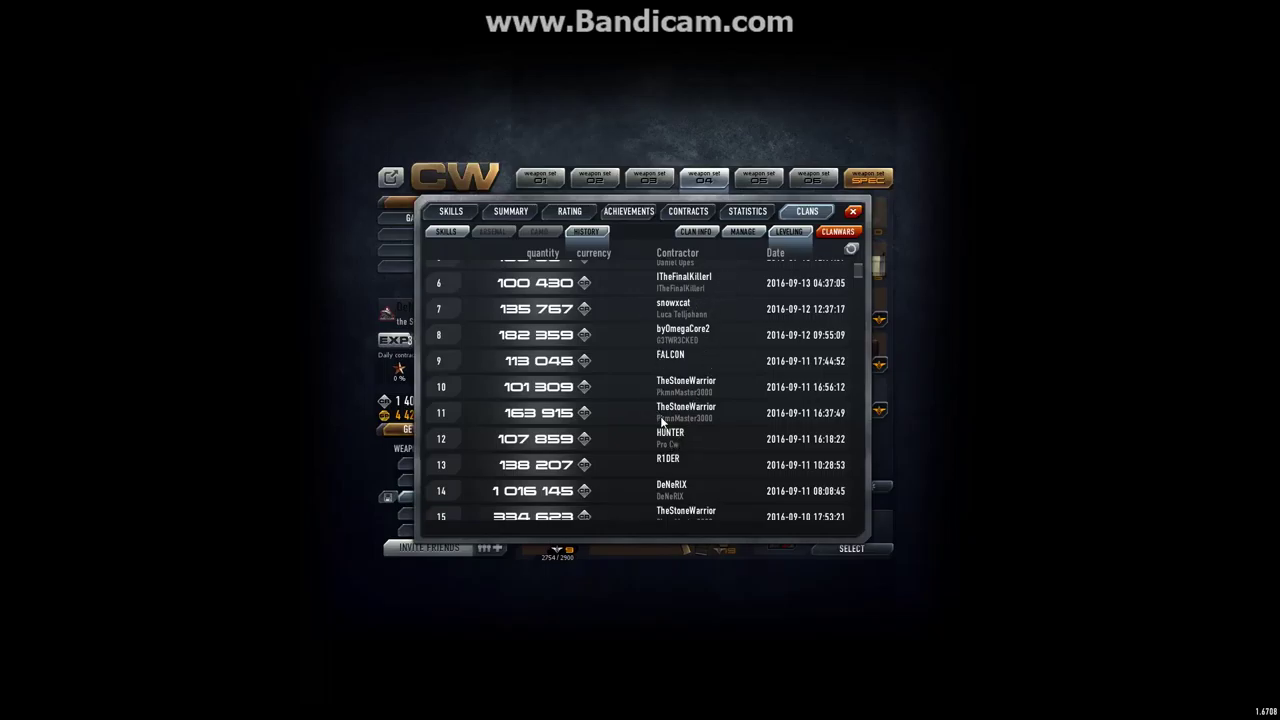
mouse_move(632, 430)
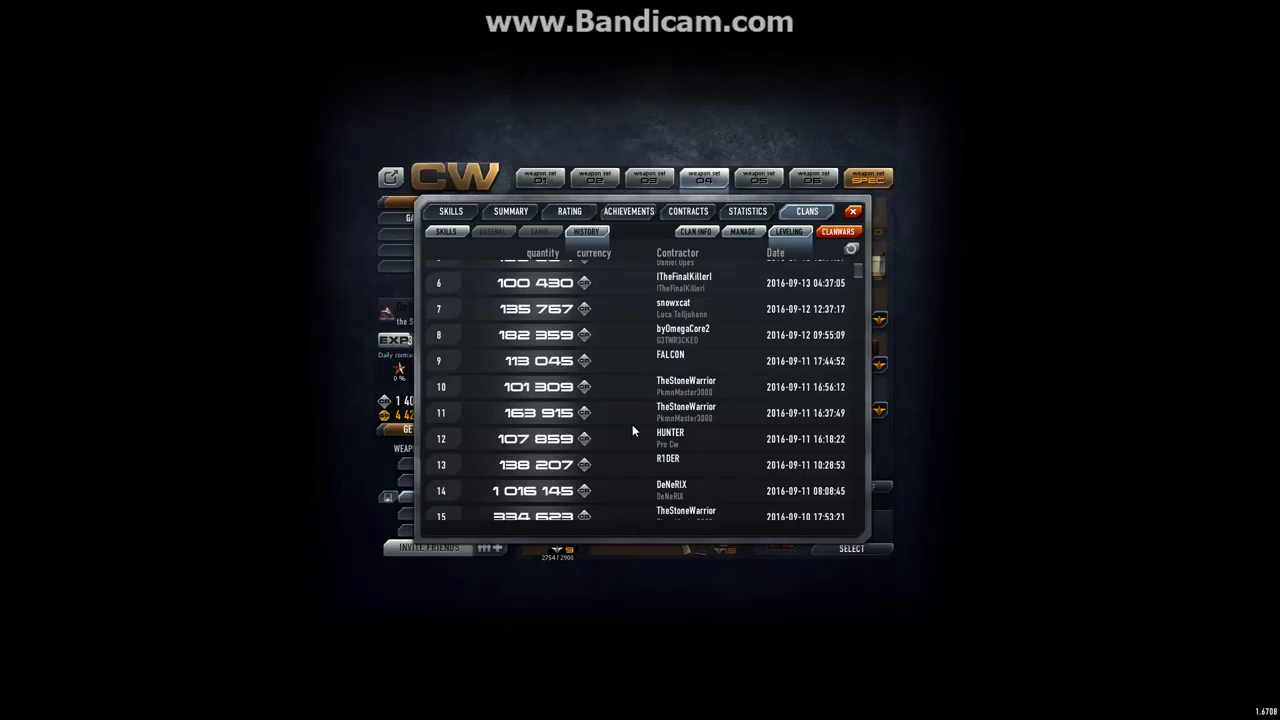
mouse_move(645, 410)
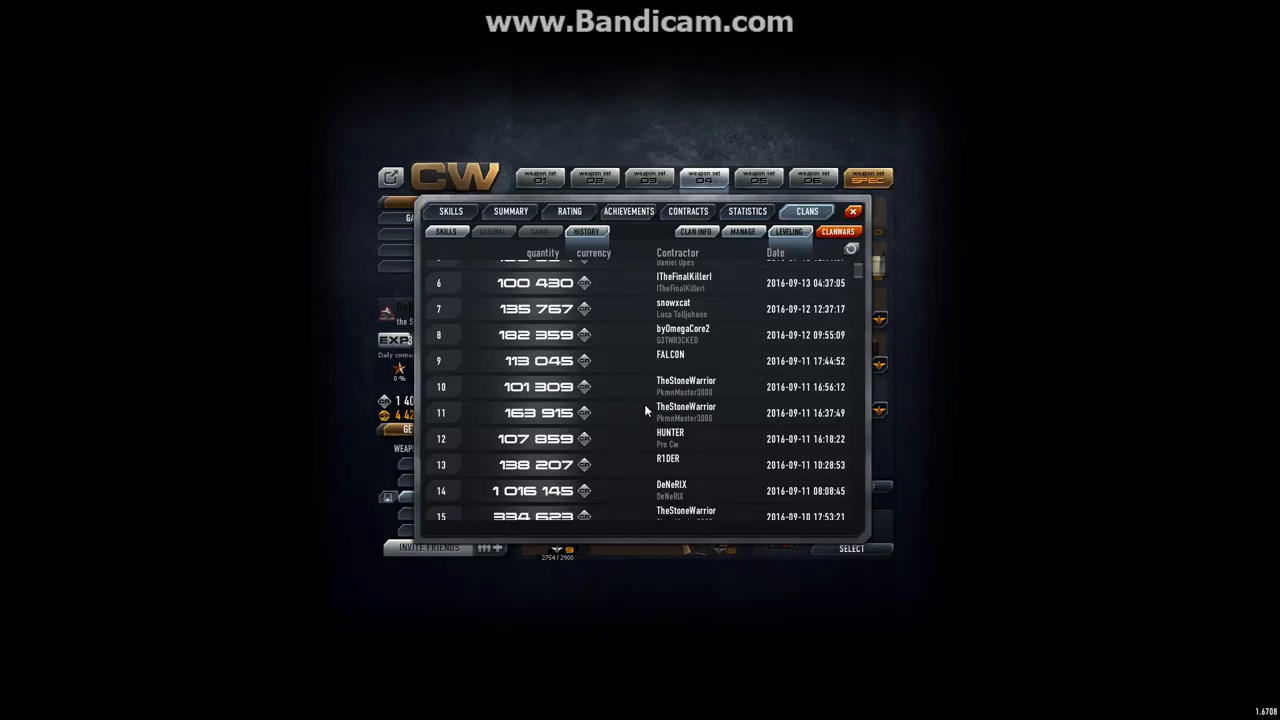
mouse_move(672, 432)
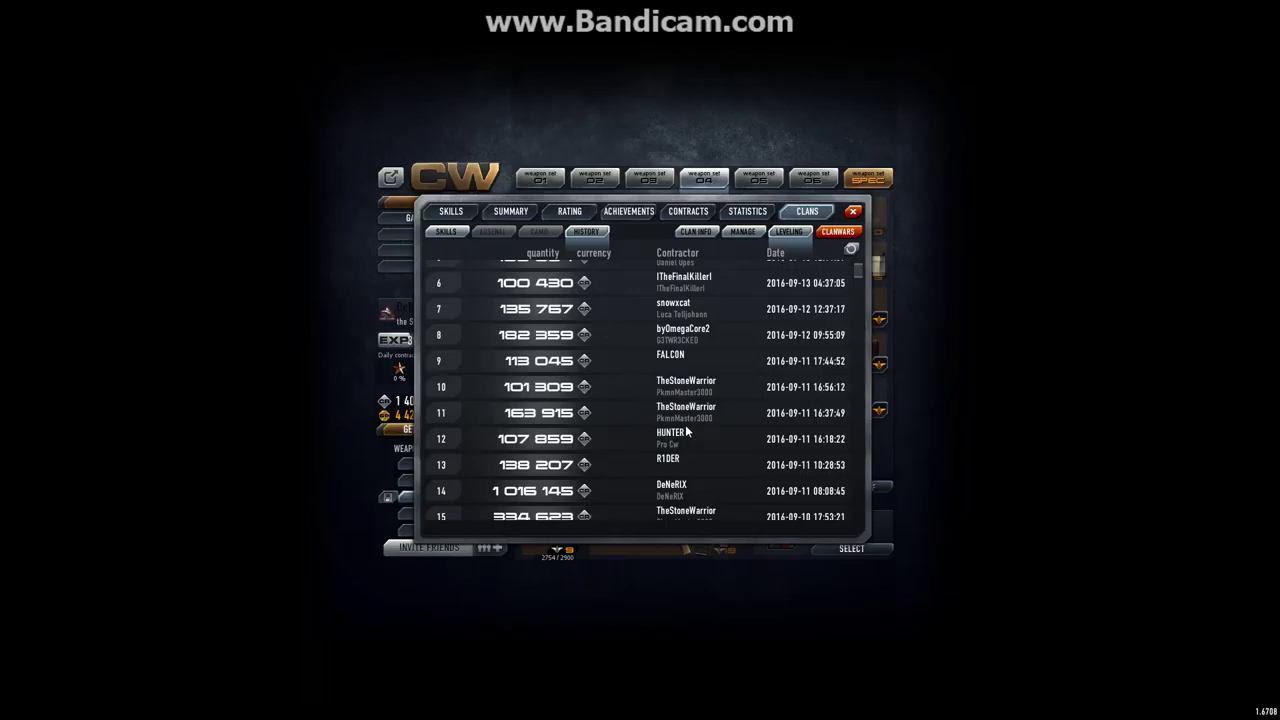
mouse_move(735, 382)
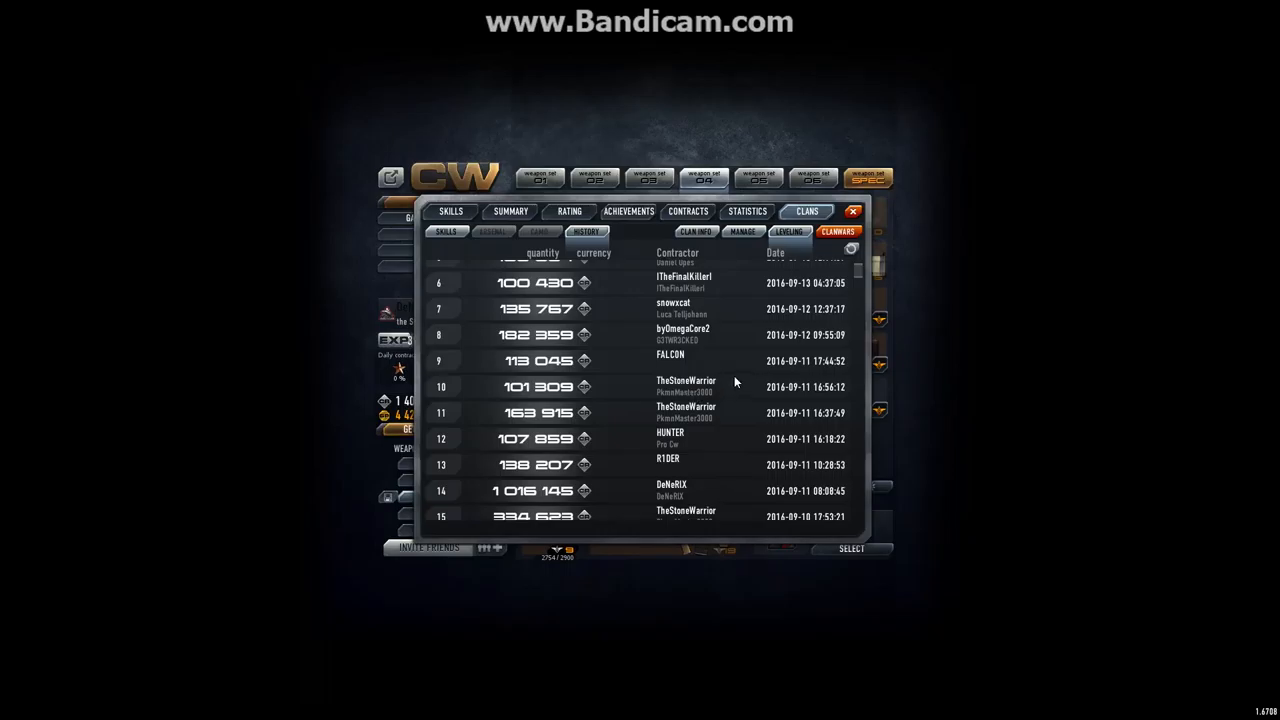
scroll(down, 3)
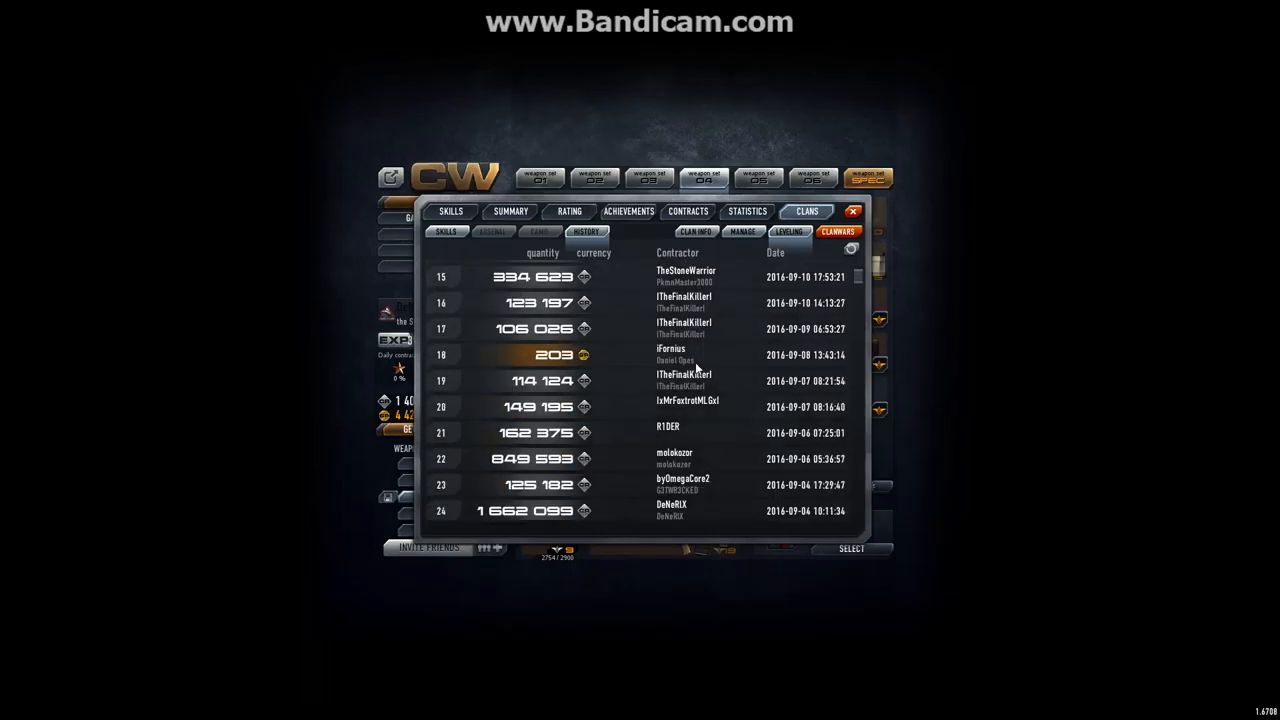
scroll(down, 3)
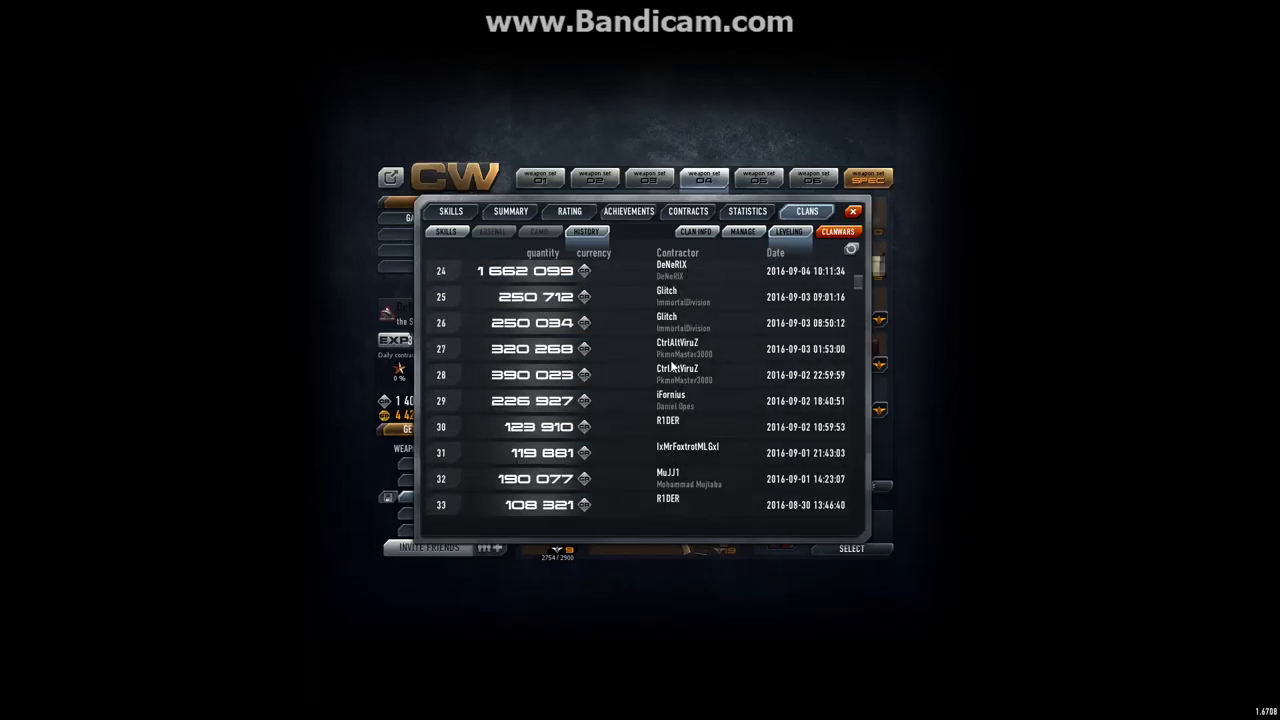
scroll(up, 3)
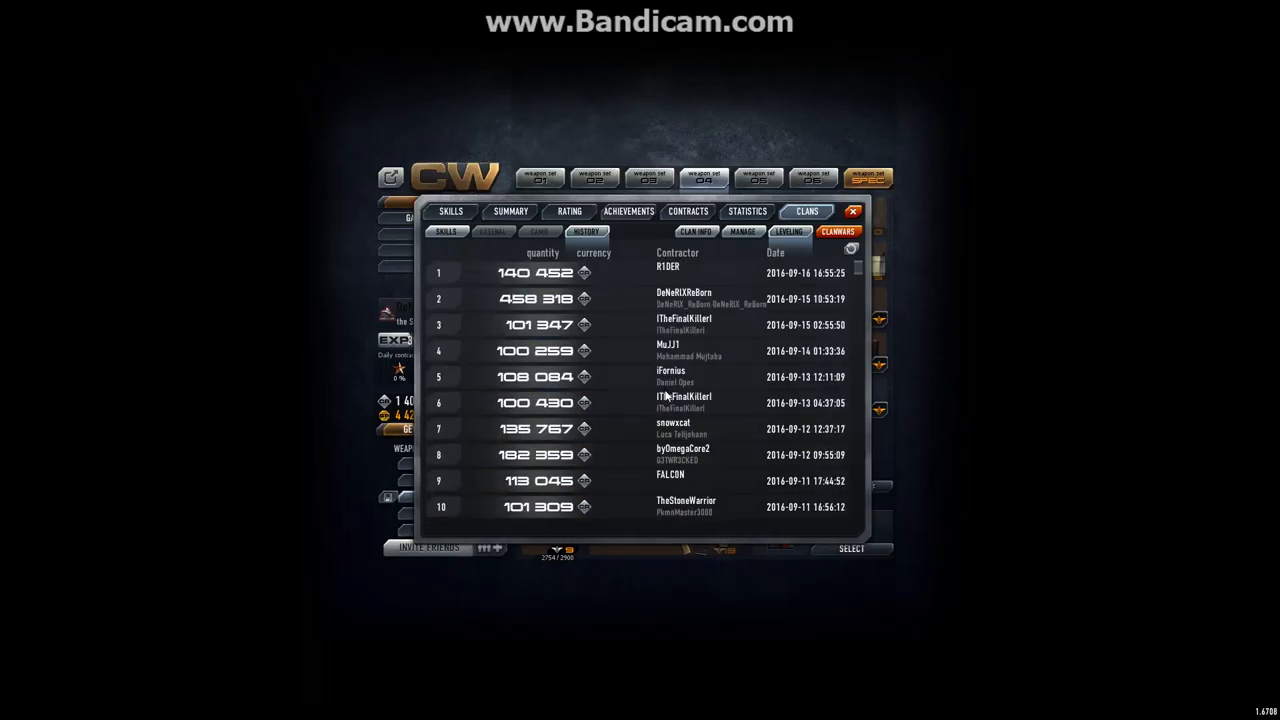
mouse_move(642, 410)
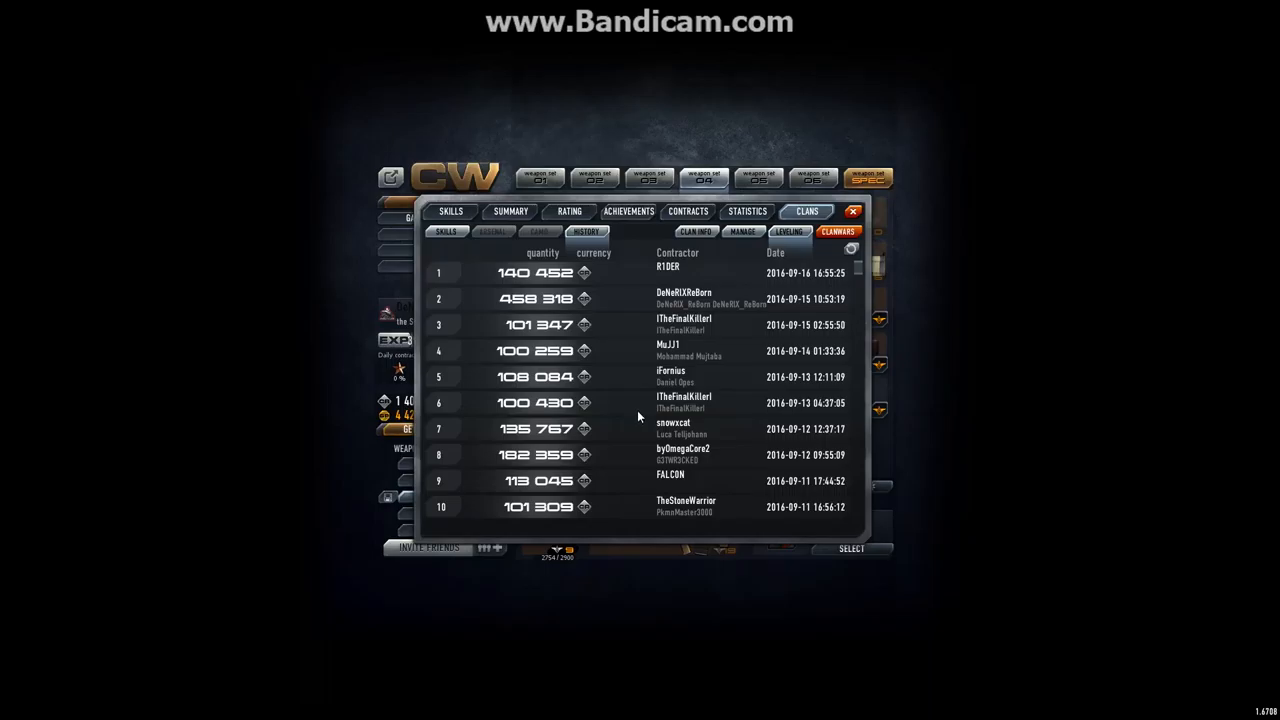
mouse_move(642, 408)
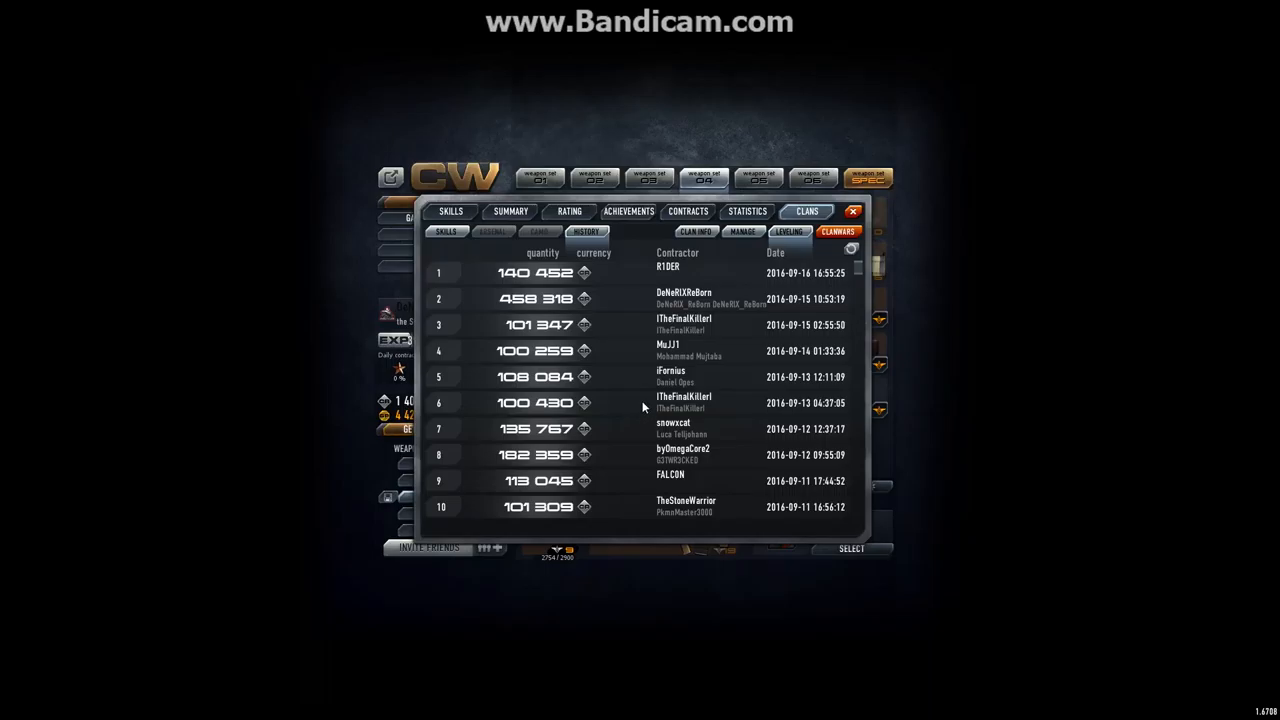
mouse_move(644, 392)
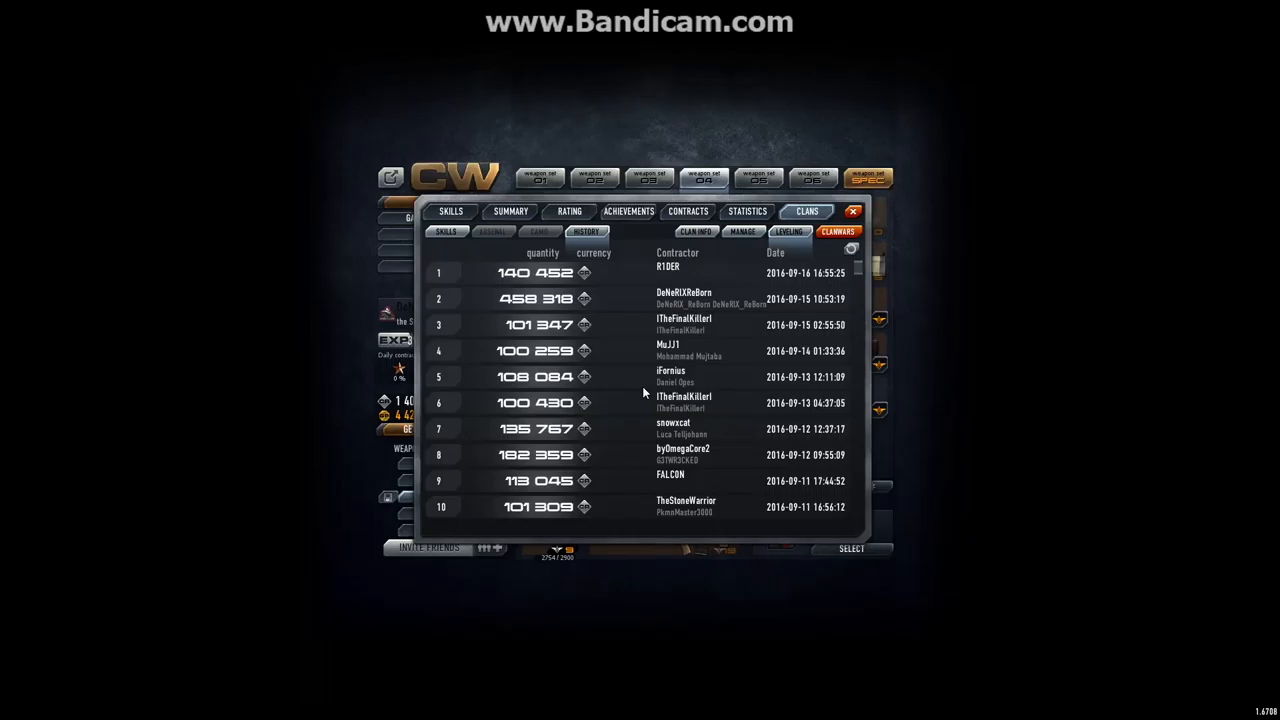
mouse_move(668, 462)
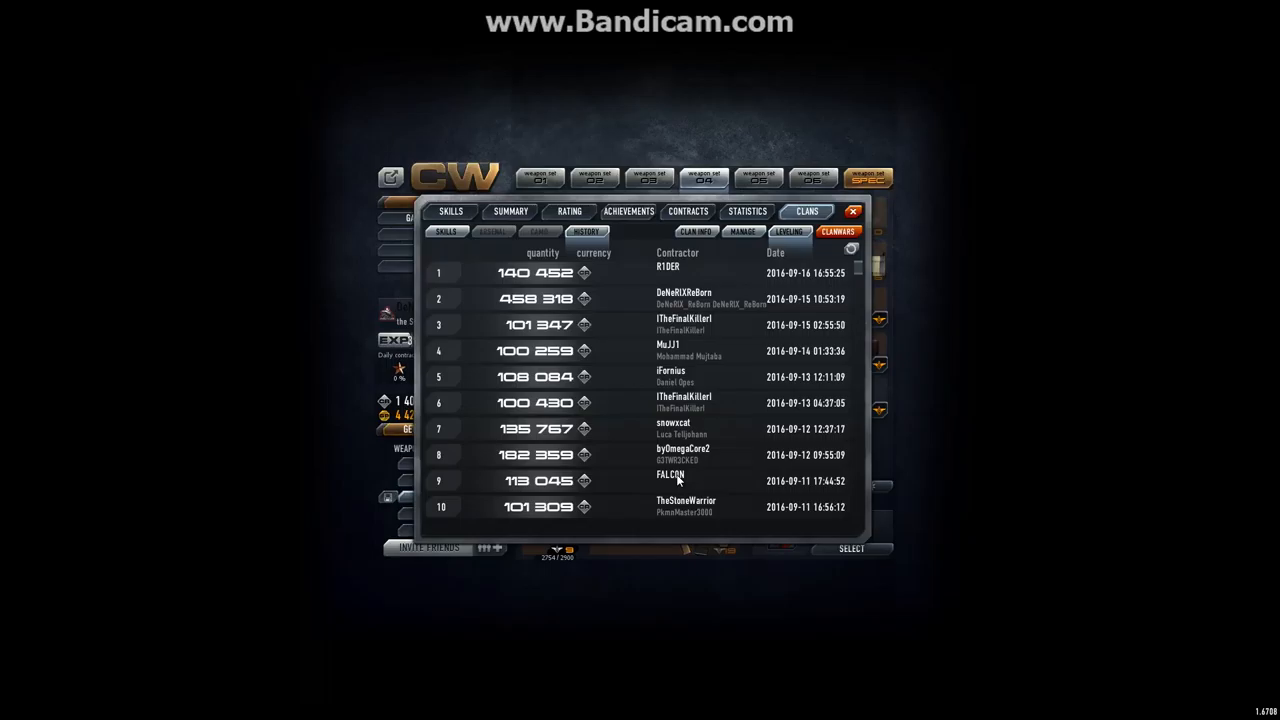
mouse_move(693, 461)
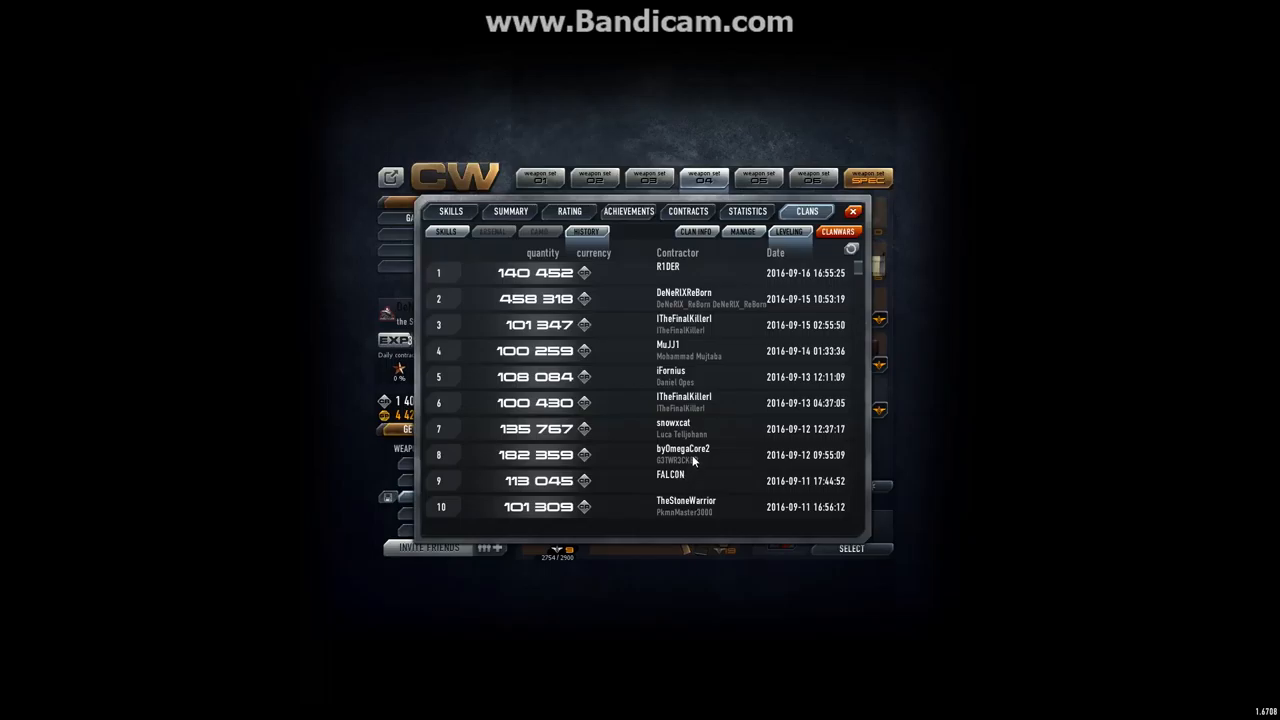
mouse_move(672, 428)
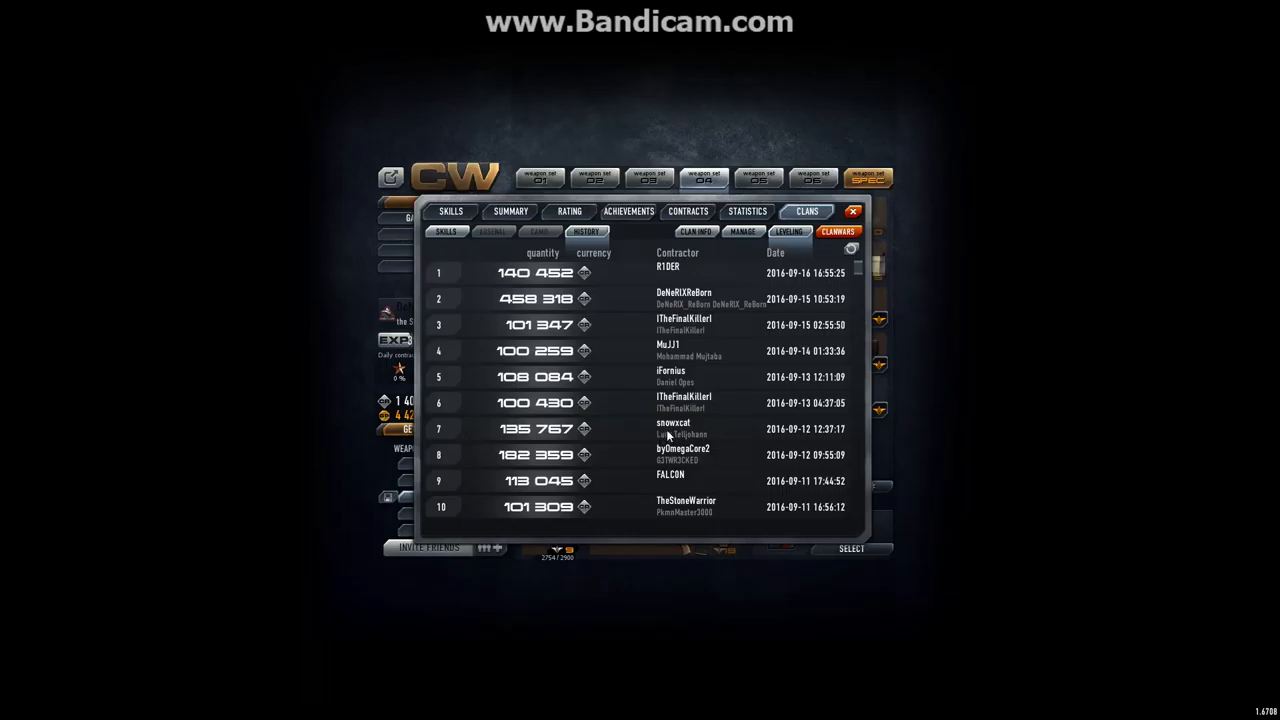
mouse_move(672, 410)
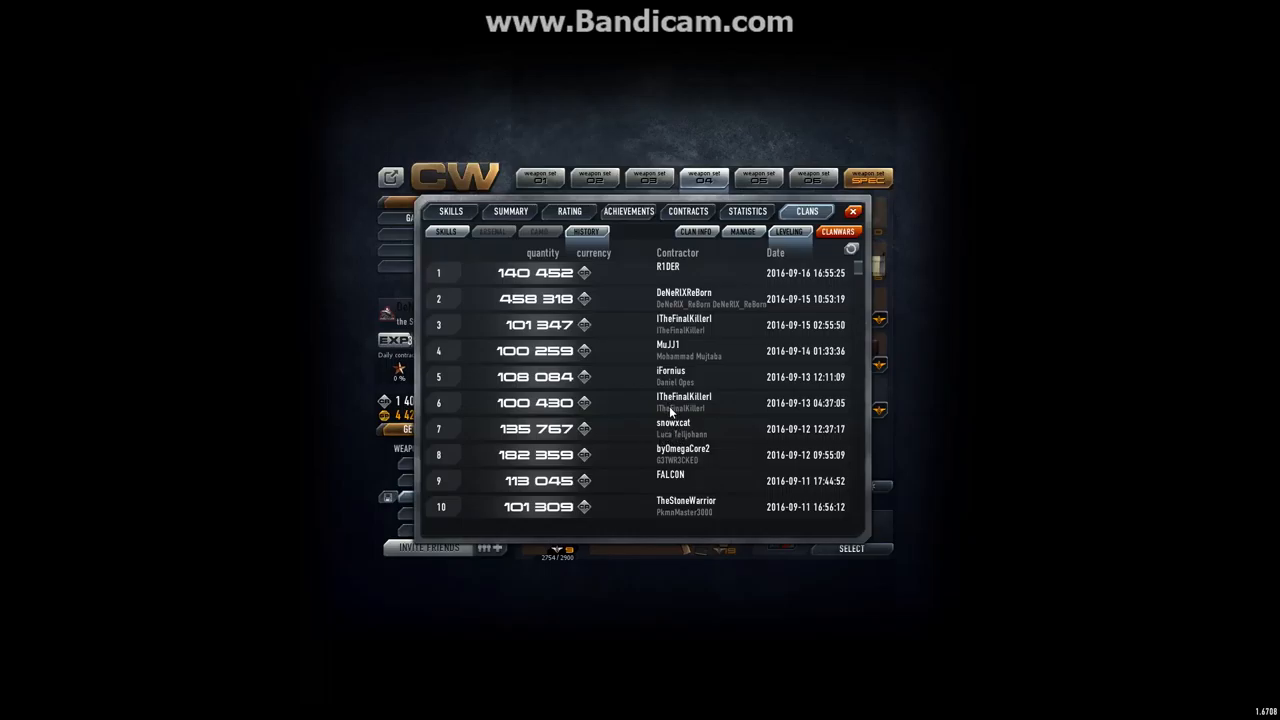
mouse_move(678, 330)
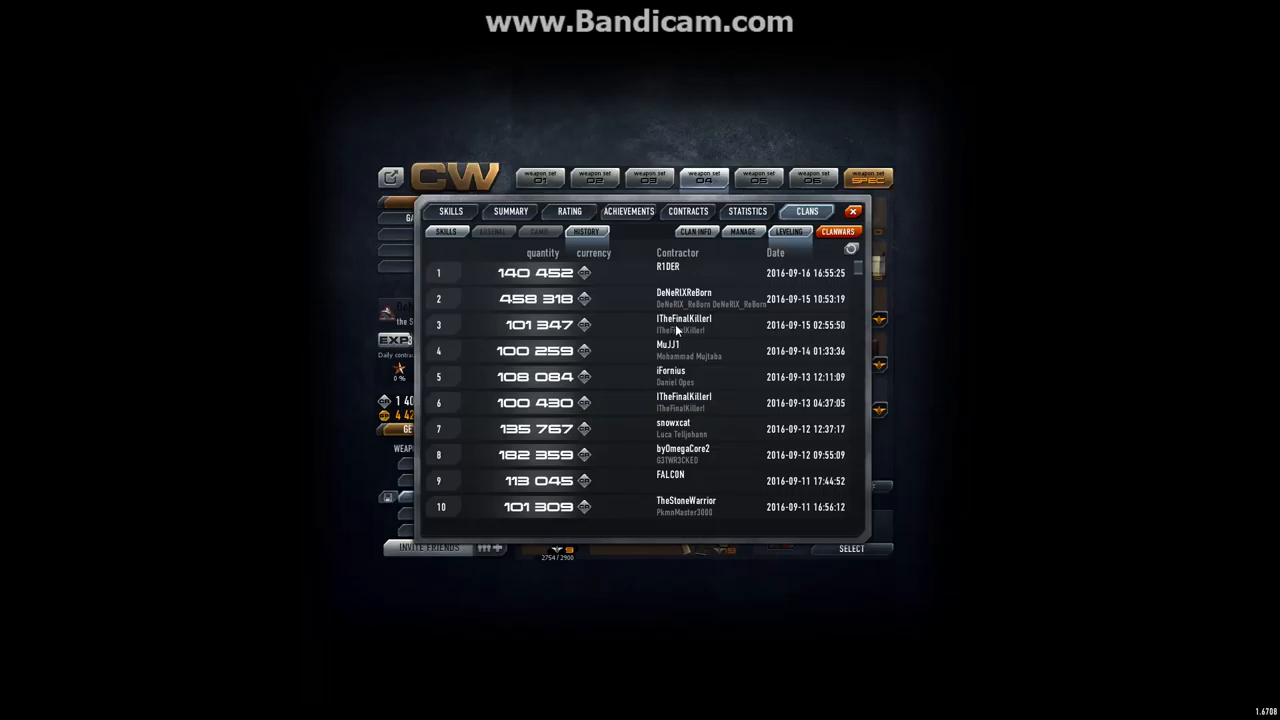
mouse_move(672, 381)
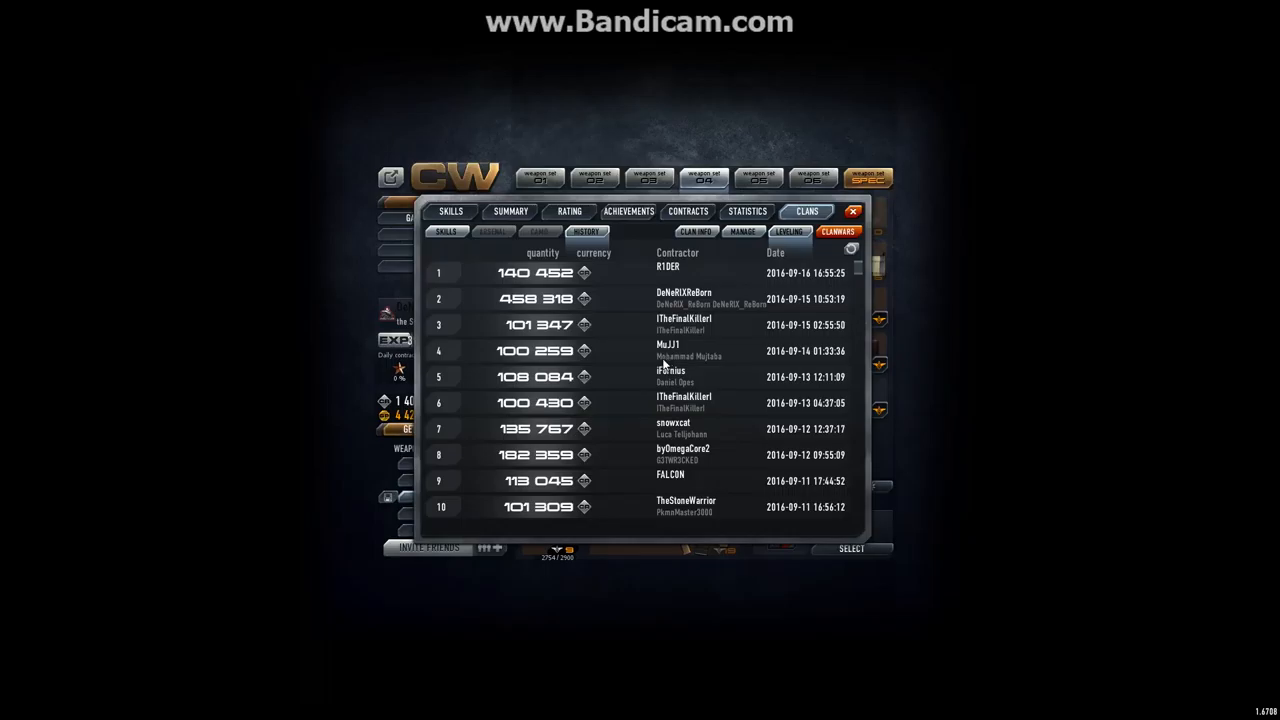
mouse_move(668, 358)
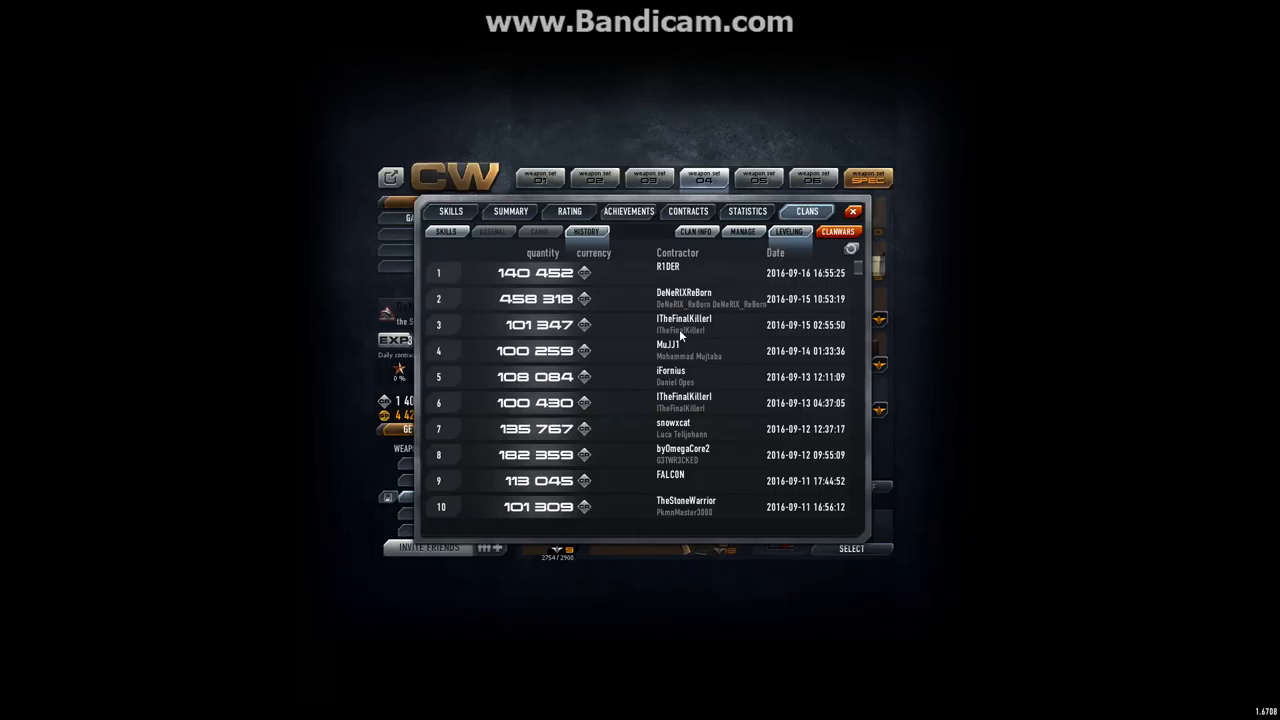
mouse_move(688, 336)
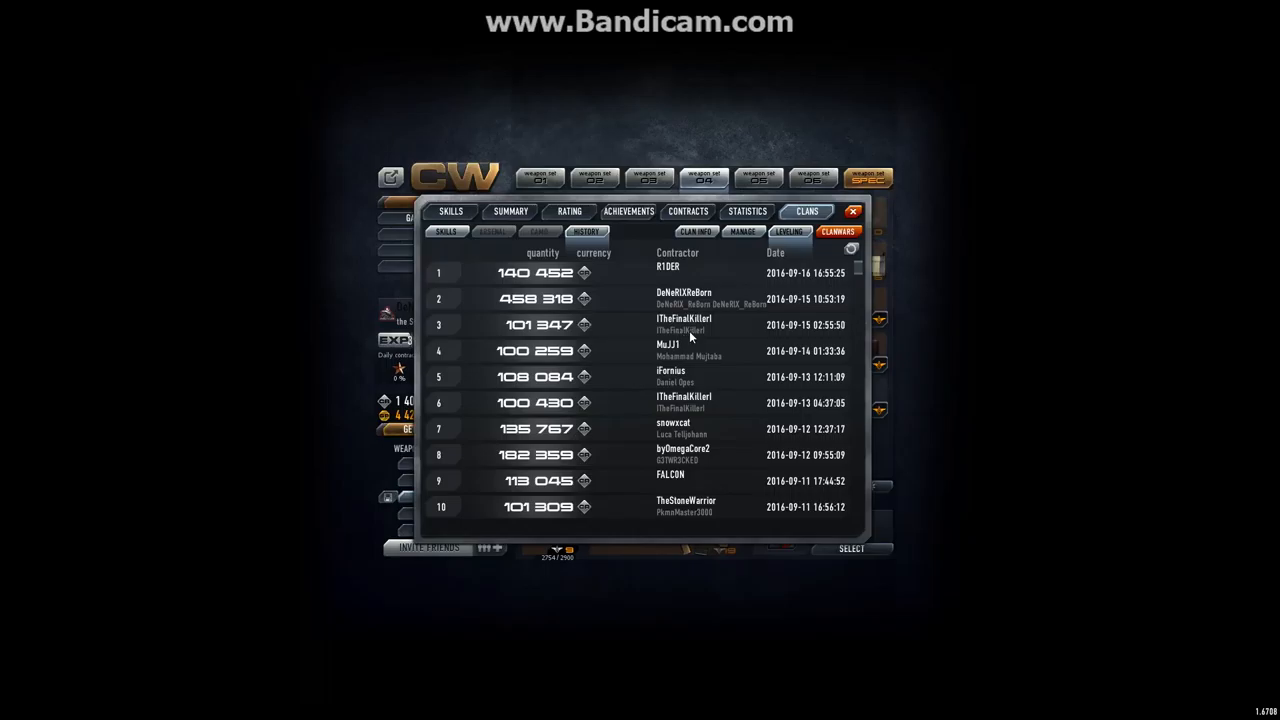
mouse_move(697, 337)
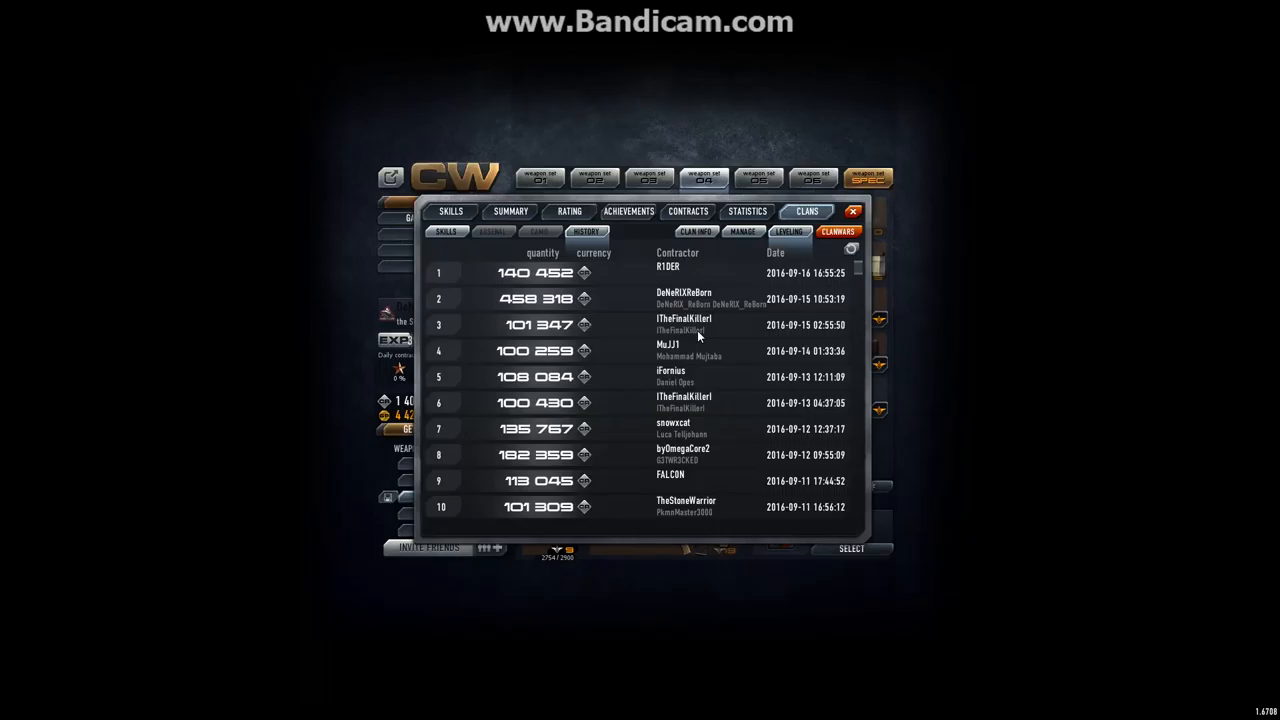
mouse_move(743, 336)
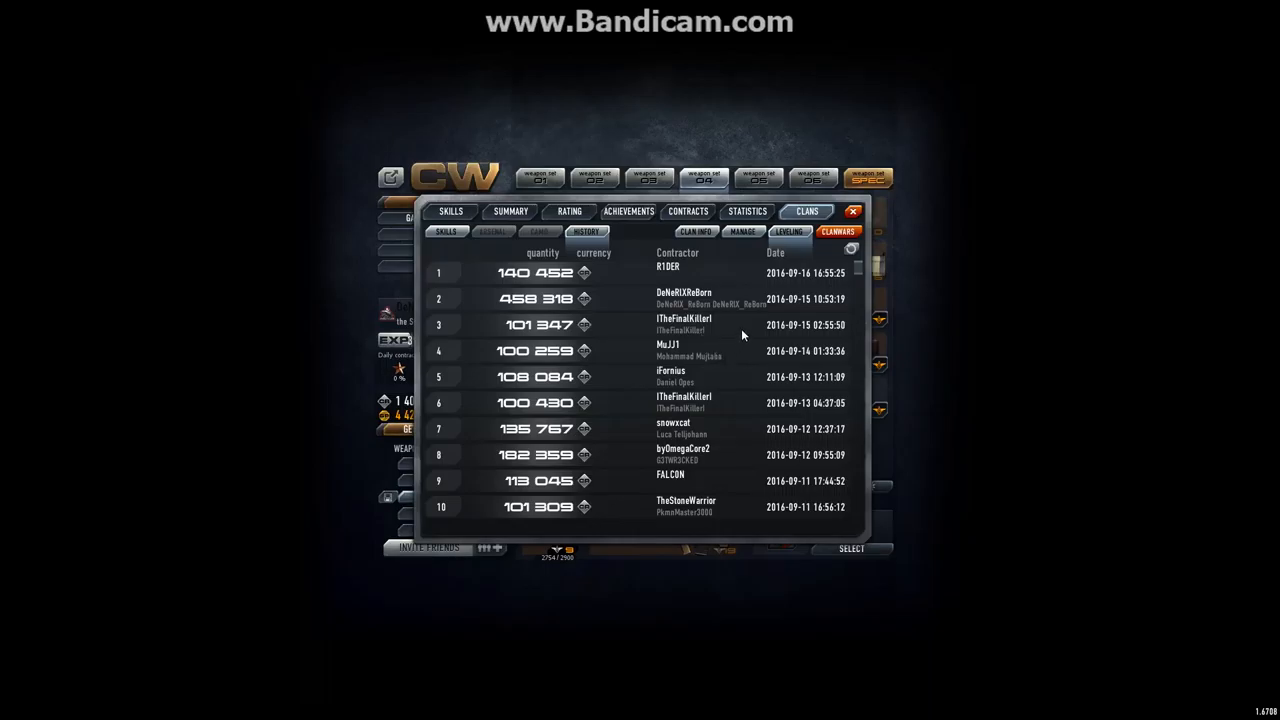
mouse_move(685, 300)
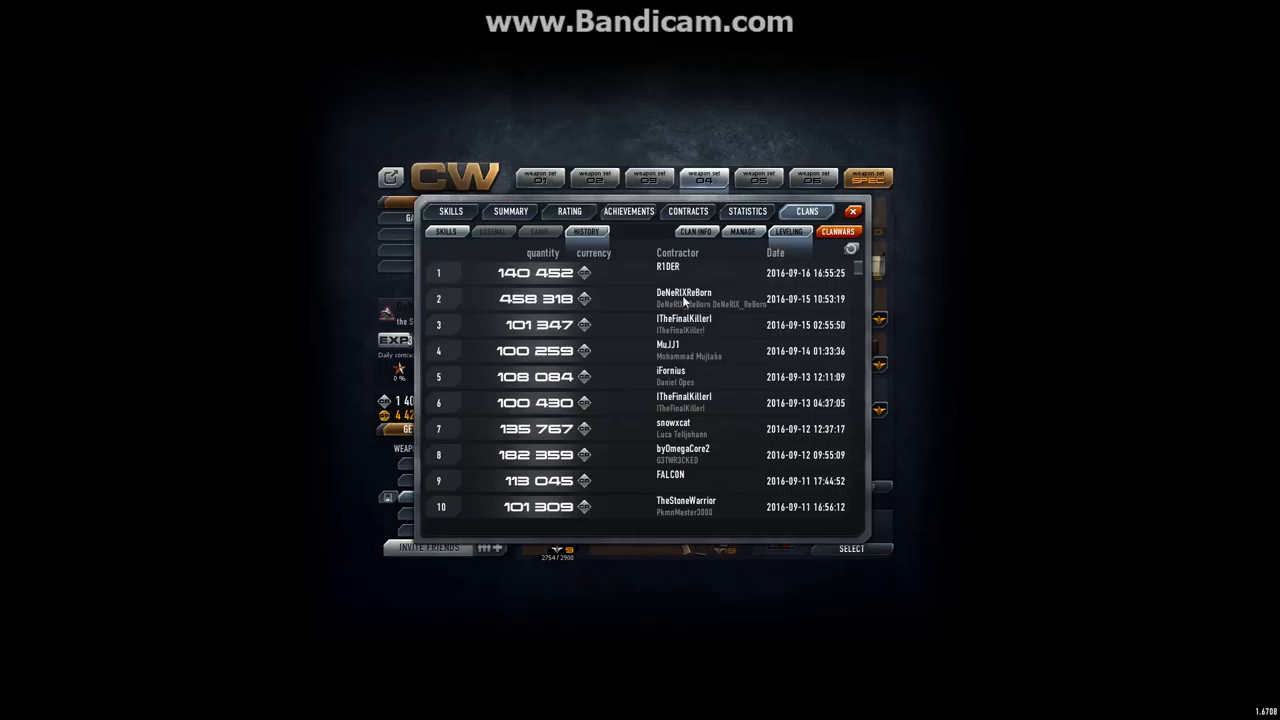
mouse_move(545, 313)
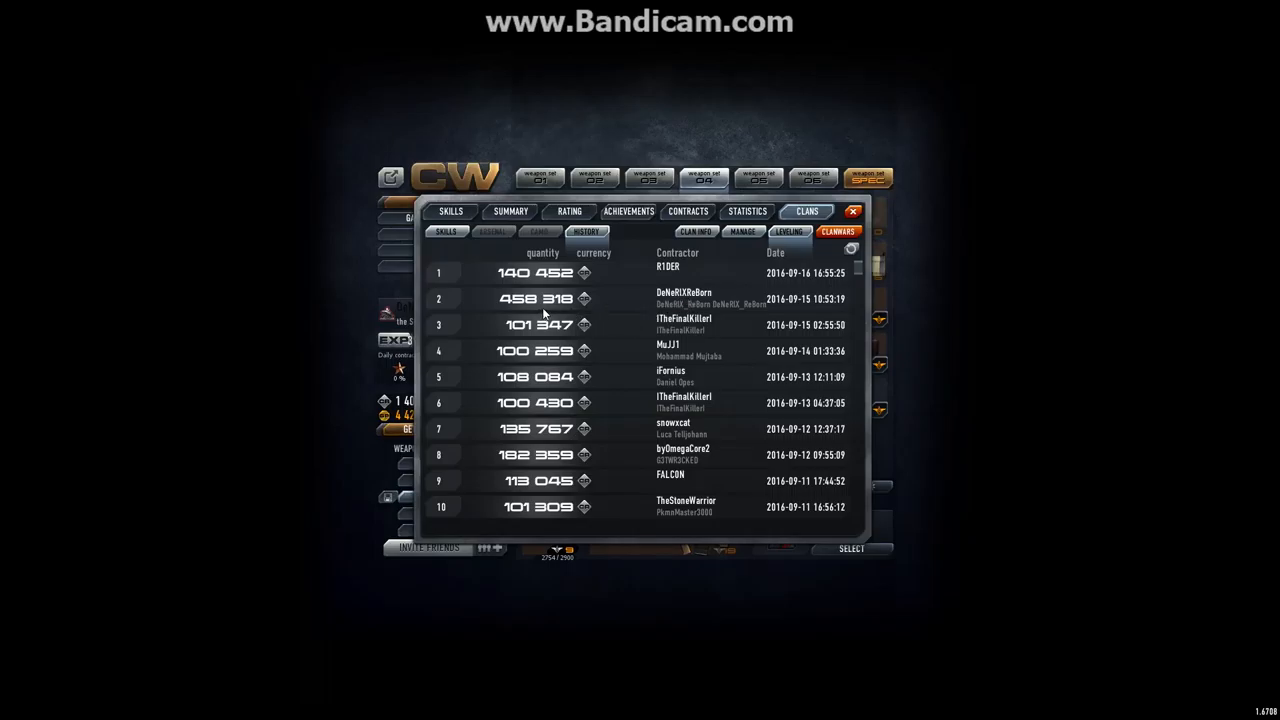
mouse_move(621, 312)
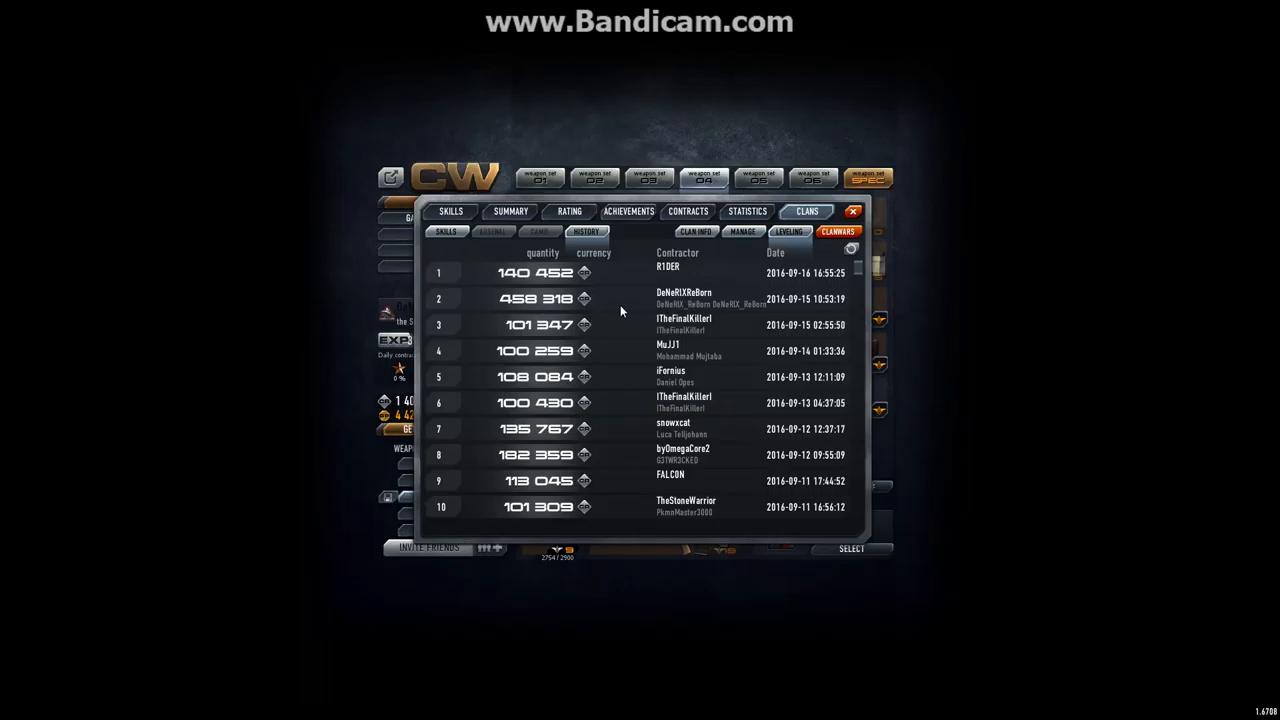
mouse_move(545, 250)
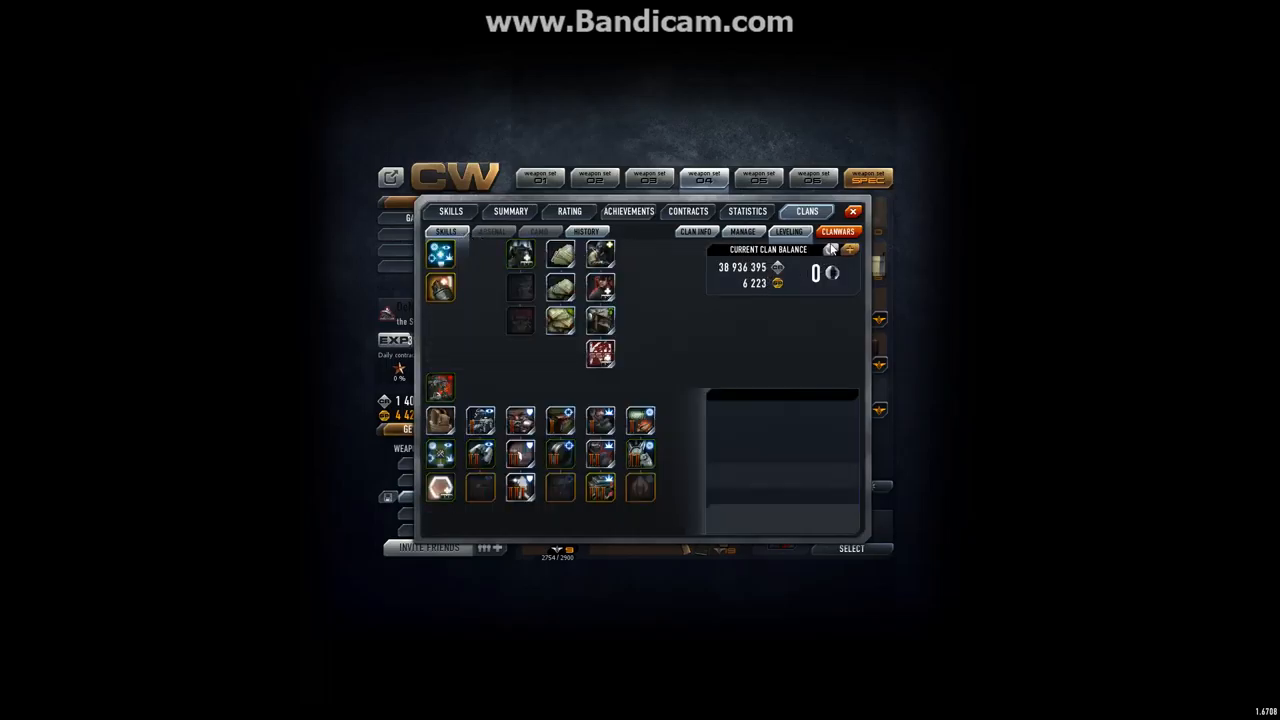
Deposit all credits, check the Clan damage skill and donation history, then return to skills.
click(830, 249)
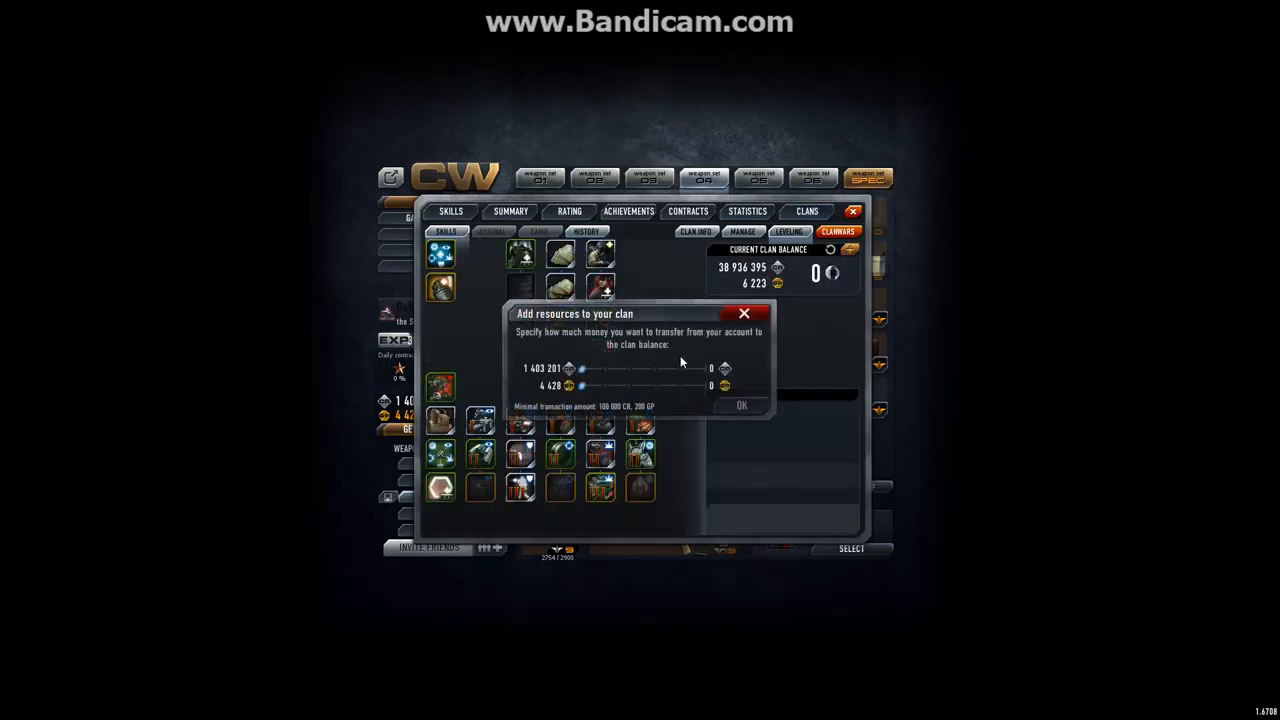
click(742, 405)
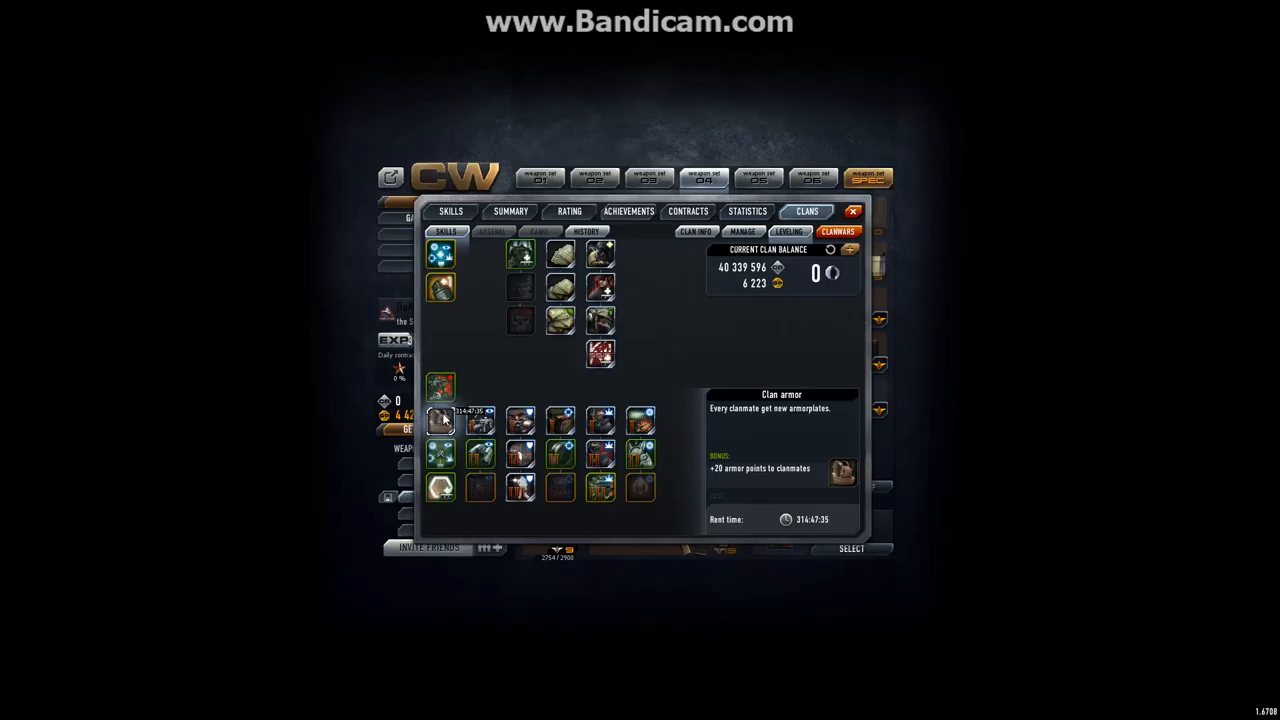
click(441, 388)
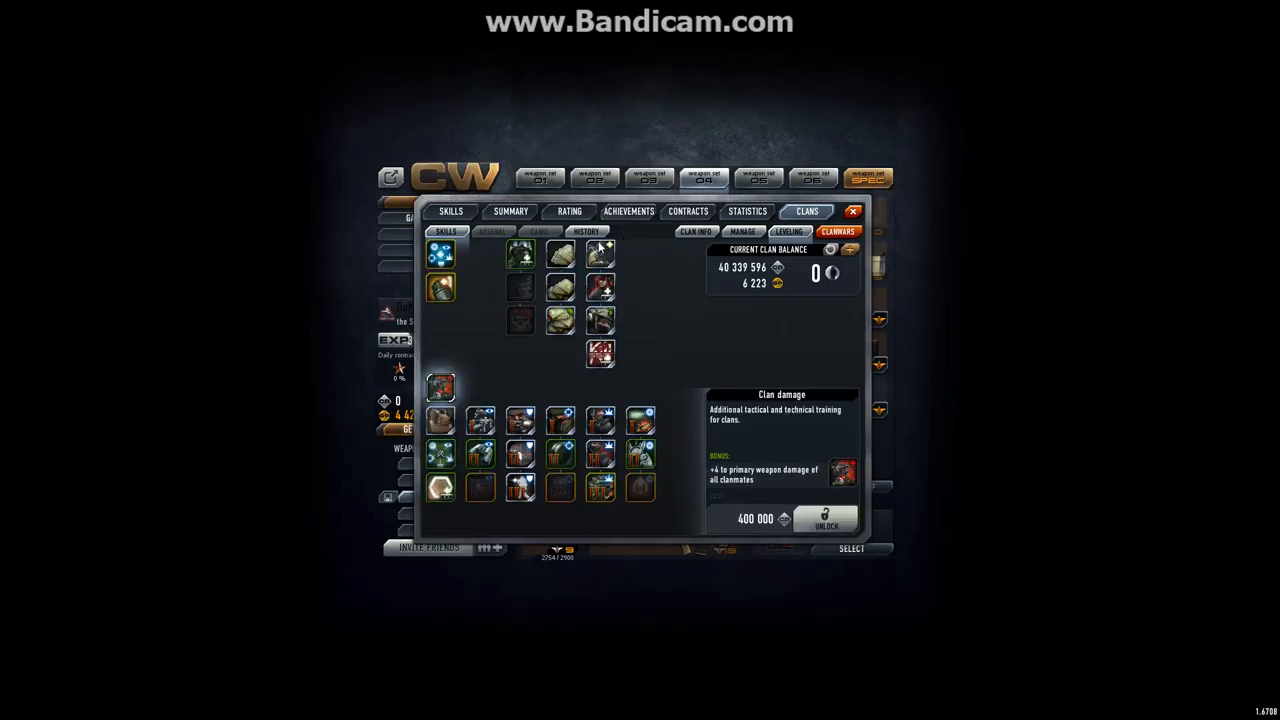
click(585, 231)
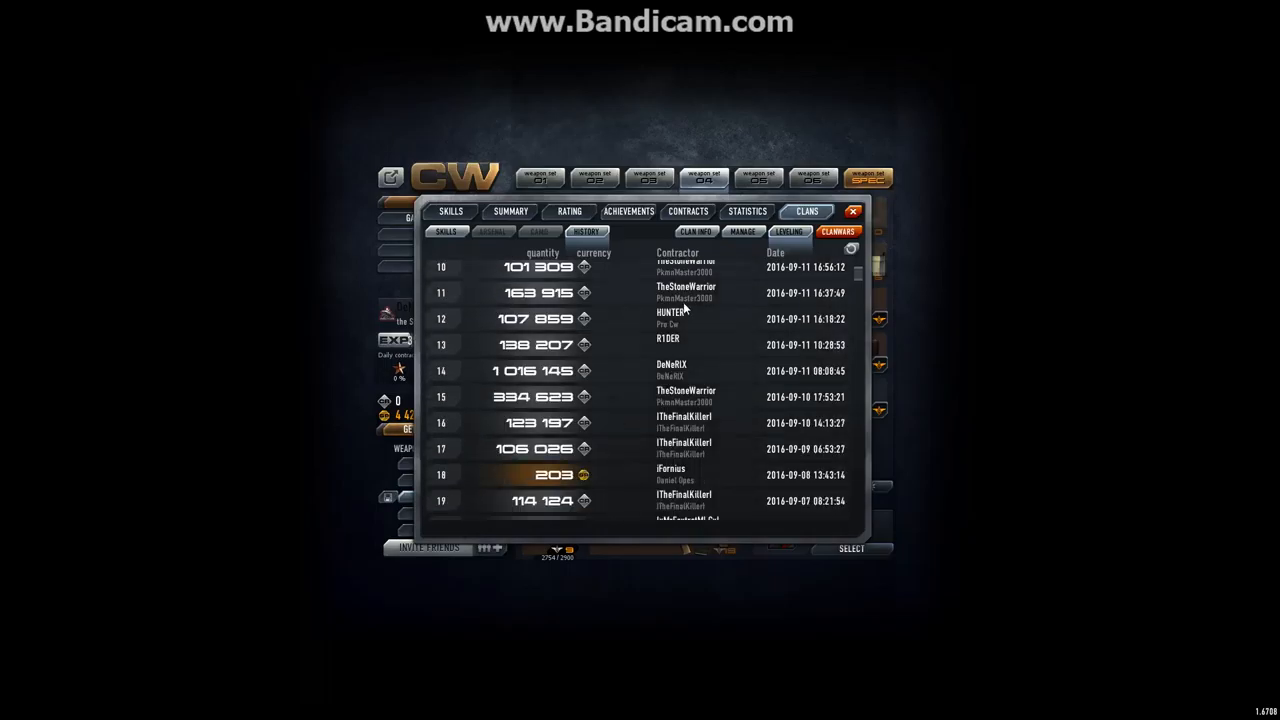
mouse_move(683, 372)
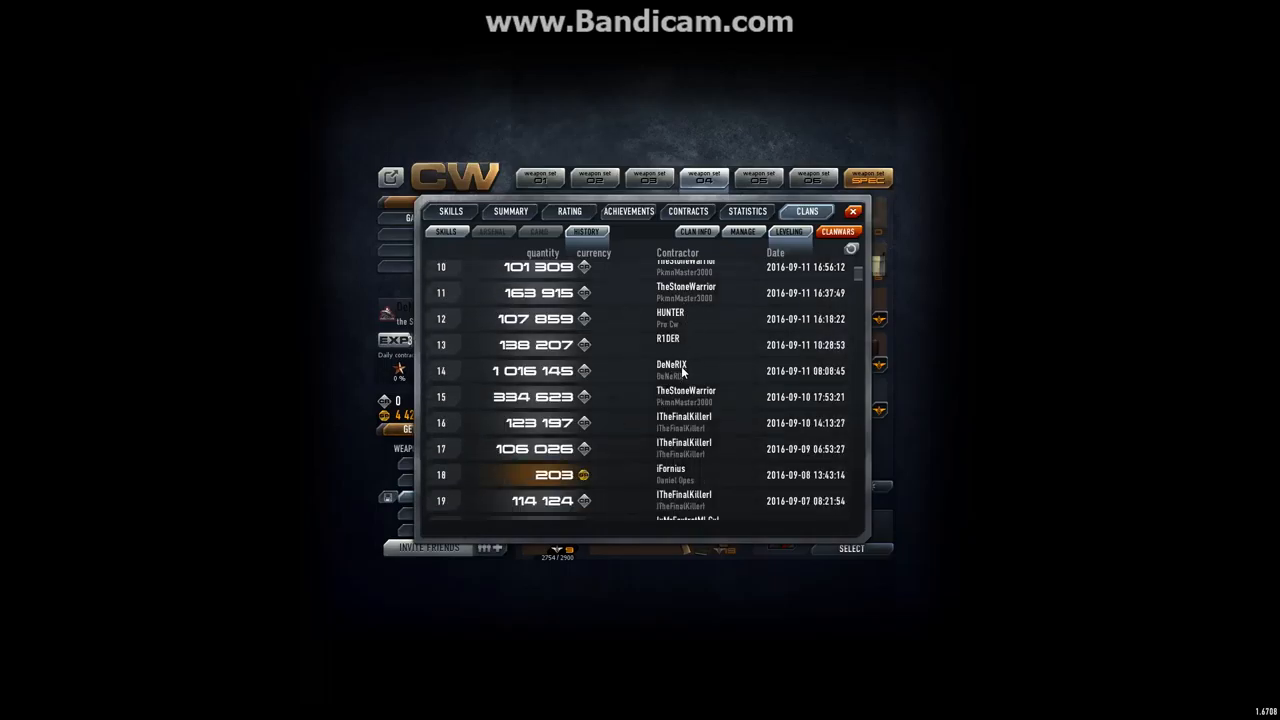
scroll(up, 3)
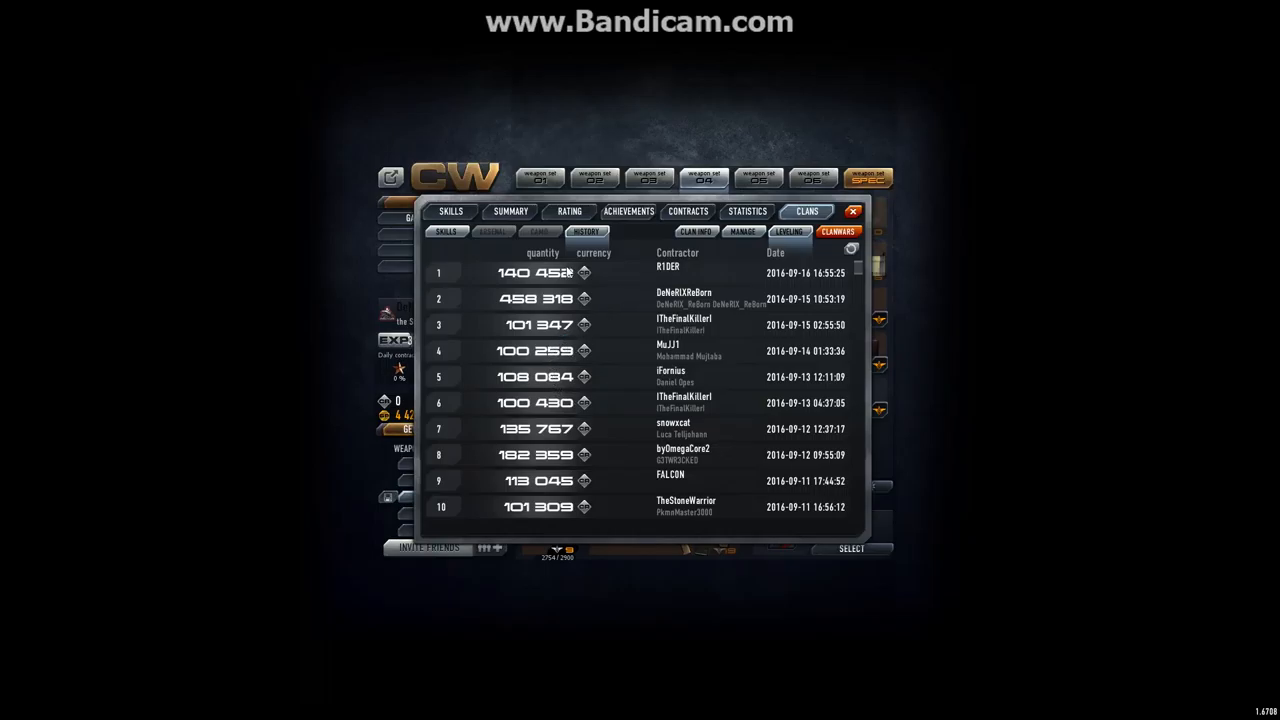
click(445, 231)
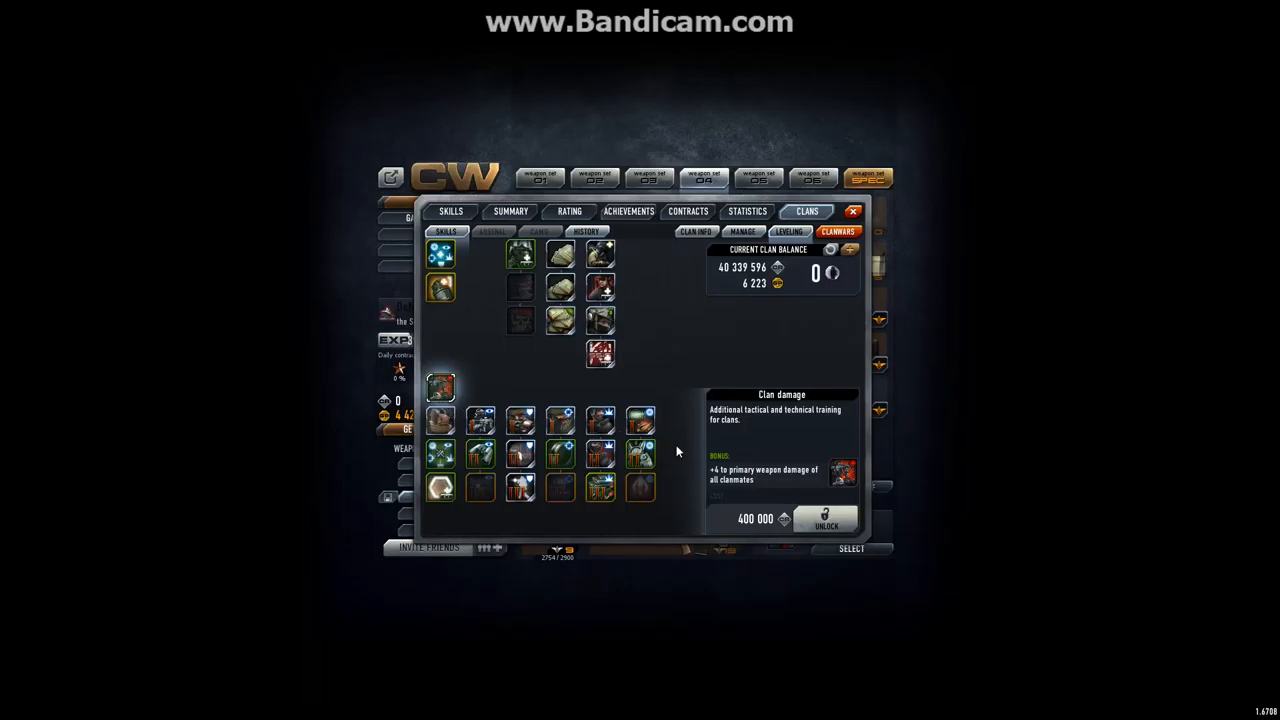
click(826, 519)
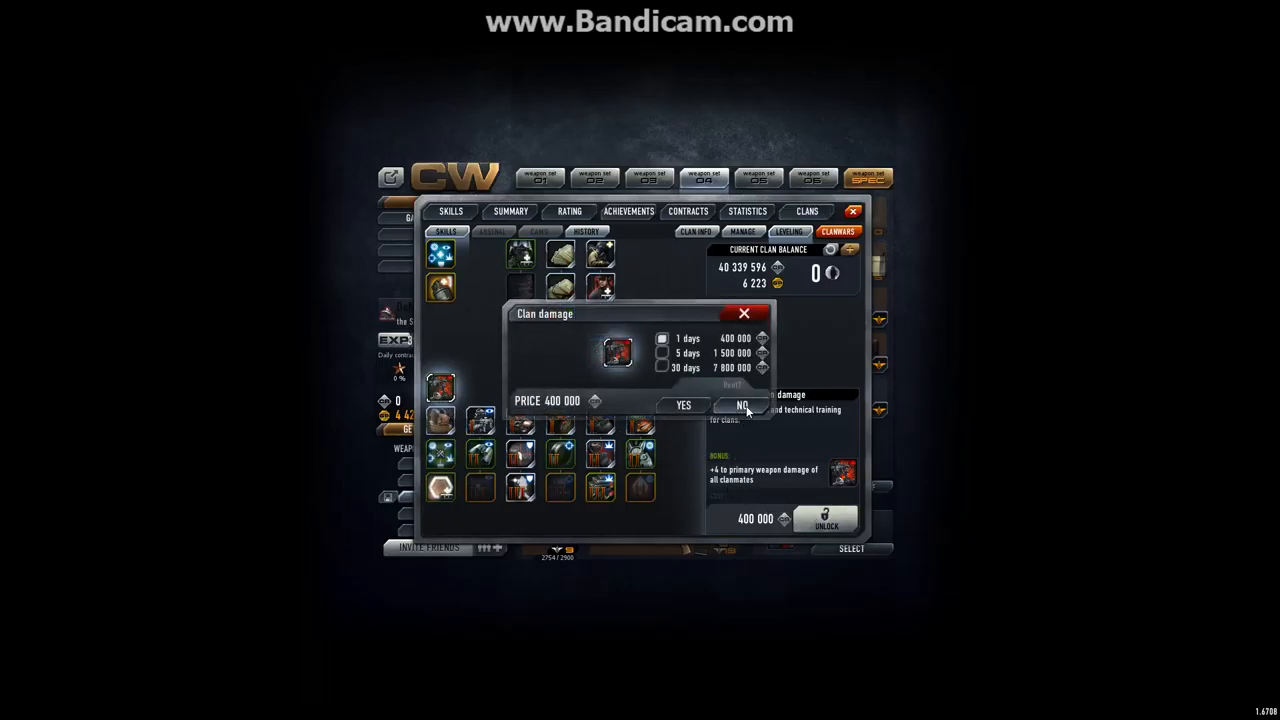
mouse_move(748, 418)
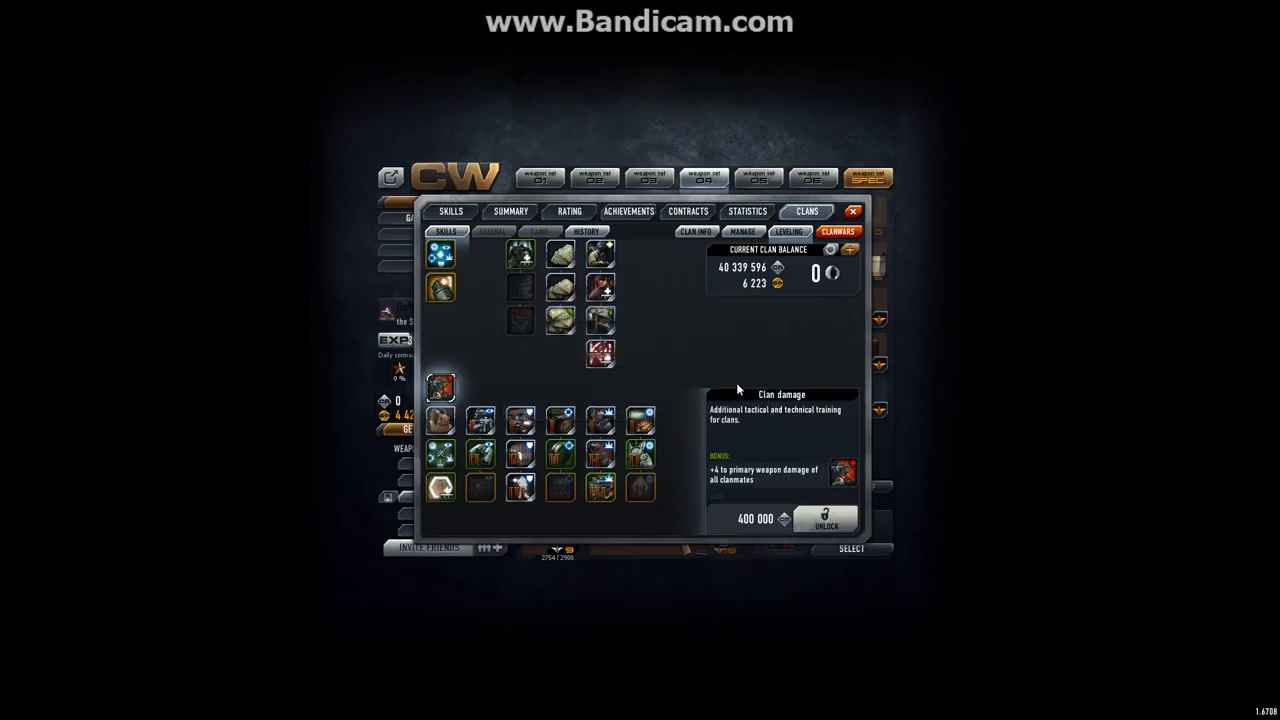
mouse_move(445, 420)
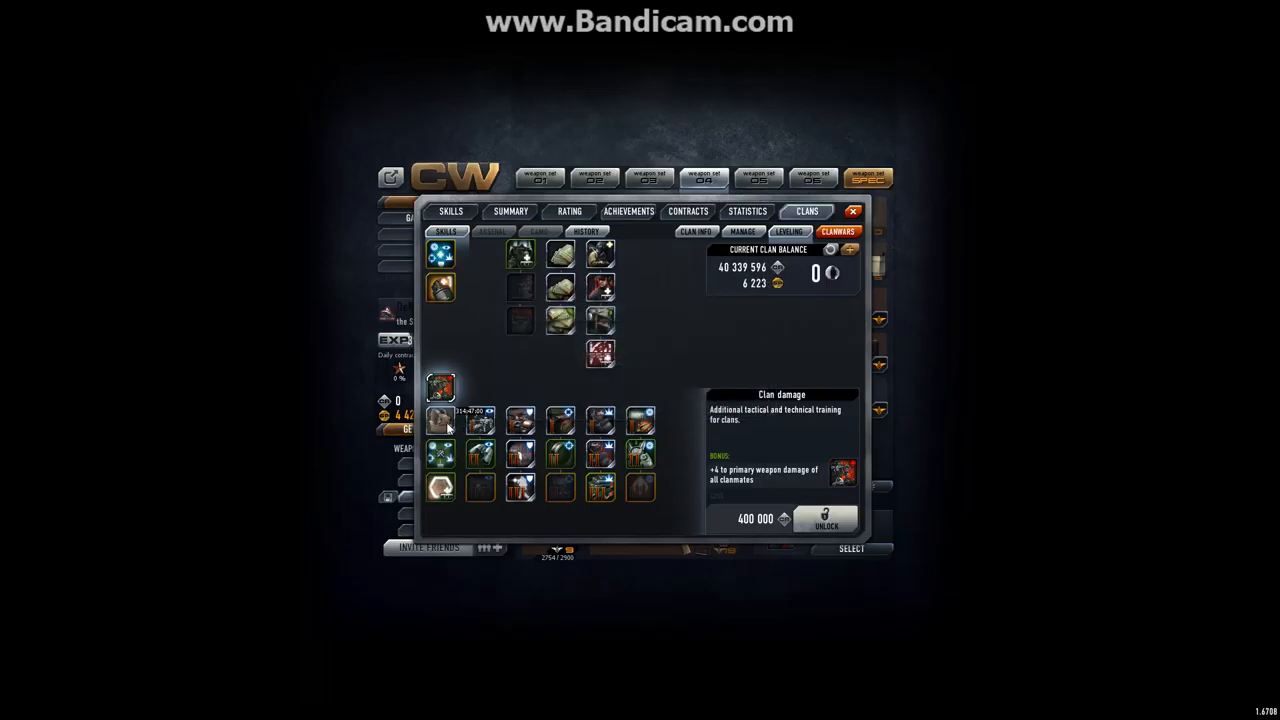
click(440, 420)
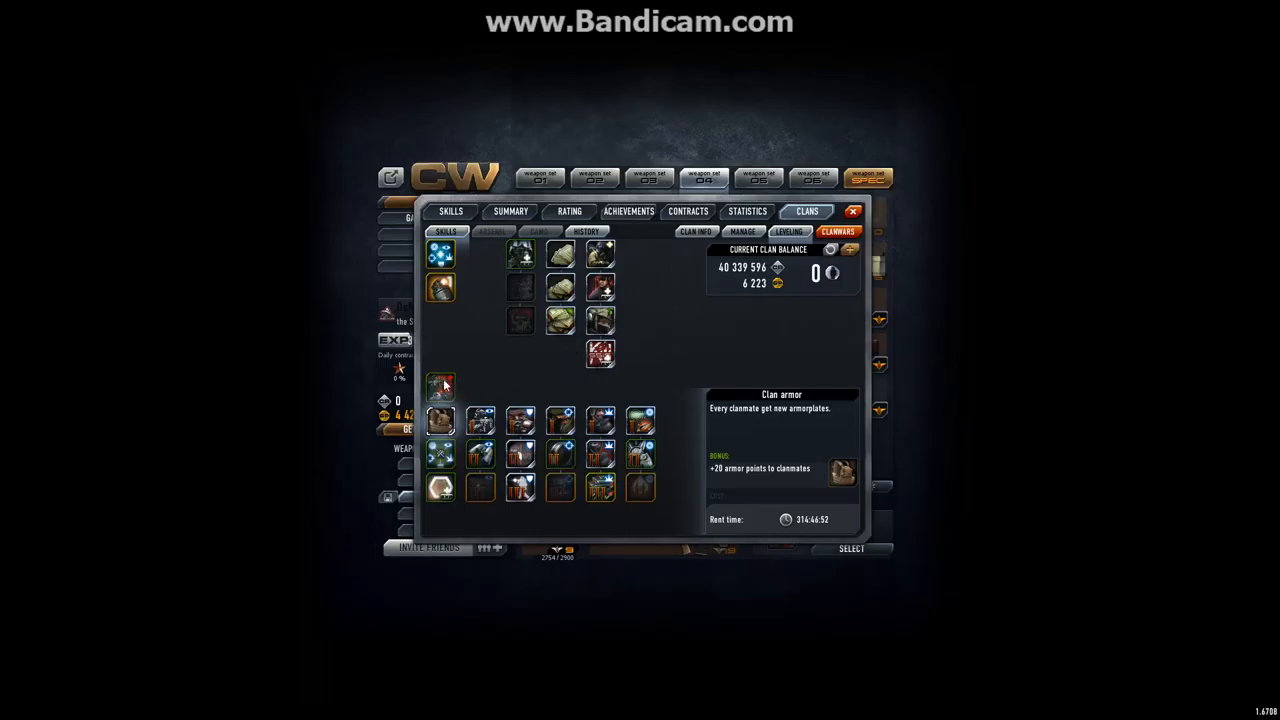
click(441, 387)
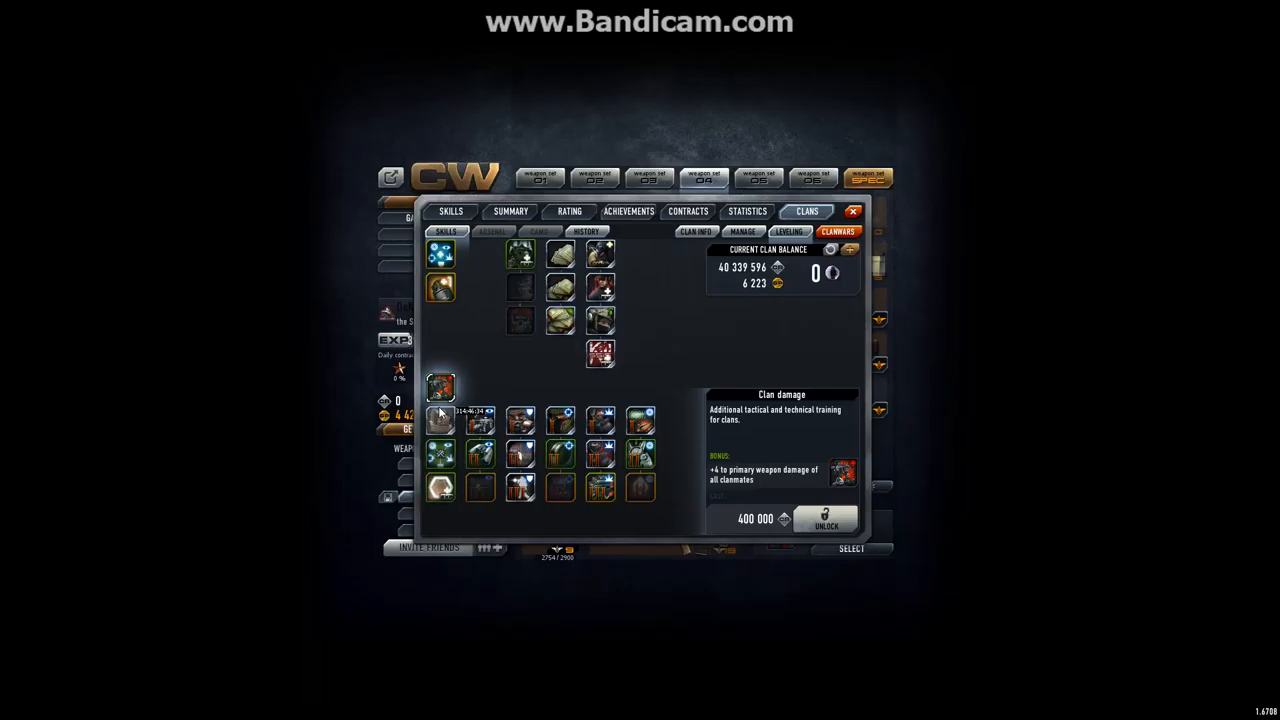
mouse_move(622, 329)
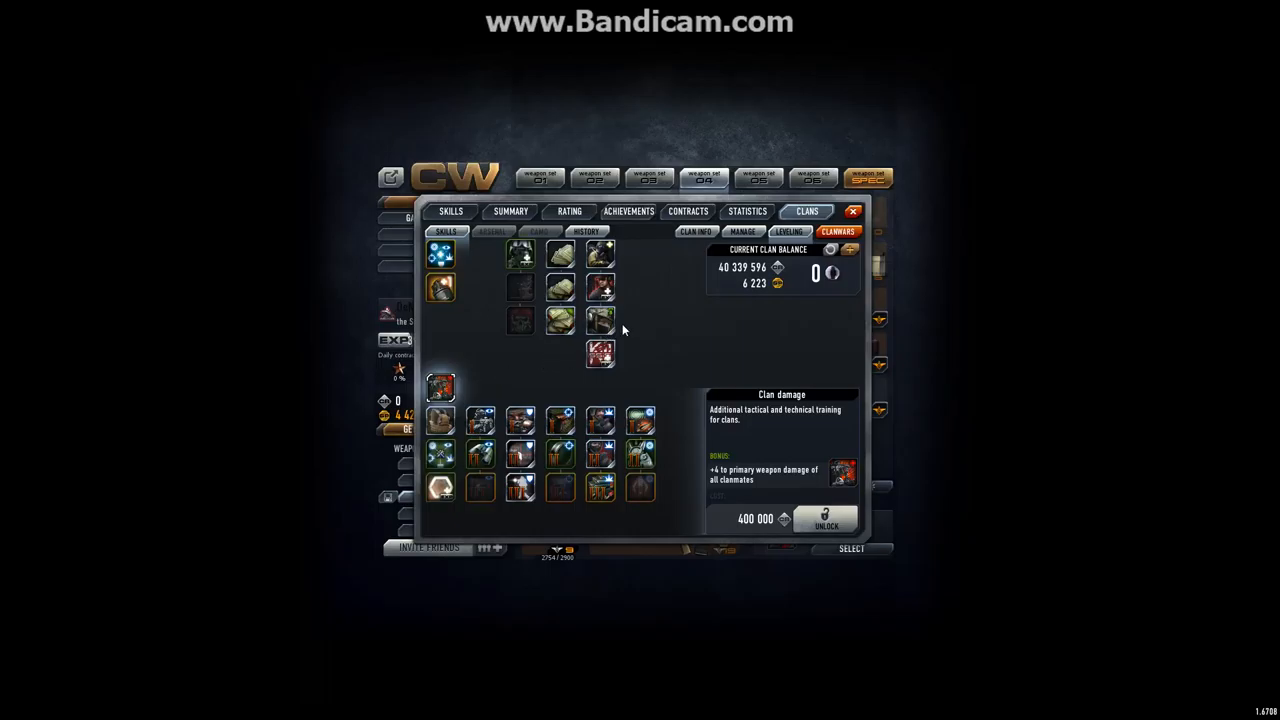
mouse_move(805, 225)
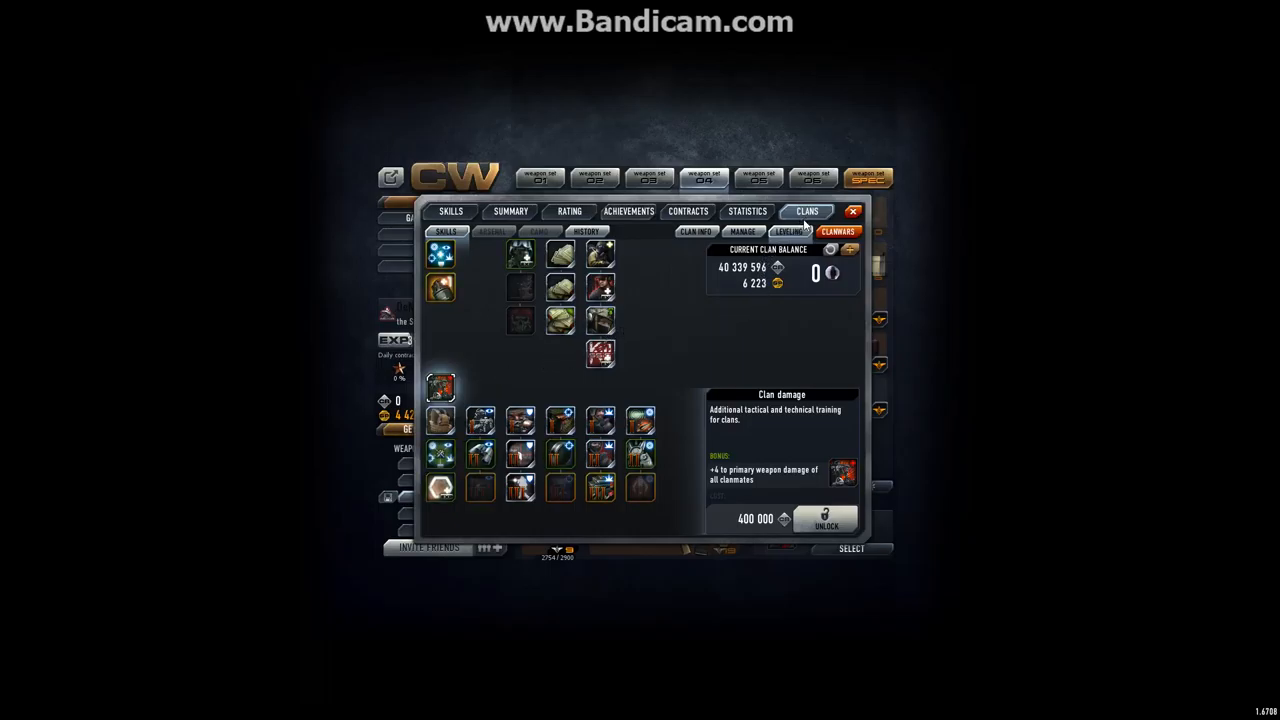
click(696, 231)
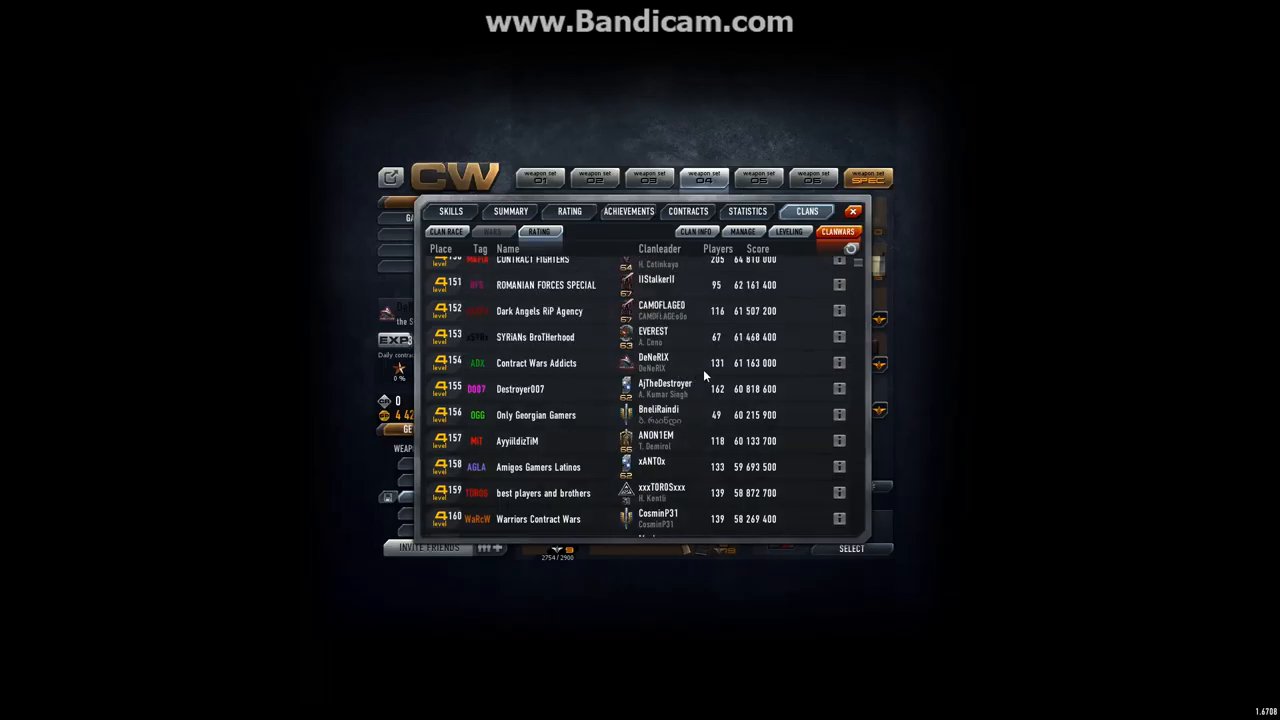
mouse_move(720, 367)
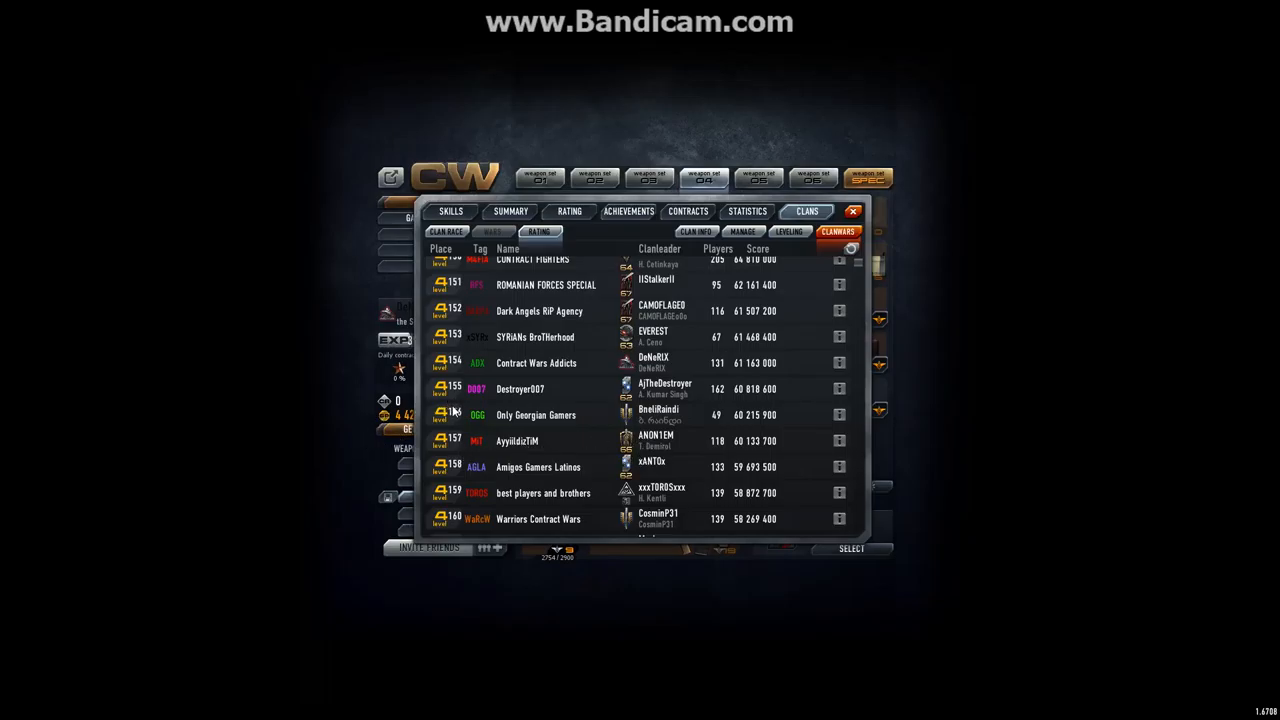
mouse_move(538, 487)
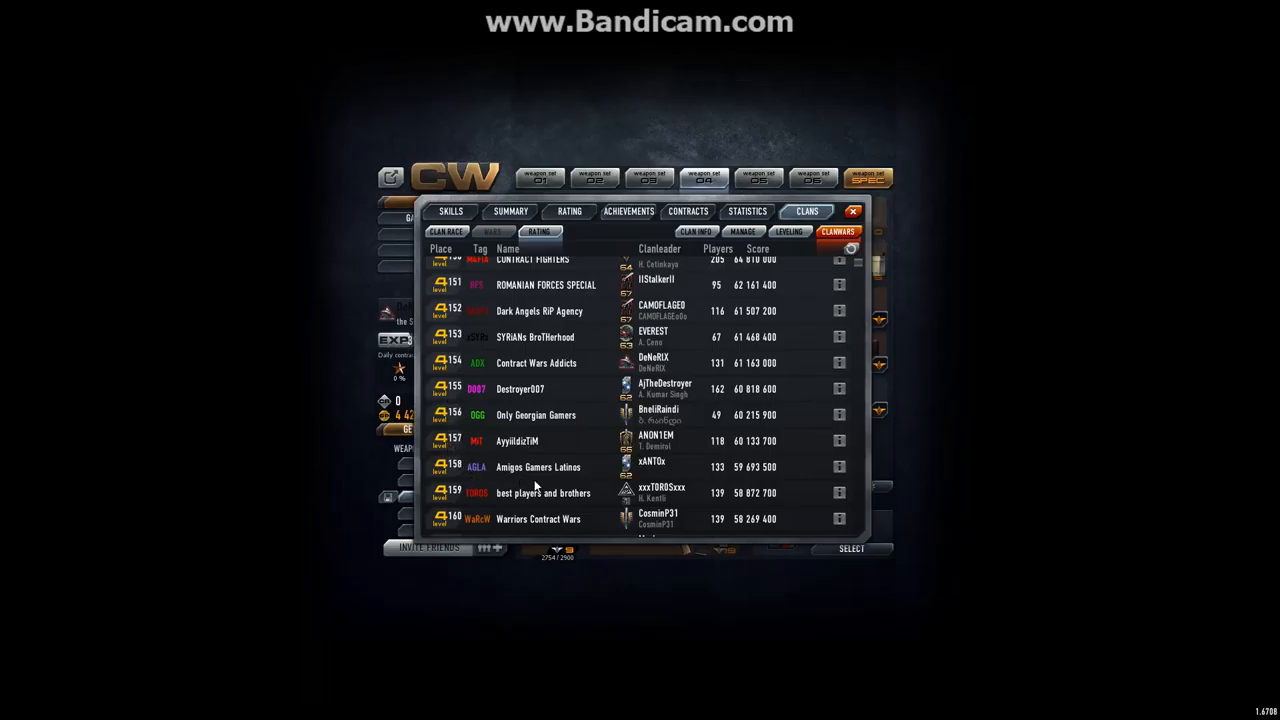
mouse_move(458, 362)
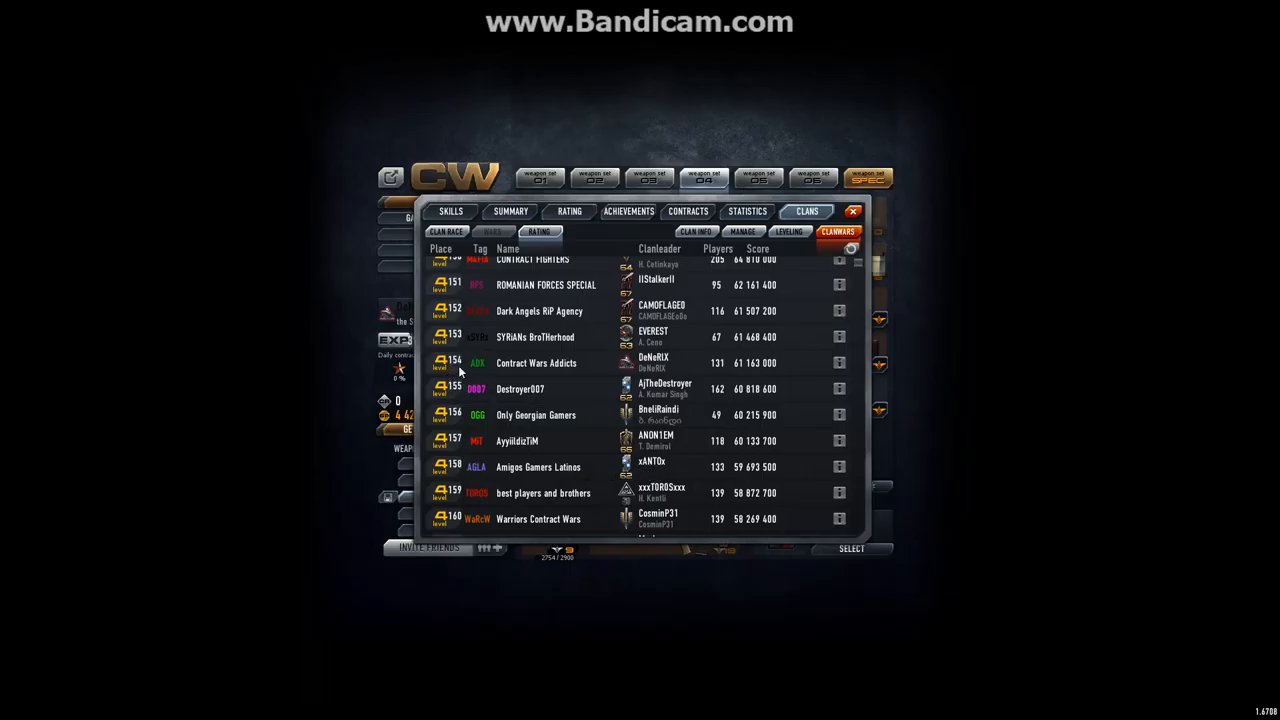
mouse_move(740, 282)
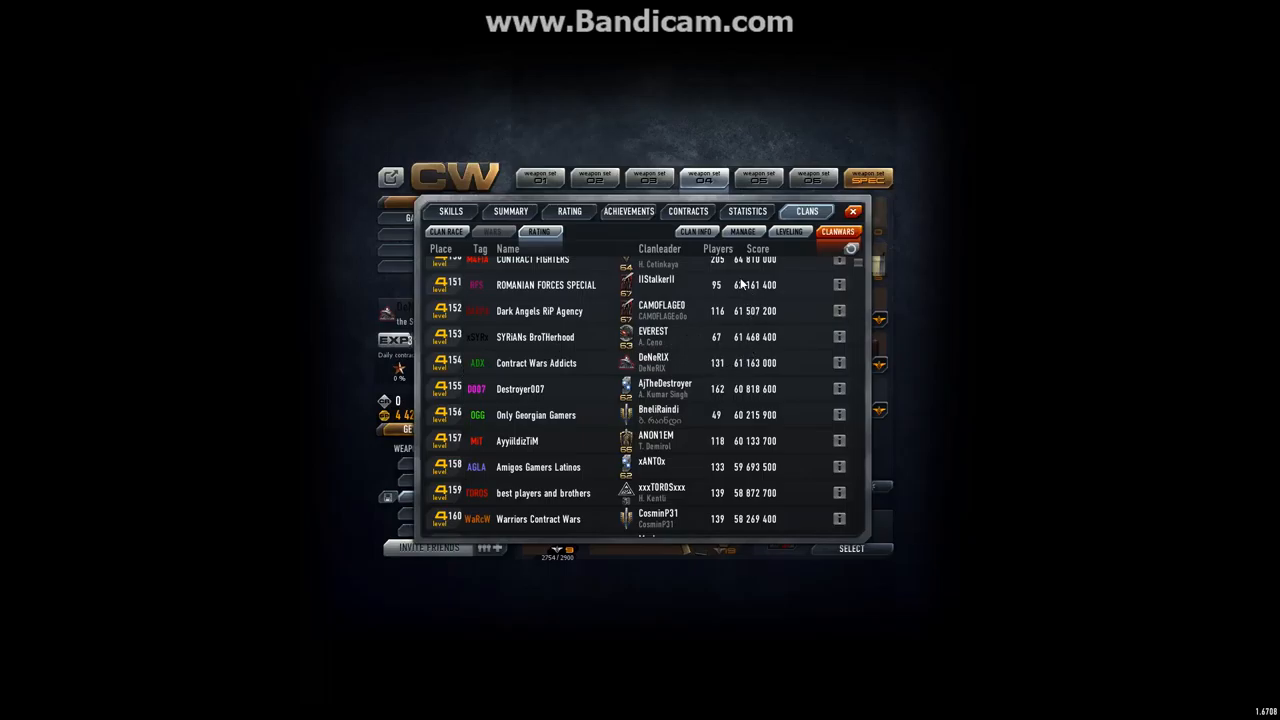
Scroll the clan rating table up slightly so it starts at place 149.
scroll(up, 3)
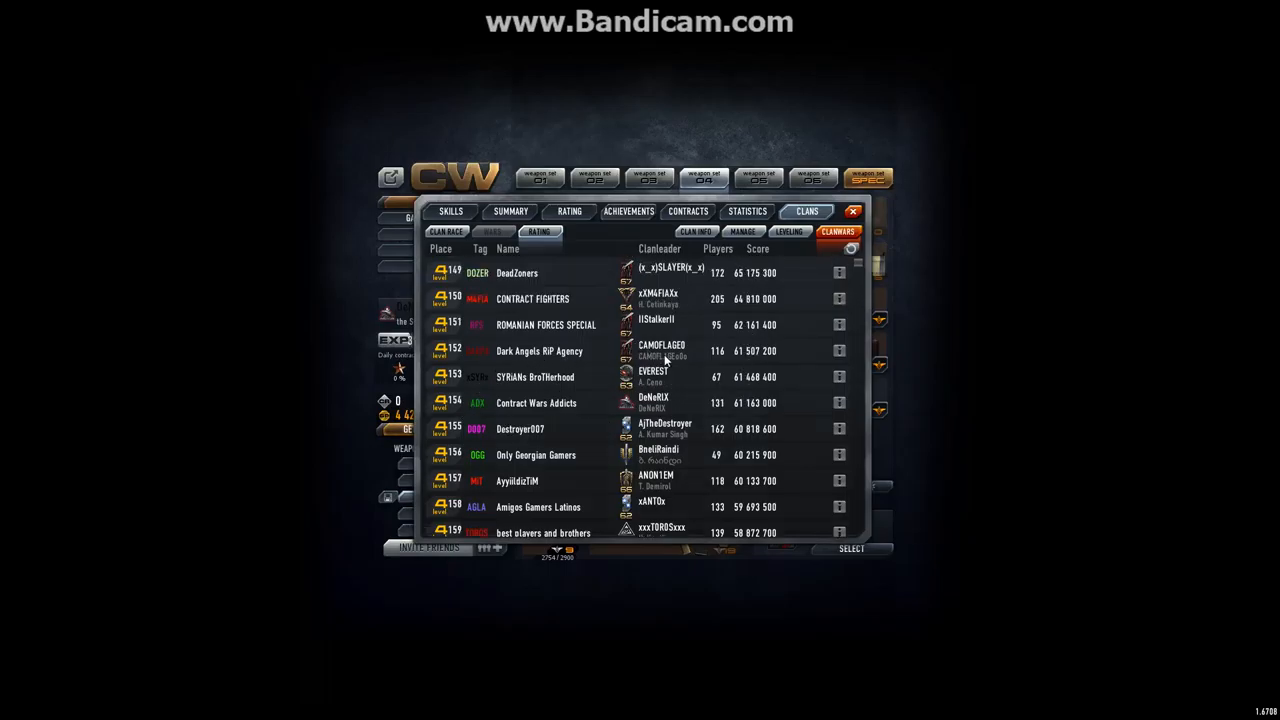
mouse_move(456, 323)
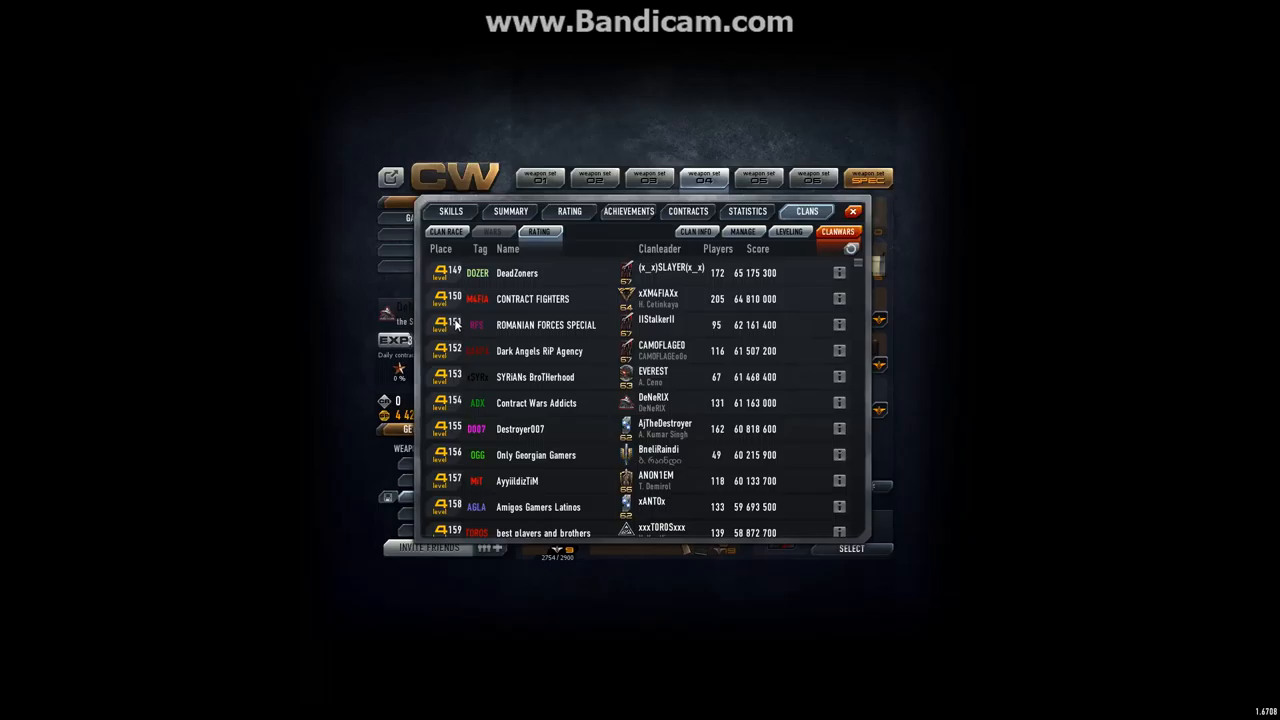
mouse_move(457, 331)
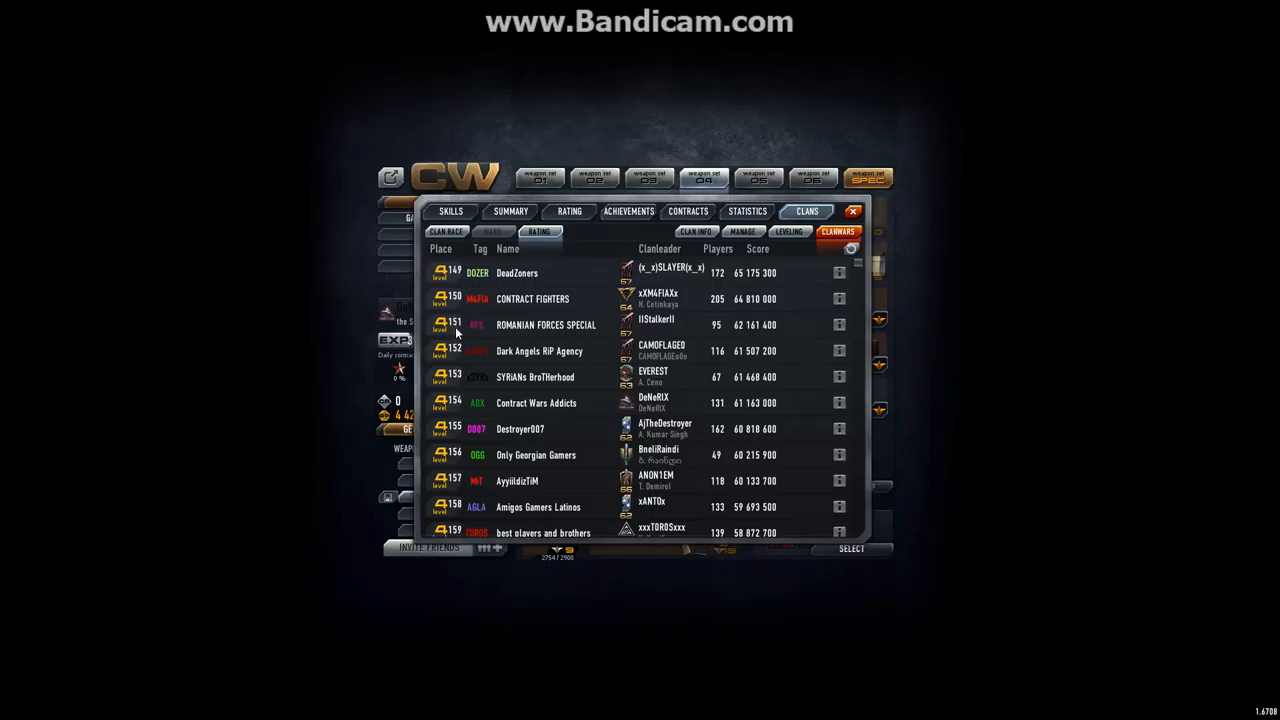
mouse_move(457, 322)
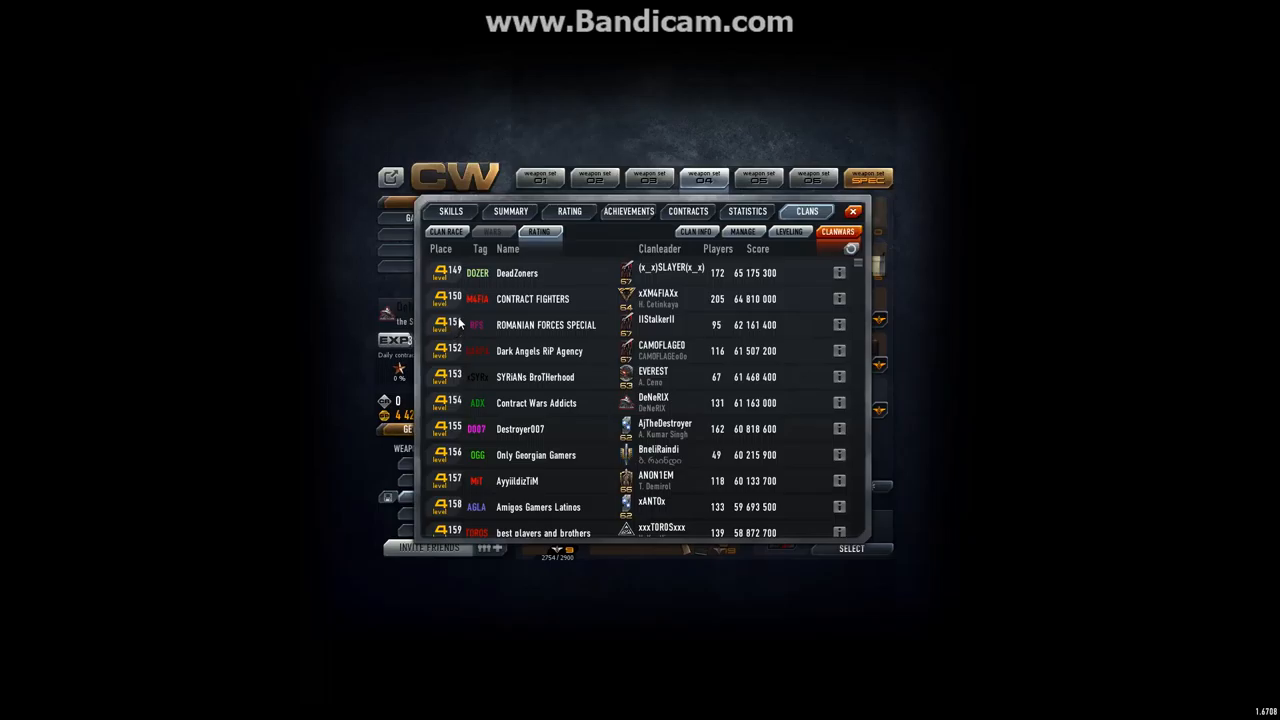